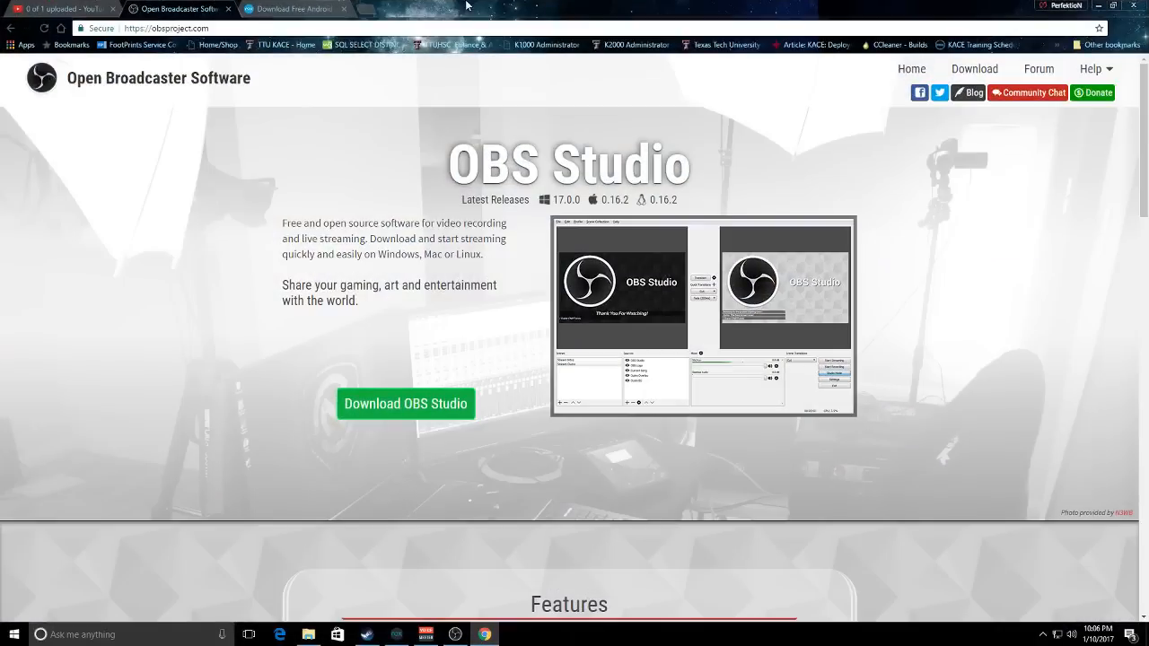
Search Google for 'nox android app player' and open the bignox.com result
left_click(291, 8)
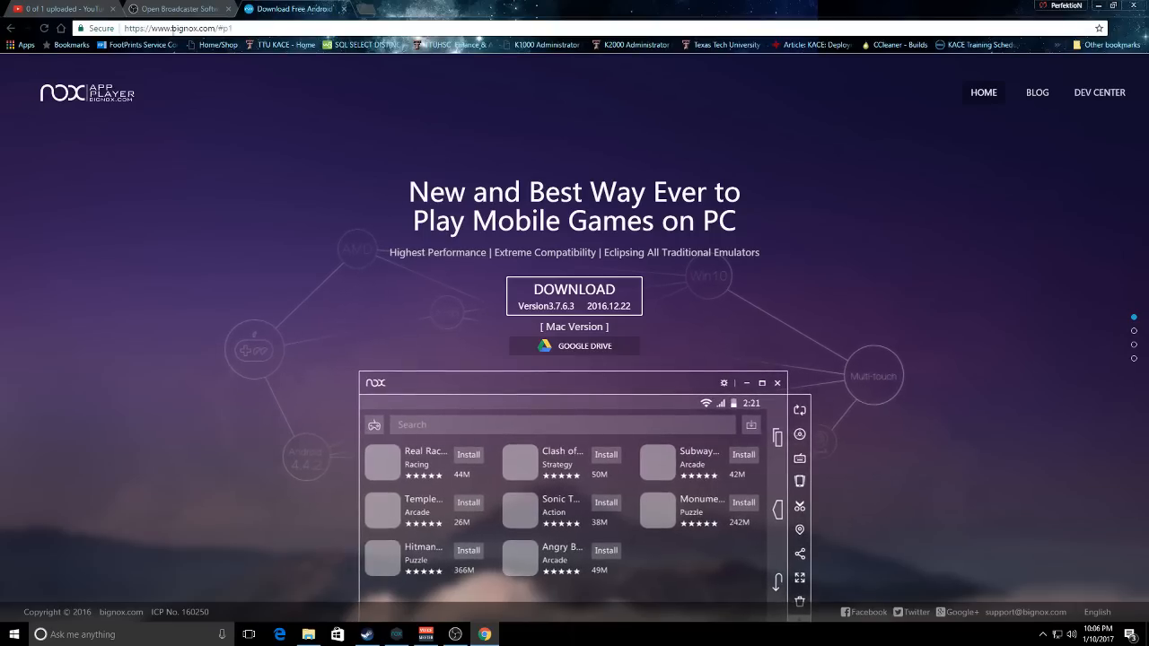
left_click(180, 28)
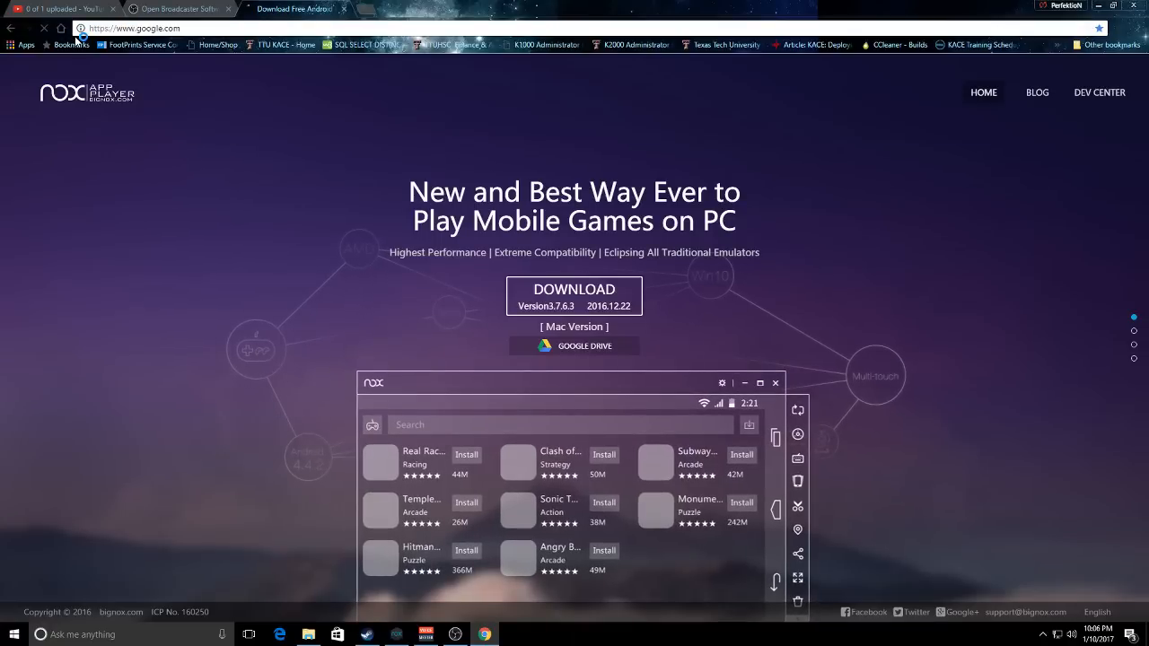
type("nox android app player")
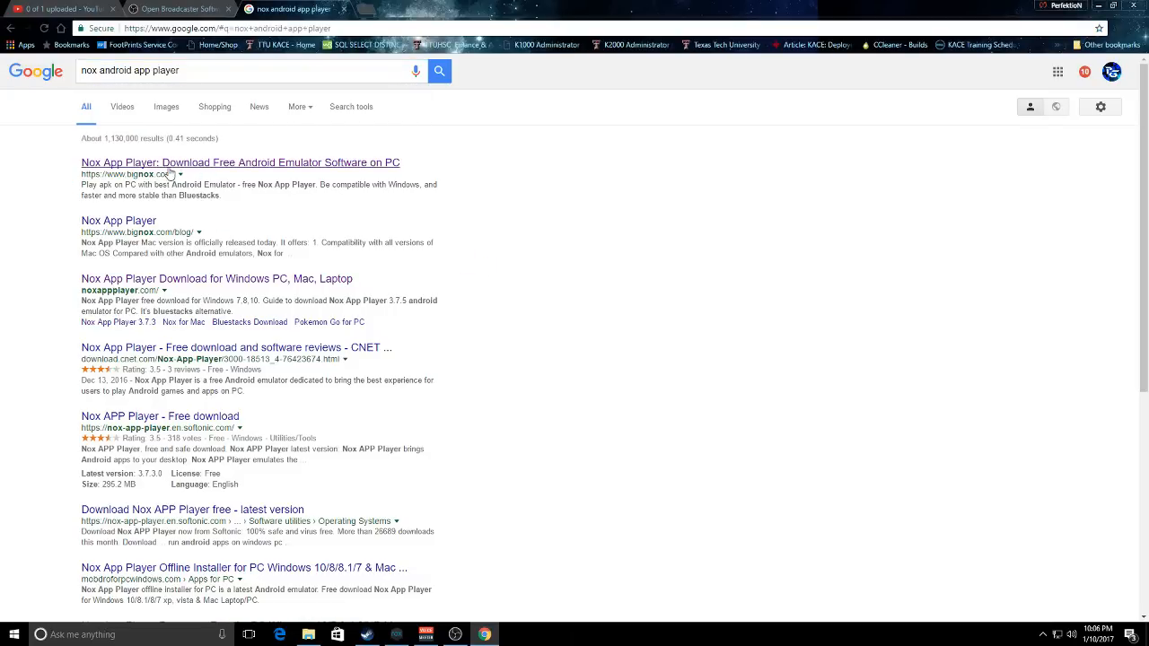
left_click(240, 162)
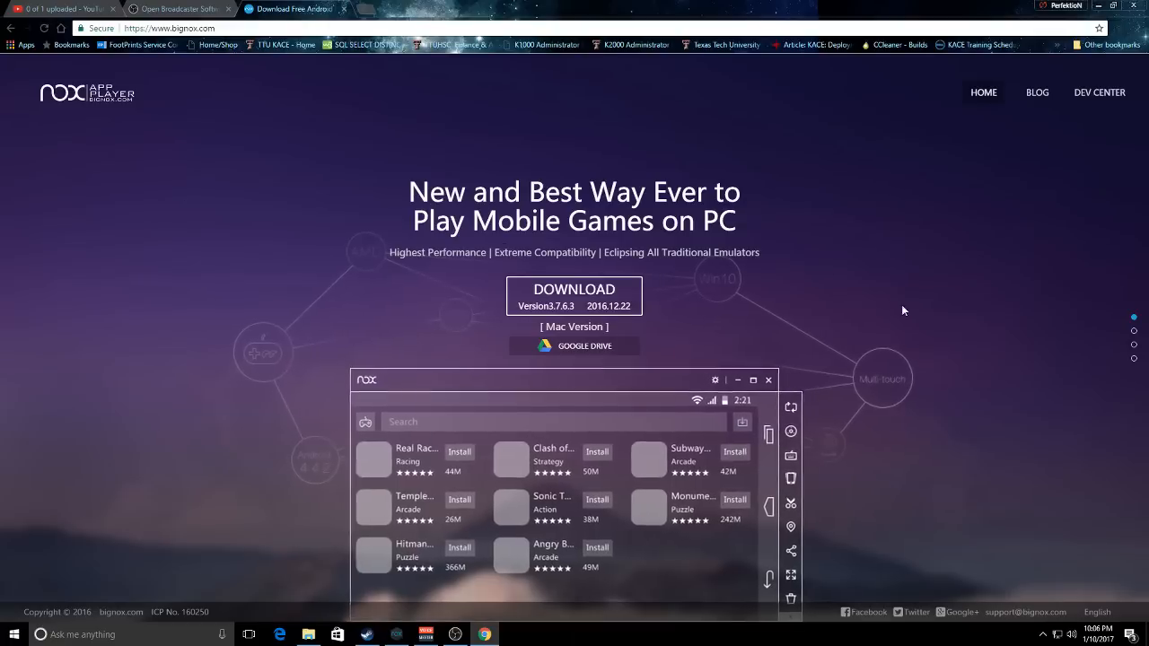
mouse_move(573, 295)
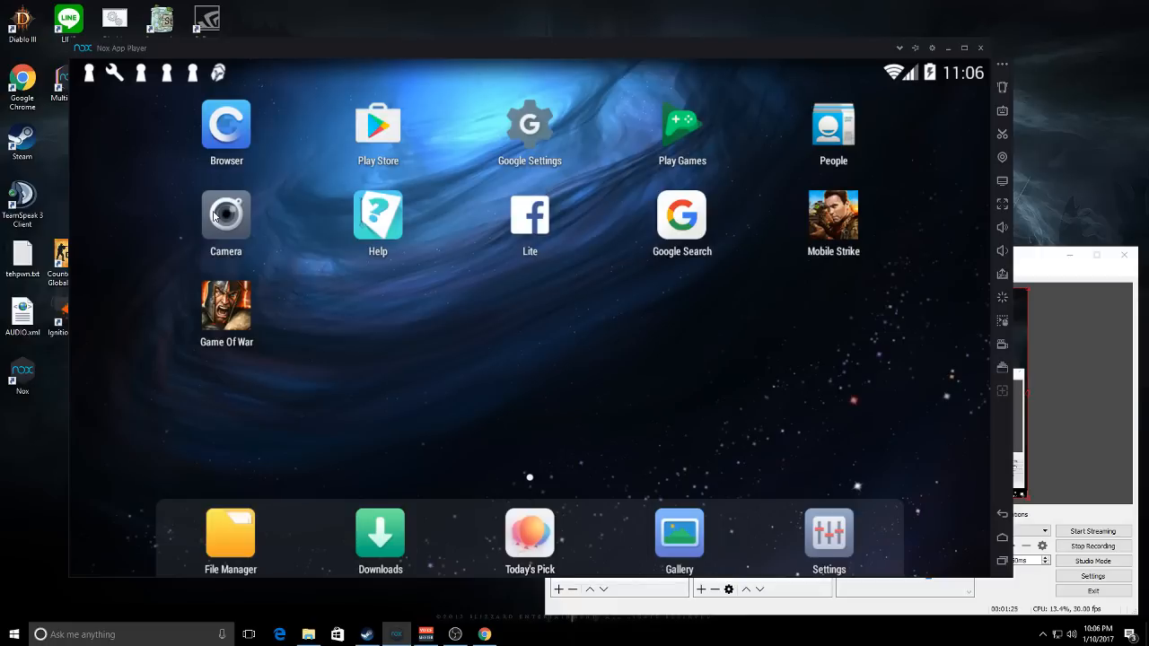
mouse_move(417, 186)
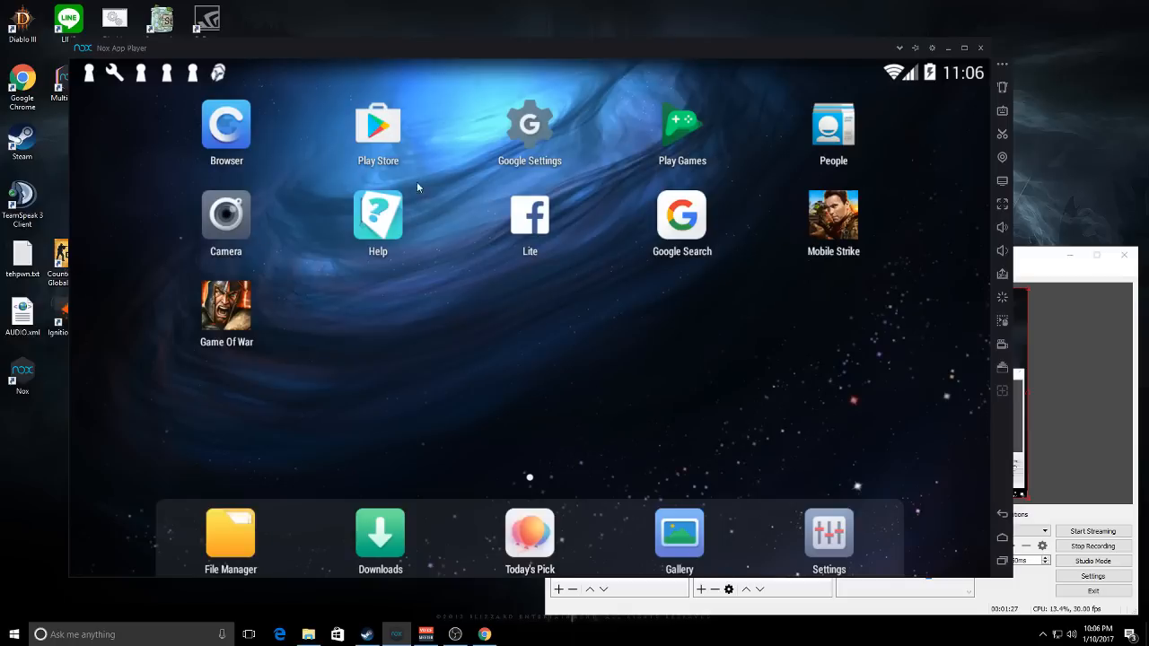
mouse_move(281, 148)
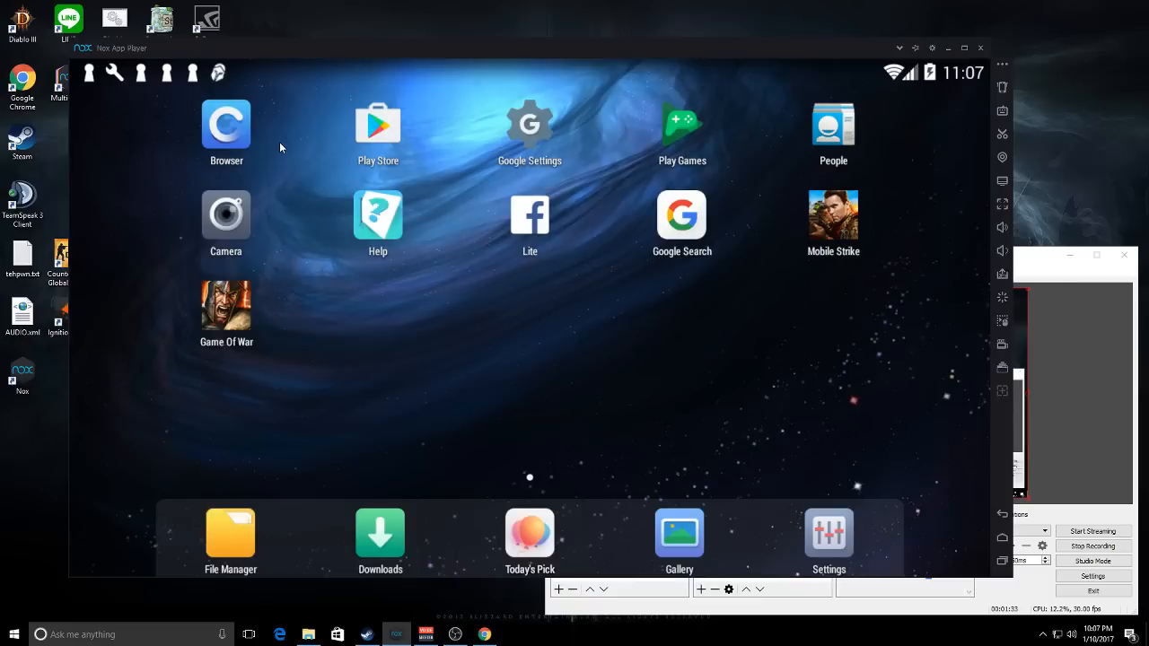
mouse_move(296, 216)
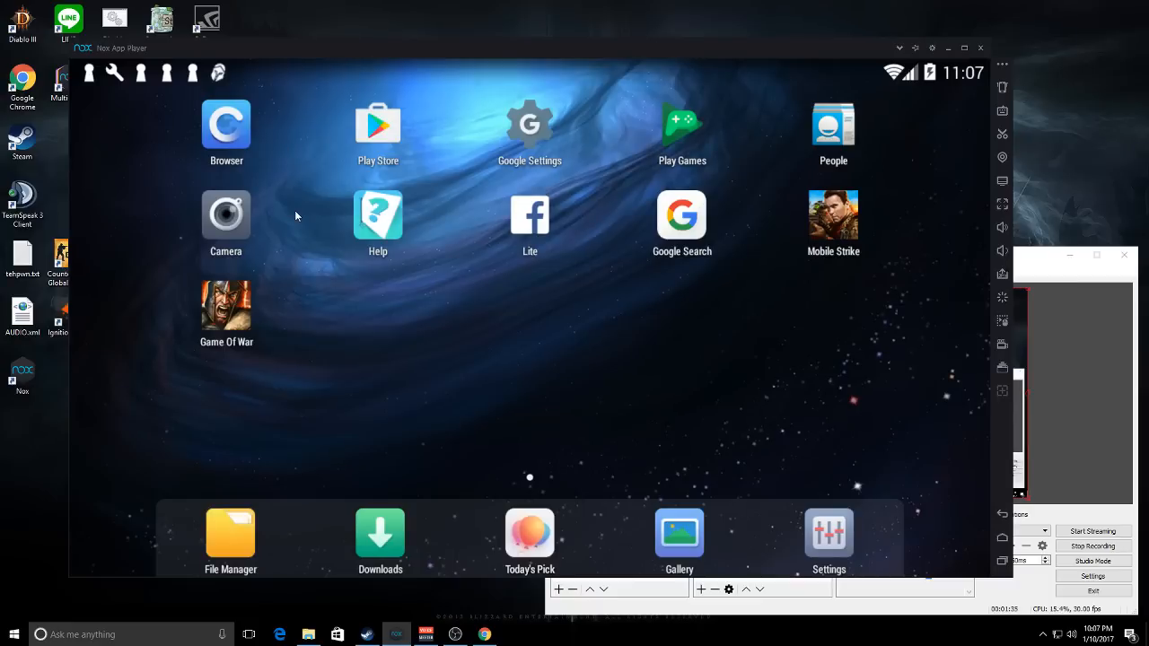
mouse_move(700, 177)
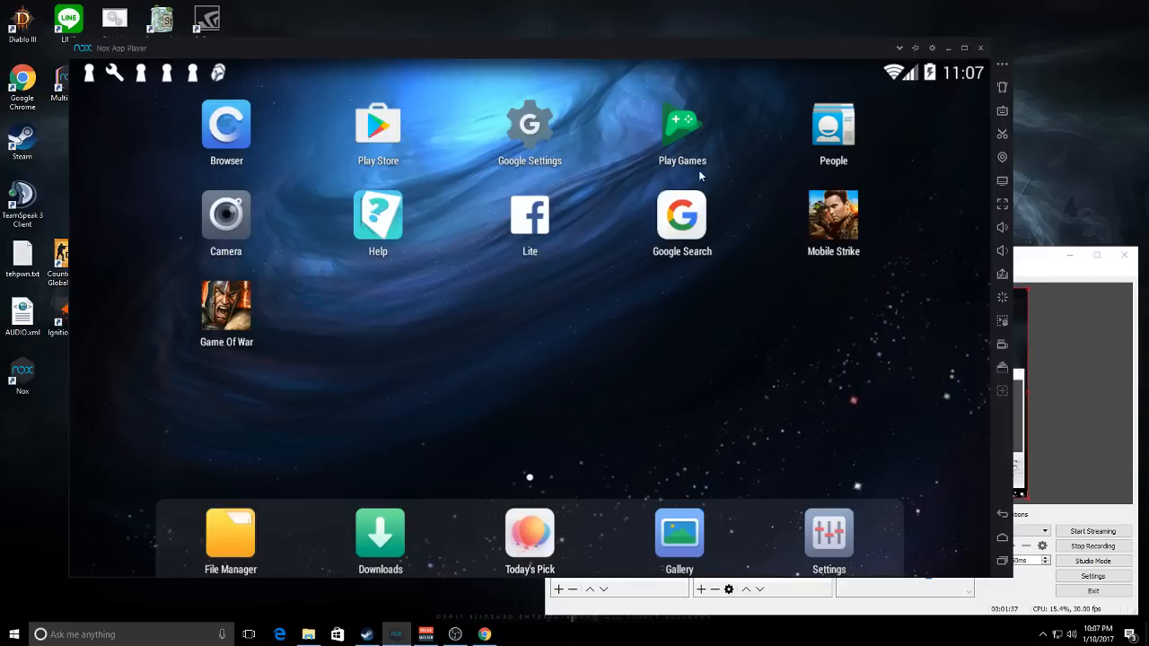
mouse_move(471, 201)
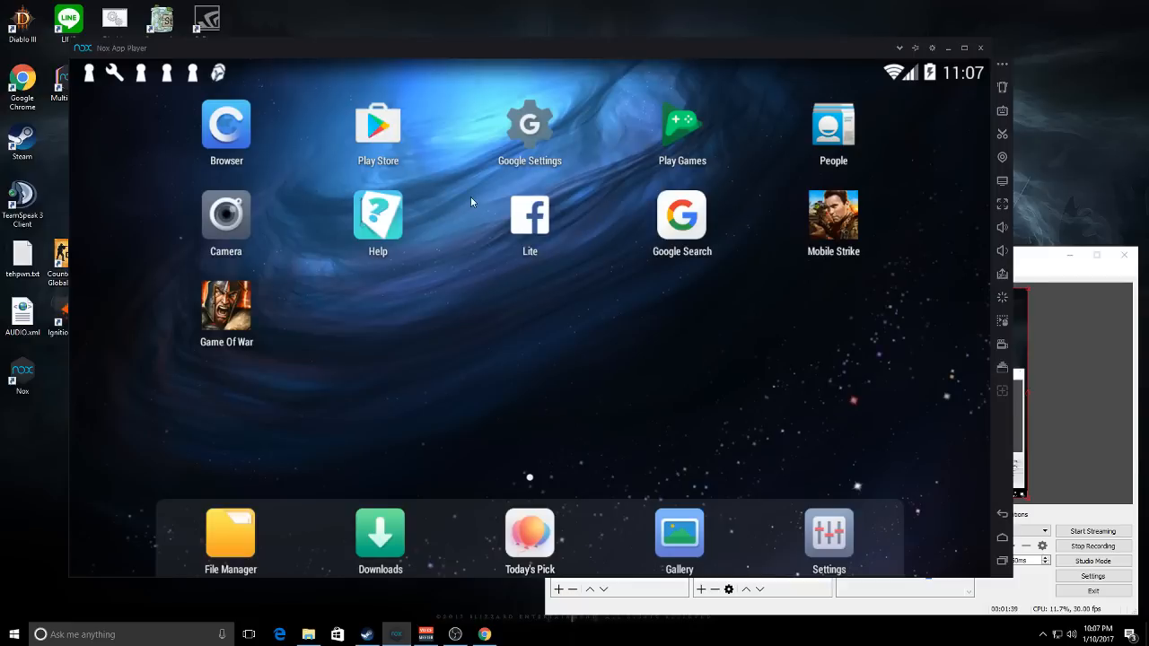
mouse_move(411, 275)
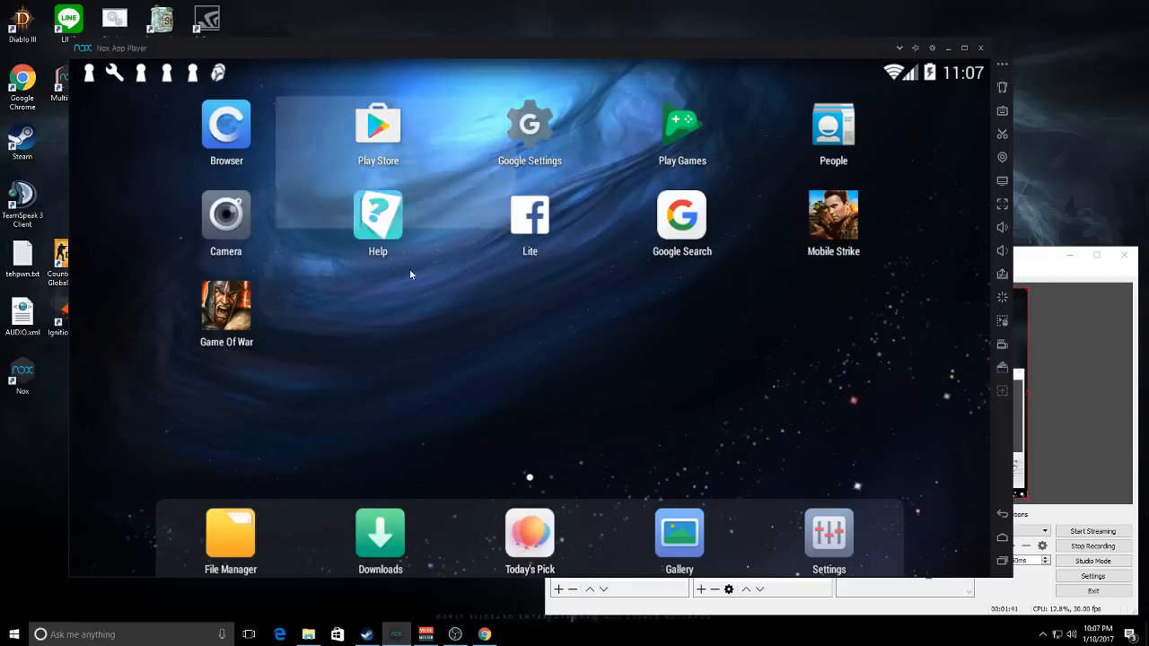
Search the Play Store for 'mobile strike' and open the Mobile Strike result
left_click(377, 124)
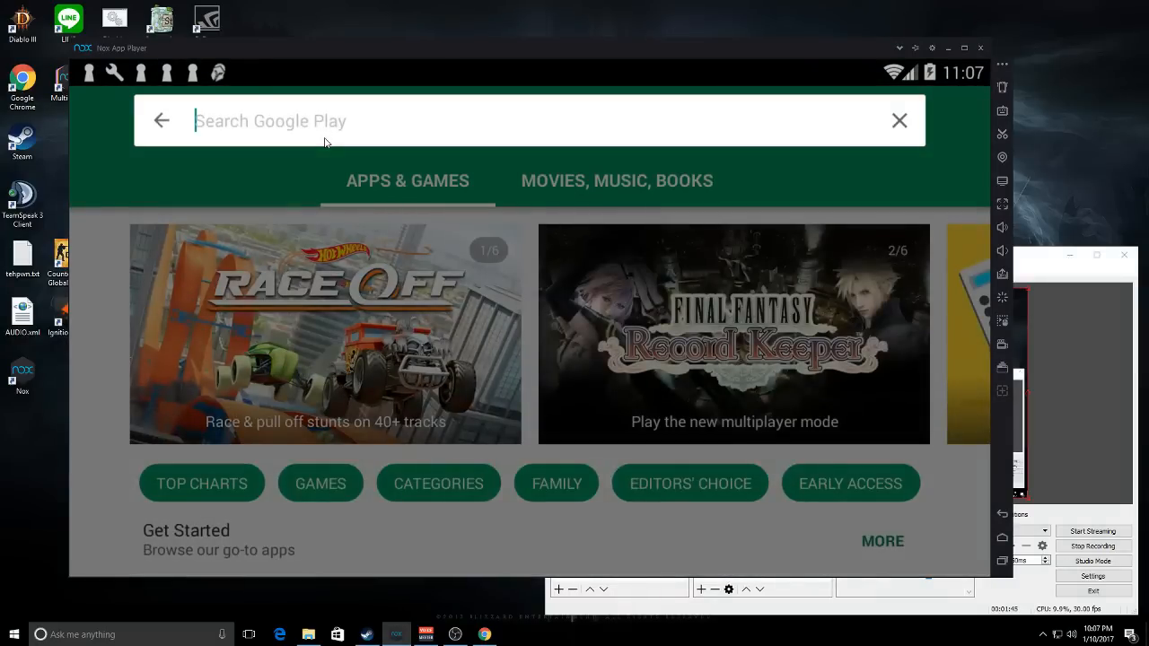
type("mobile strike")
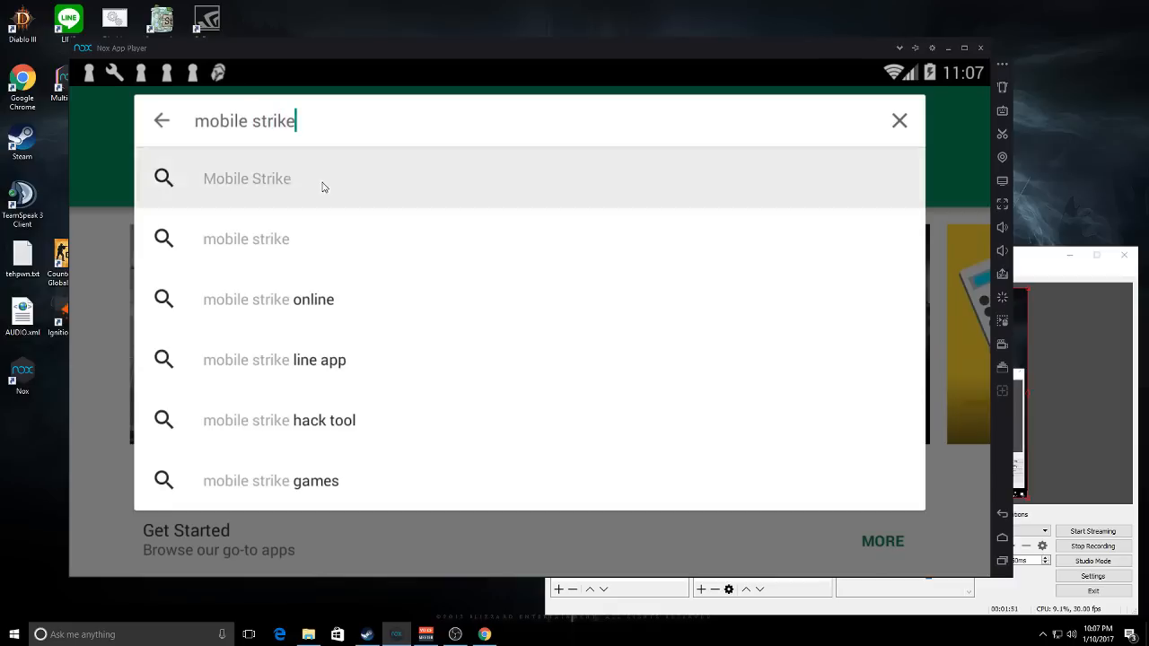
left_click(247, 177)
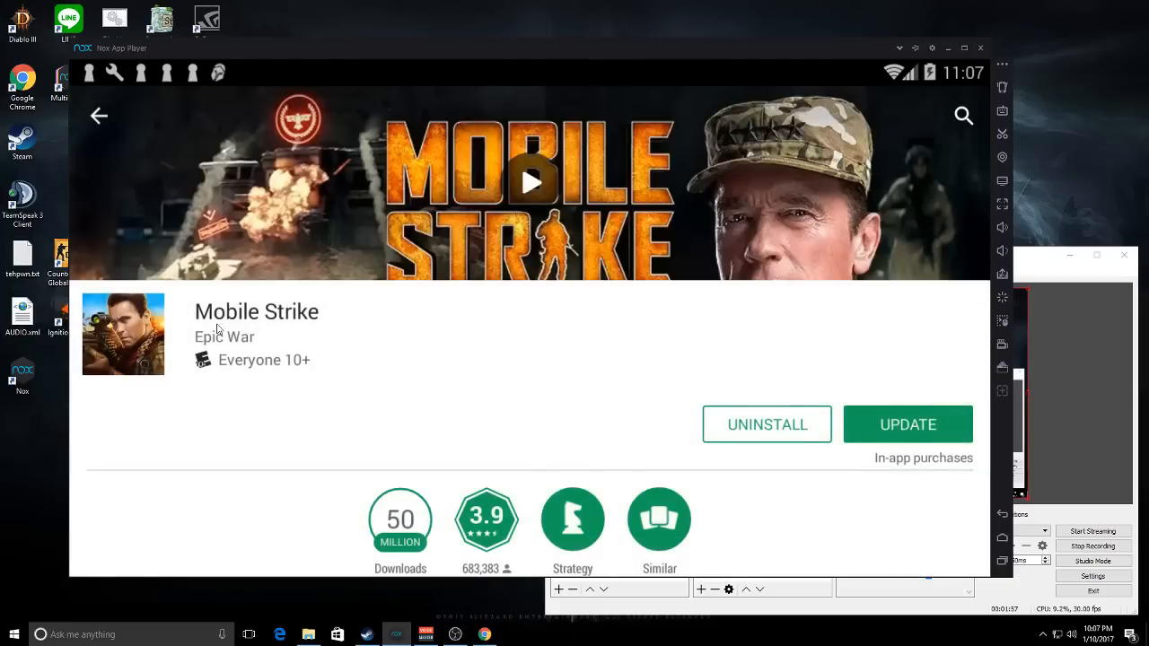
left_click(99, 115)
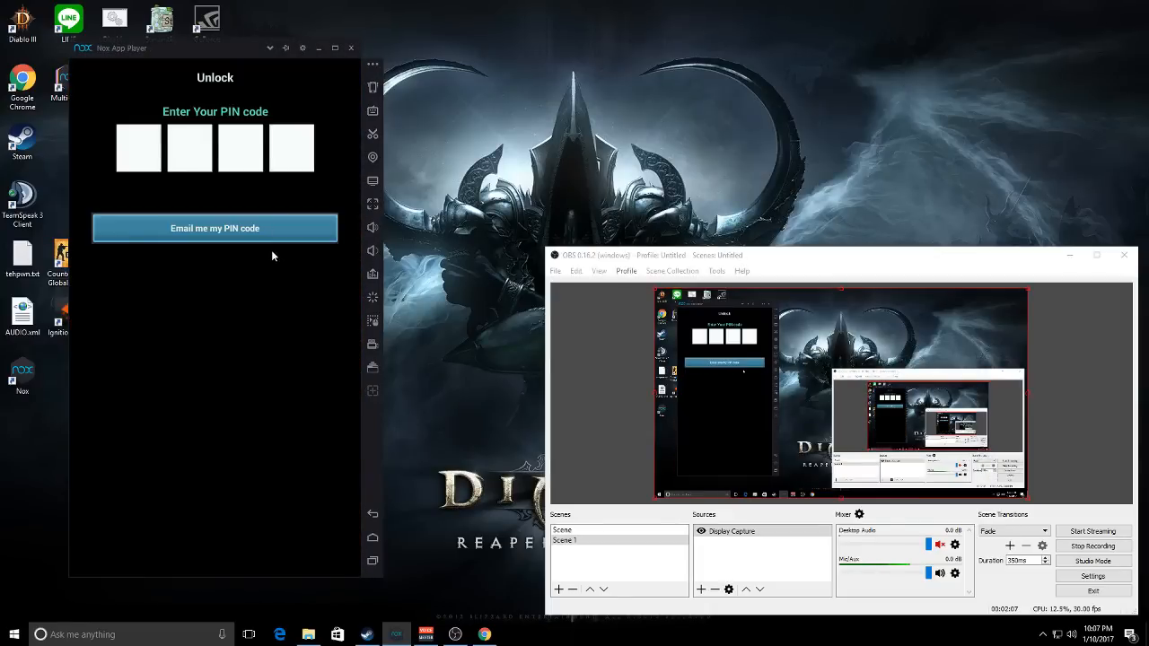
mouse_move(817, 432)
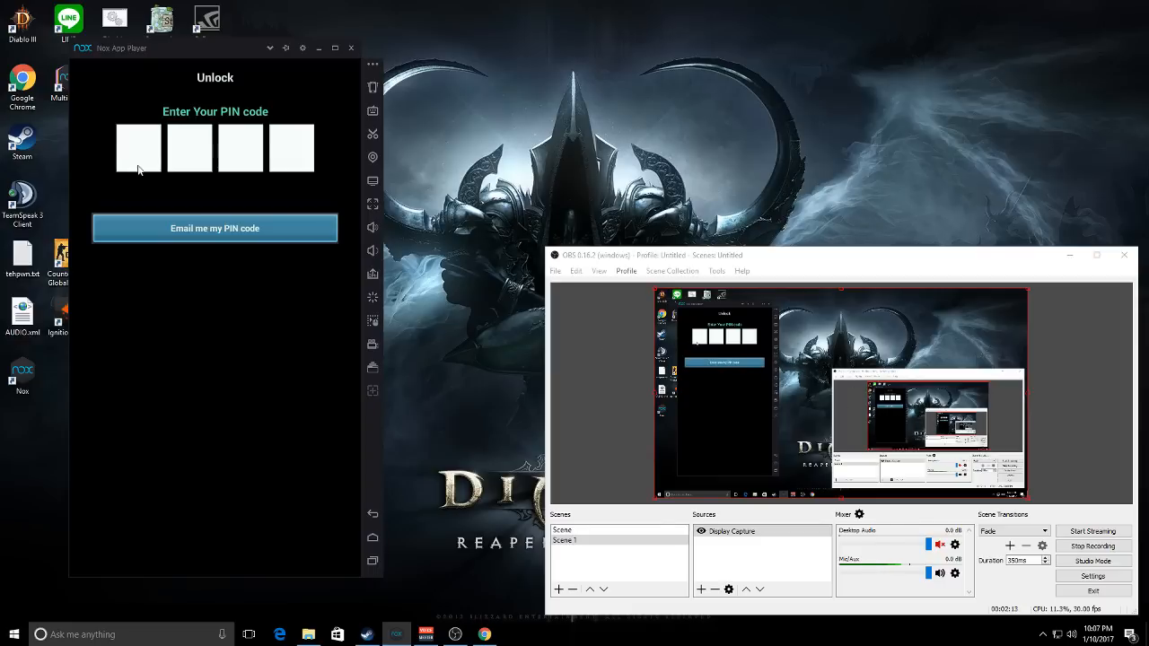
mouse_move(232, 61)
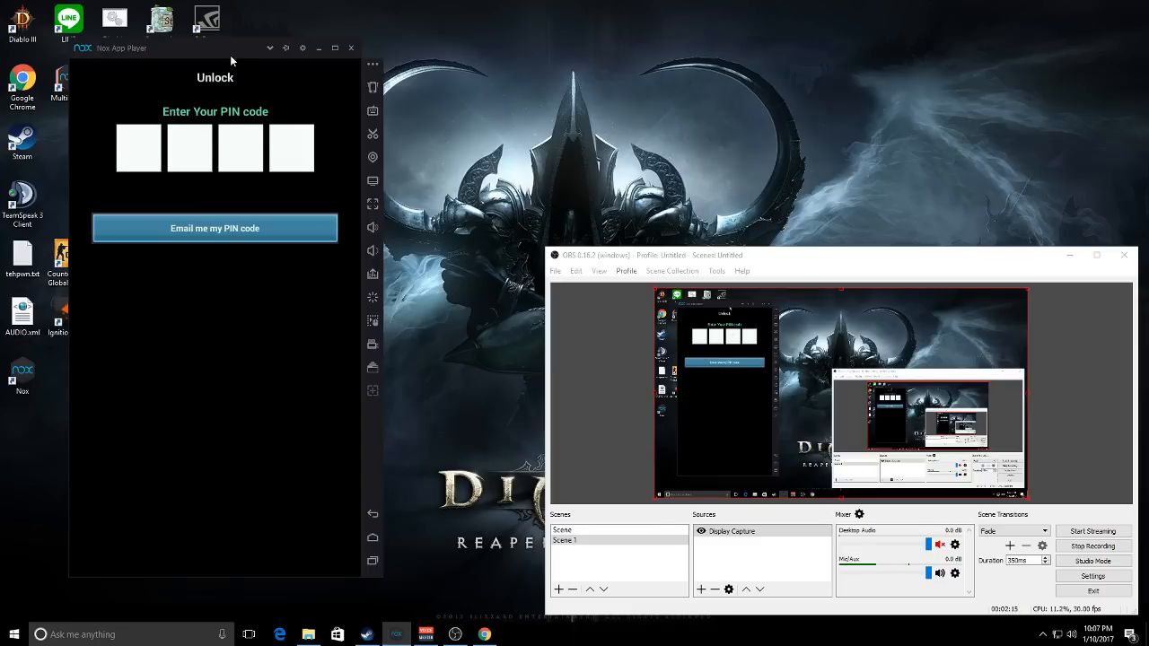
Let Mobile Strike load past the PIN screen to the Deal of the Moment popup
left_click(351, 47)
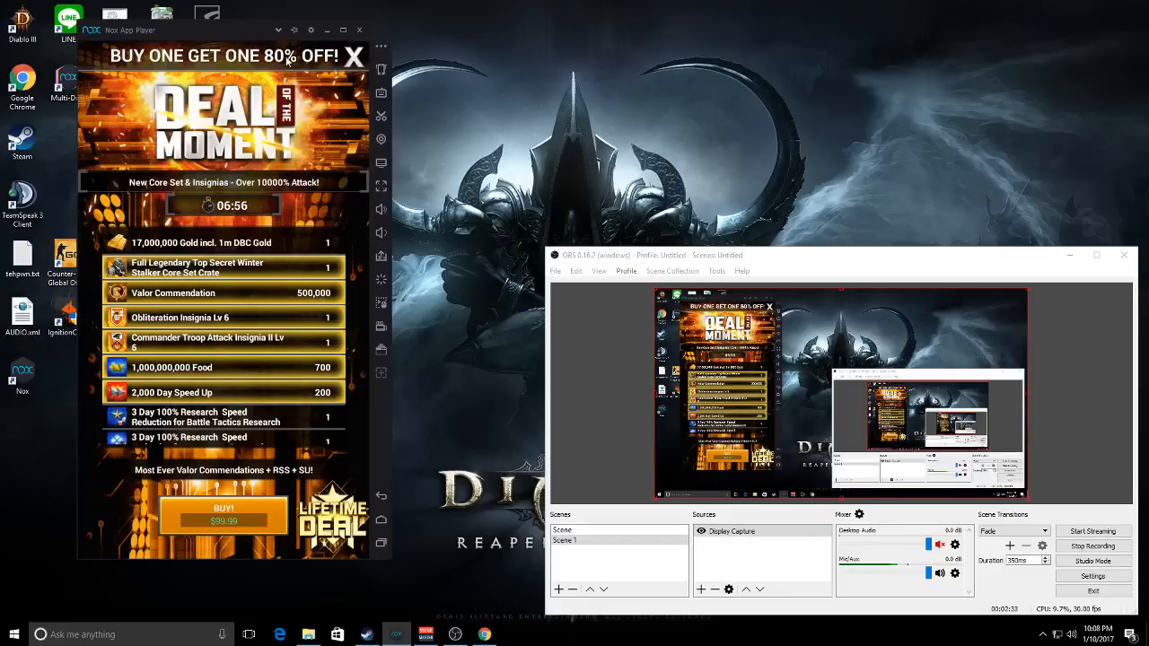
Dismiss the deal offer and attack the Giant Rail Gun from its details panel
left_click(353, 56)
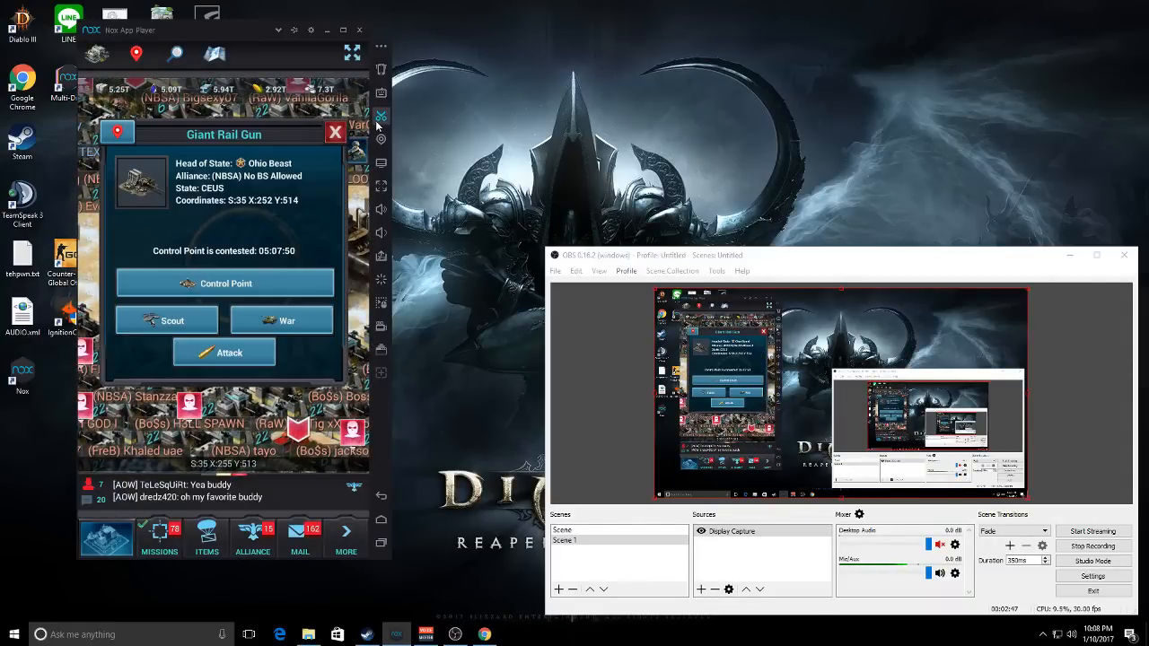
left_click(335, 132)
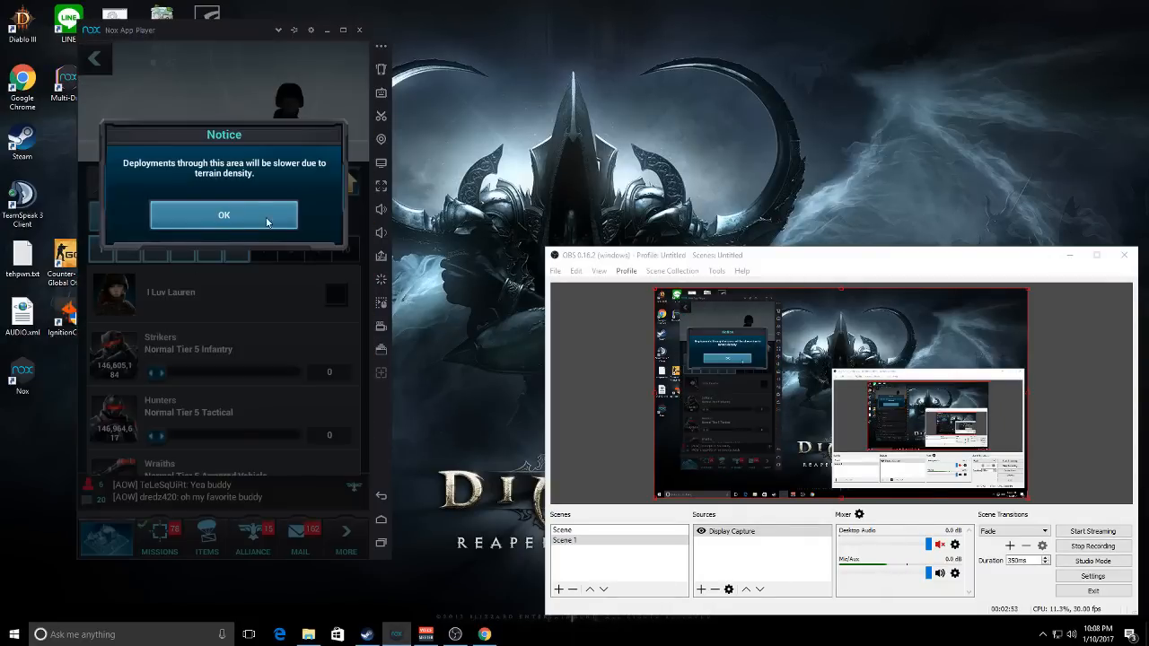
left_click(224, 215)
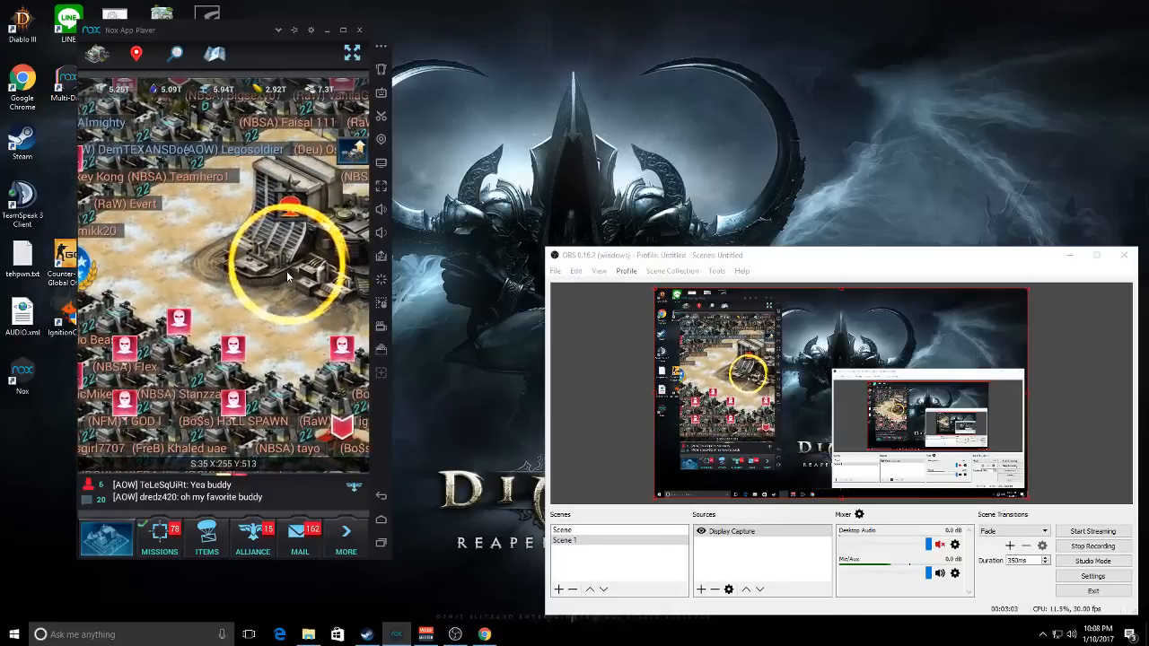
left_click(289, 260)
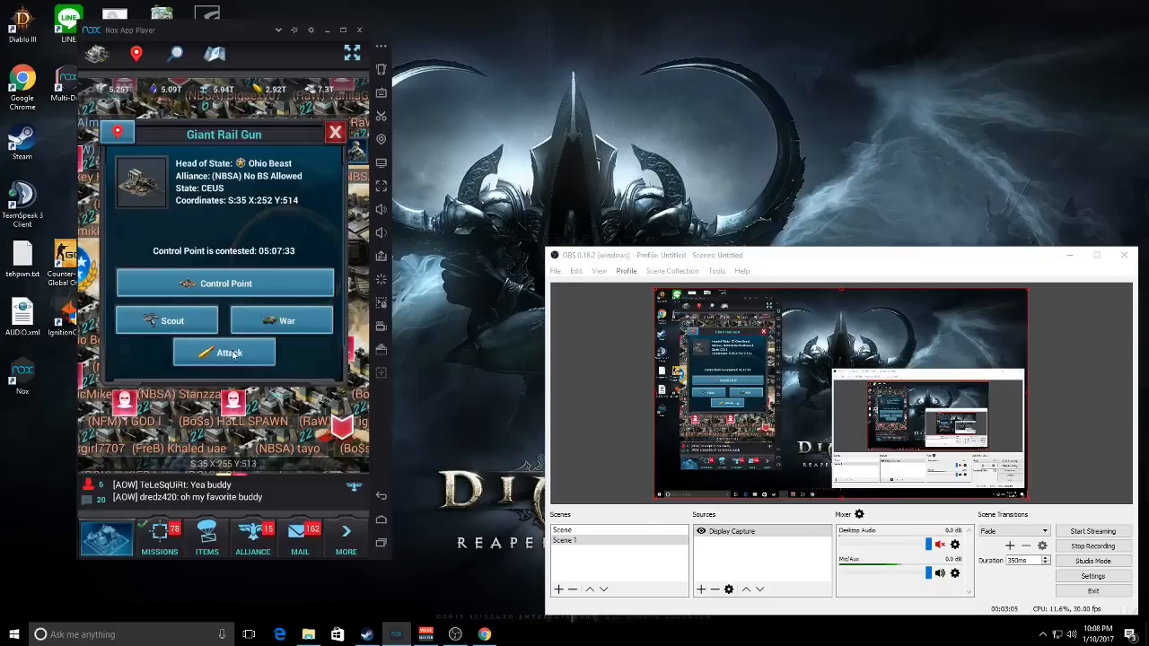
left_click(166, 320)
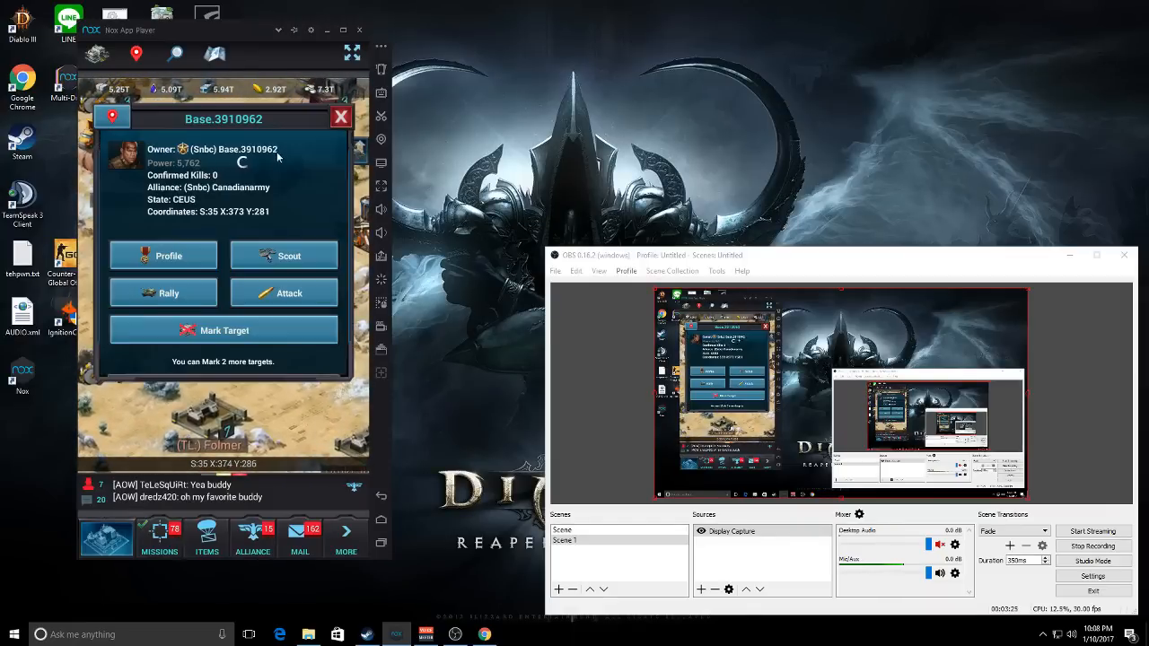
Reopen the info panel for Base.3910962 and launch an attack on it
left_click(284, 255)
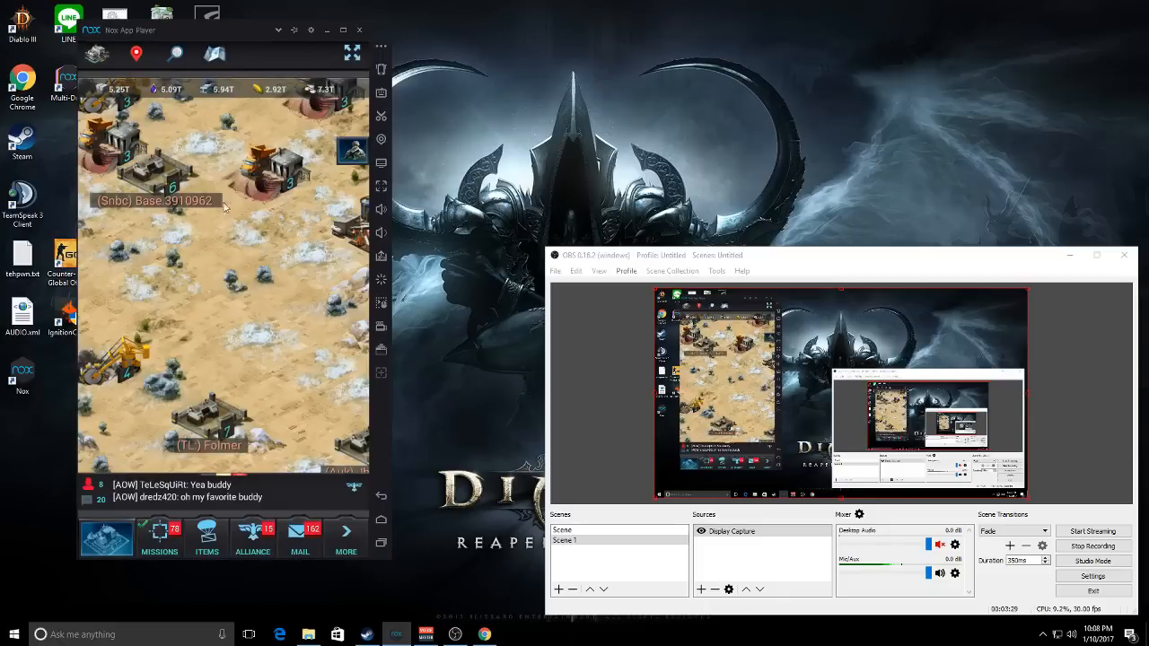
left_click(153, 200)
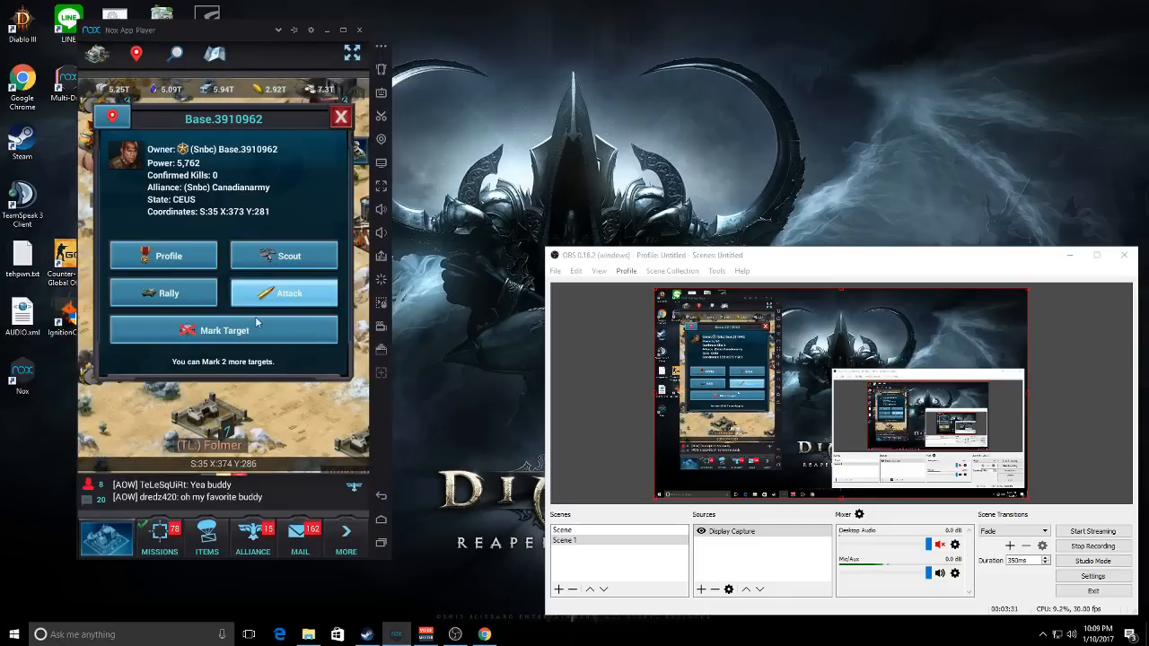
left_click(283, 292)
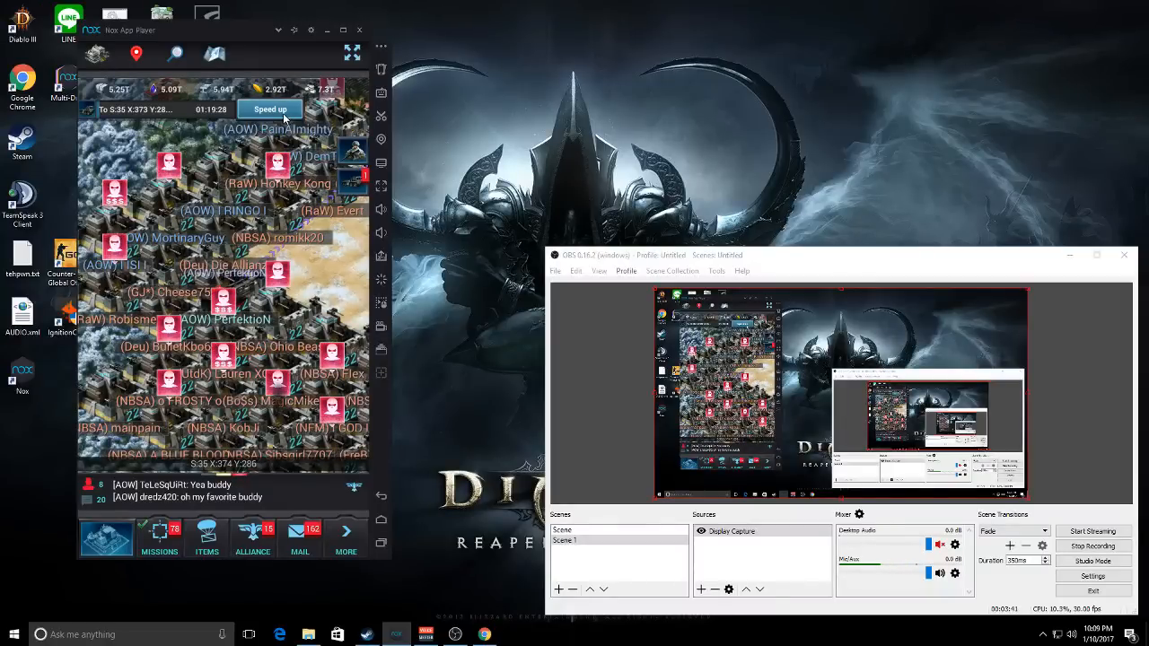
Use 50% Deployment Speed Ups repeatedly to rush the march and the troops' return
left_click(270, 109)
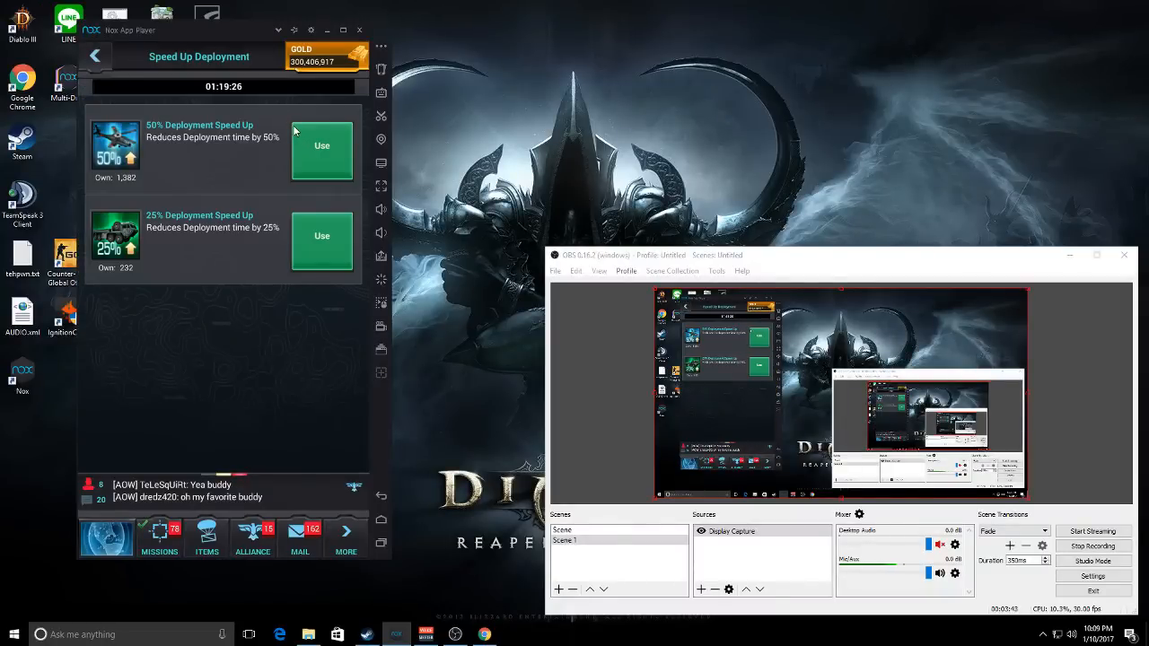
left_click(321, 146)
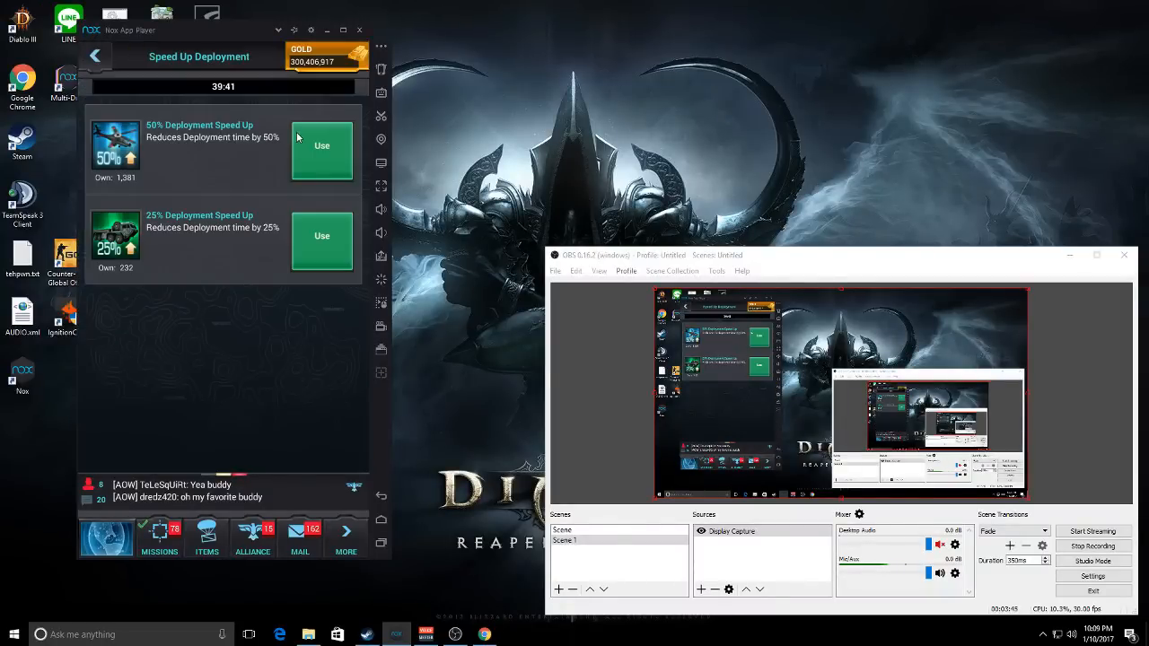
left_click(321, 146)
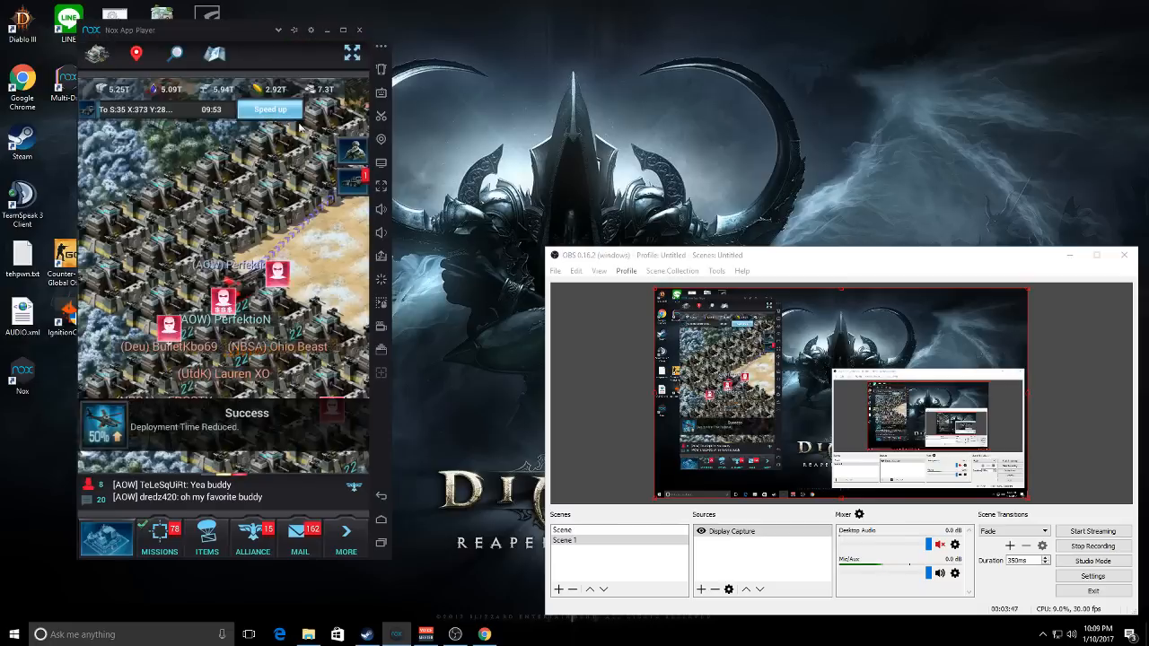
left_click(270, 108)
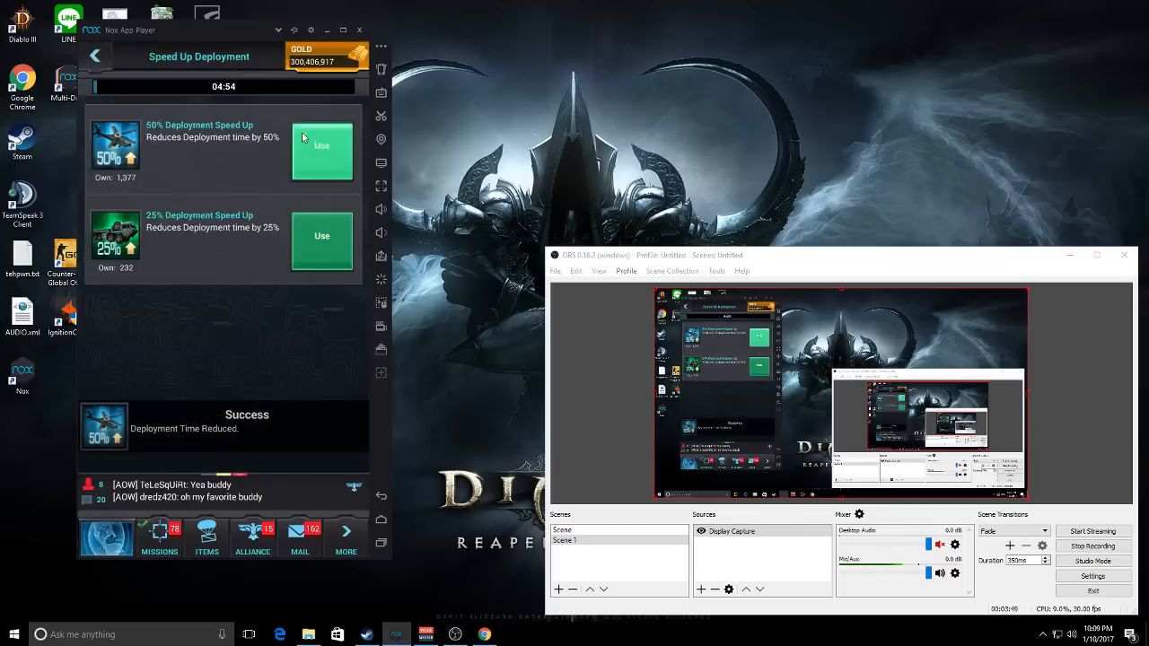
left_click(321, 150)
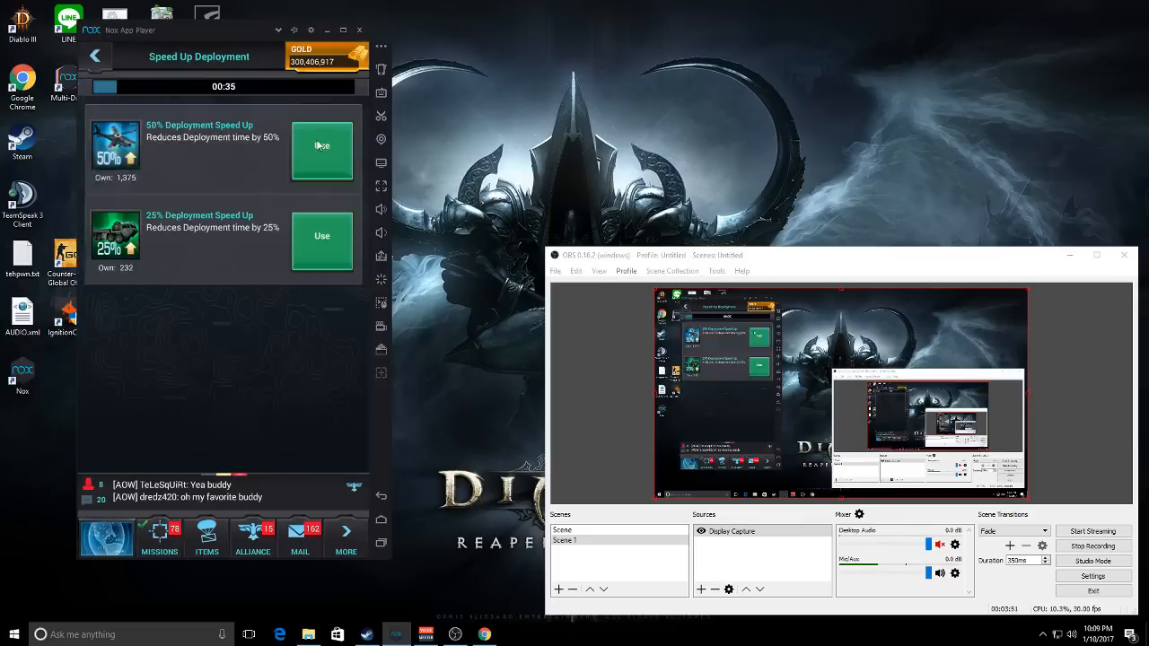
left_click(321, 150)
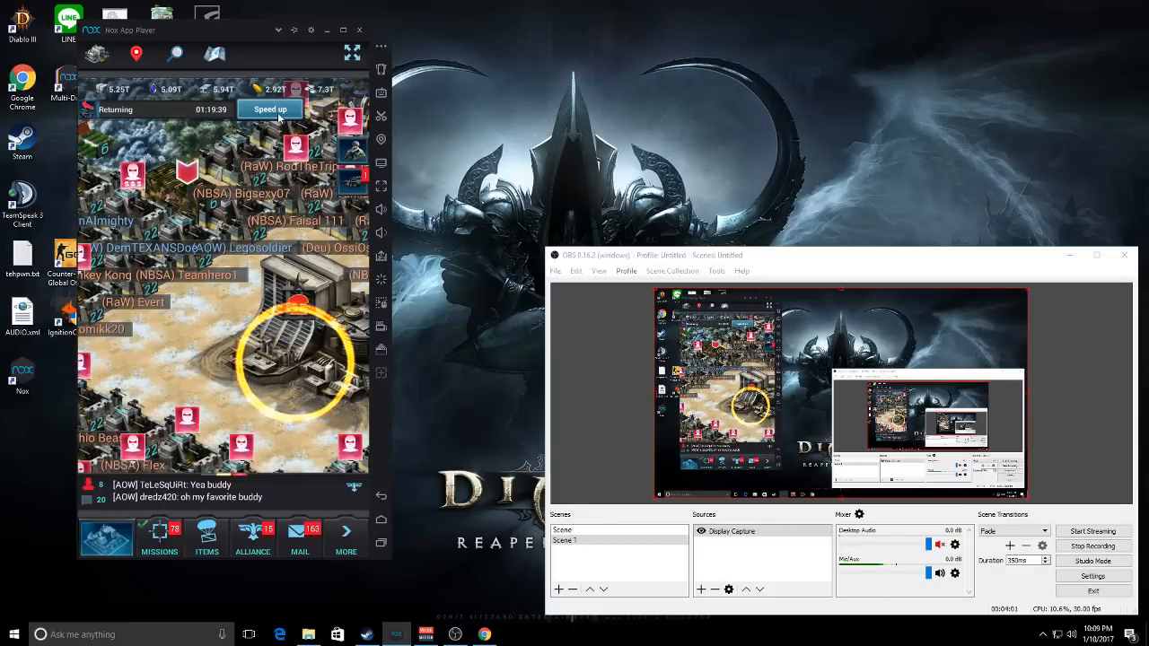
left_click(269, 109)
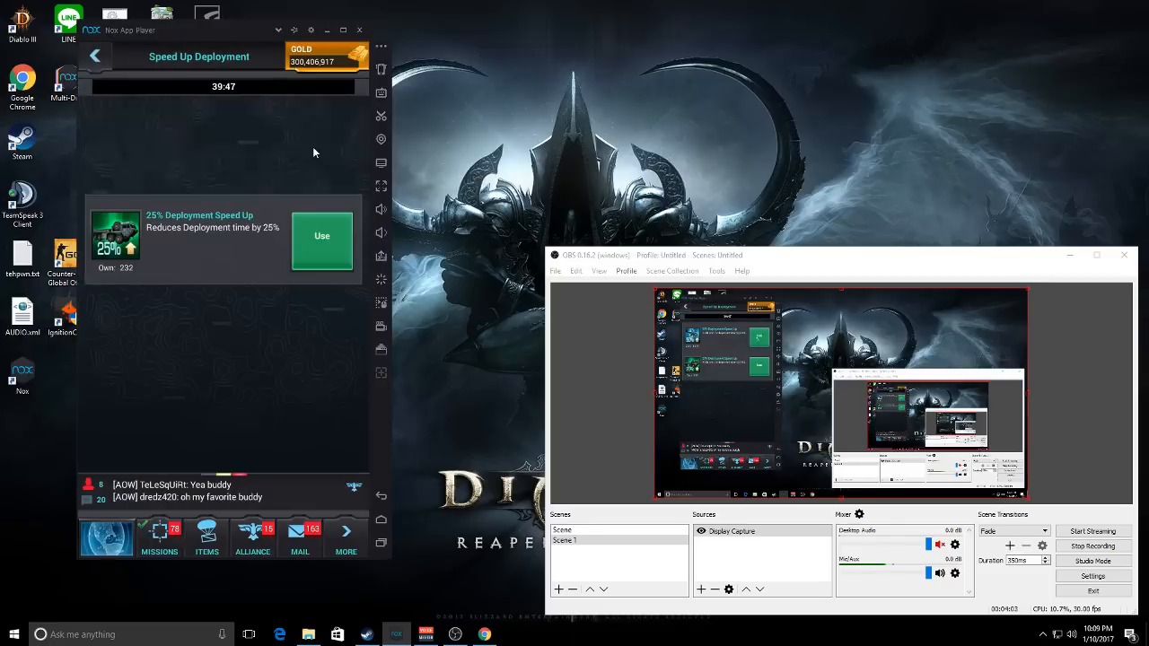
left_click(322, 239)
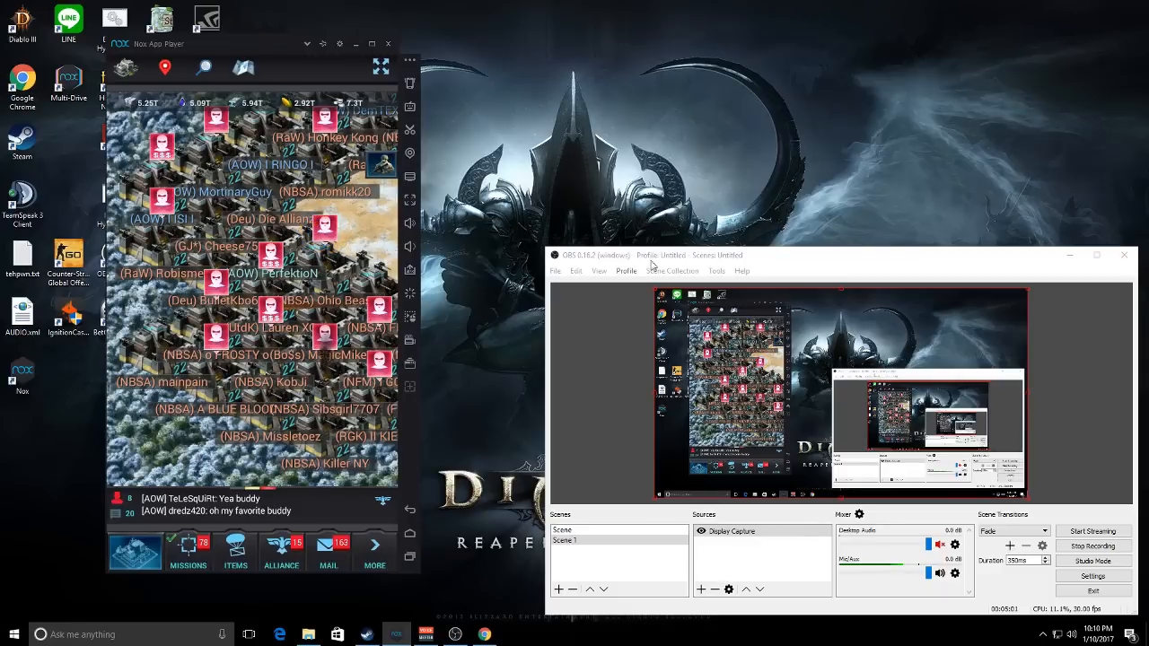
mouse_move(24, 455)
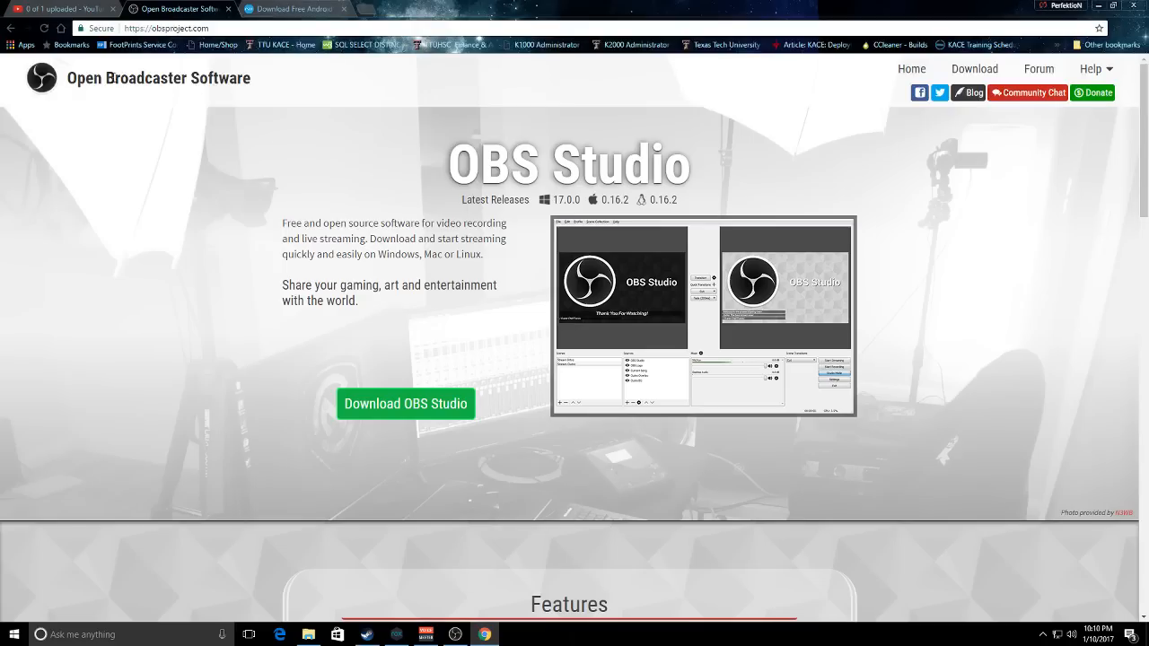
left_click(166, 28)
type("www.googl")
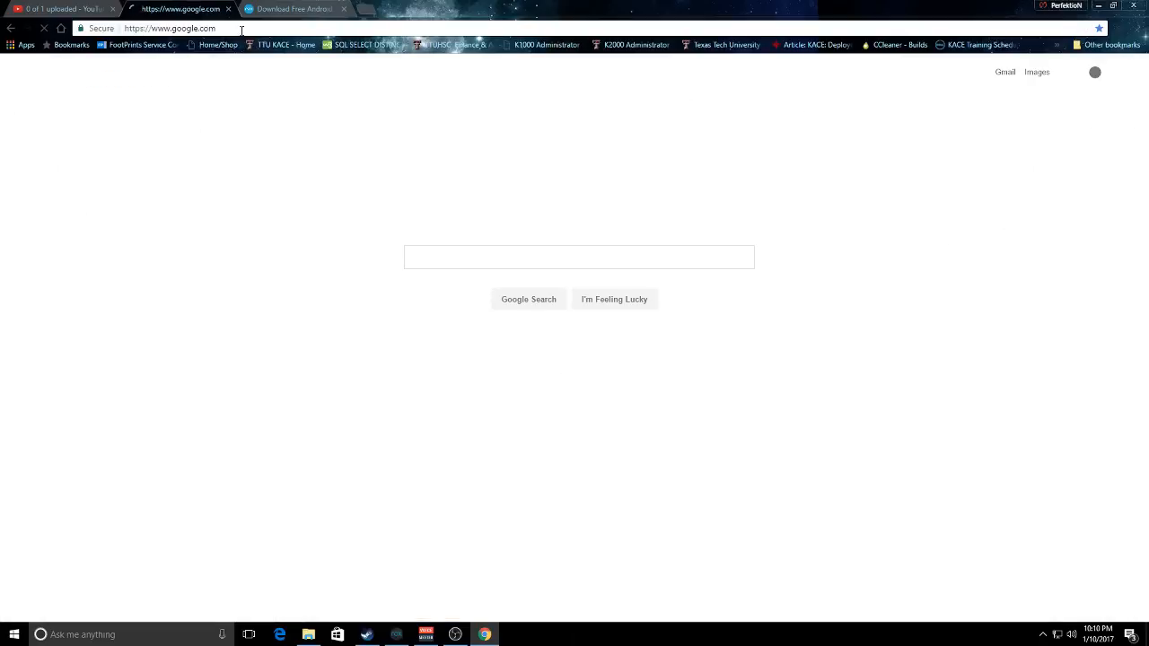
type("obs")
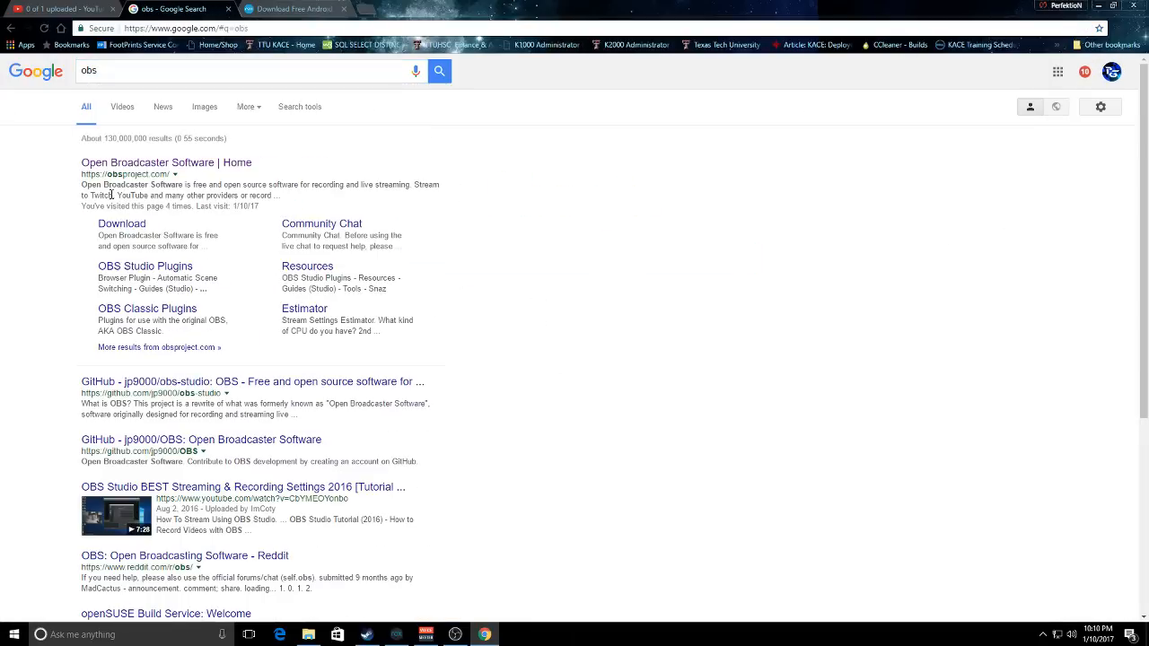
left_click(167, 163)
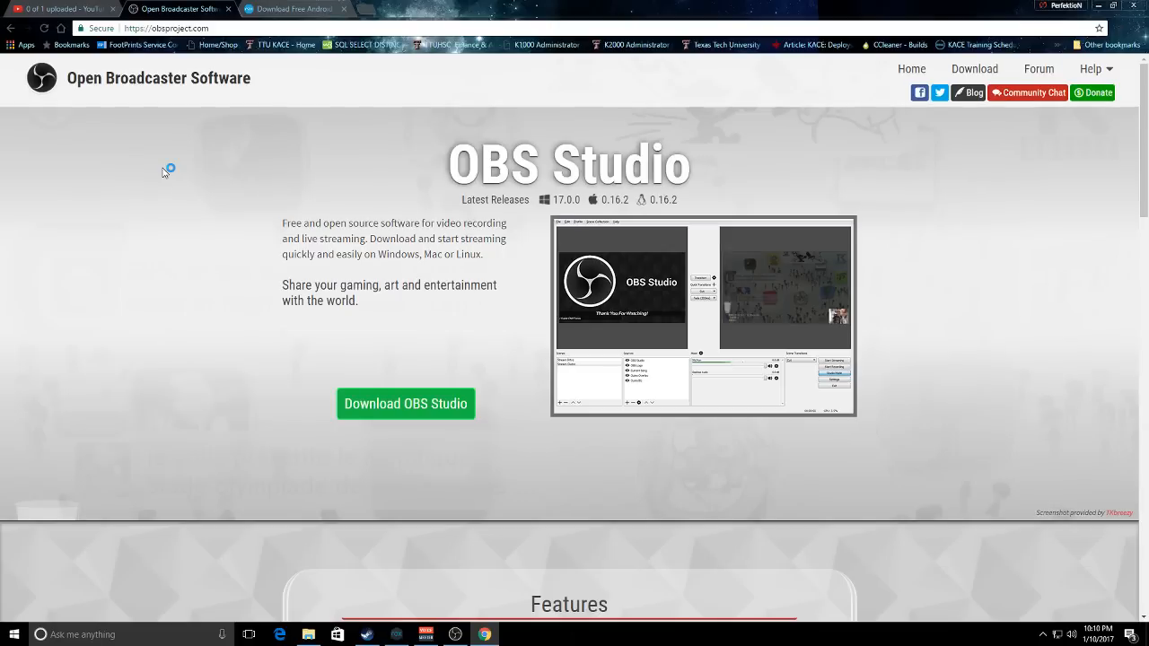
mouse_move(164, 172)
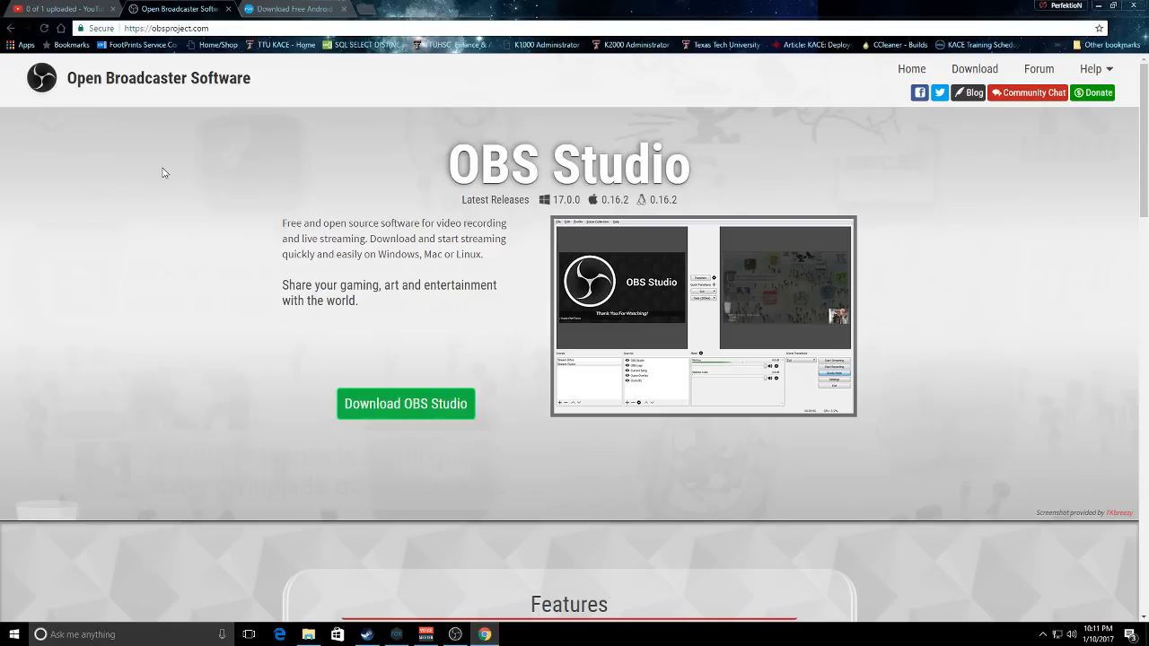
mouse_move(241, 7)
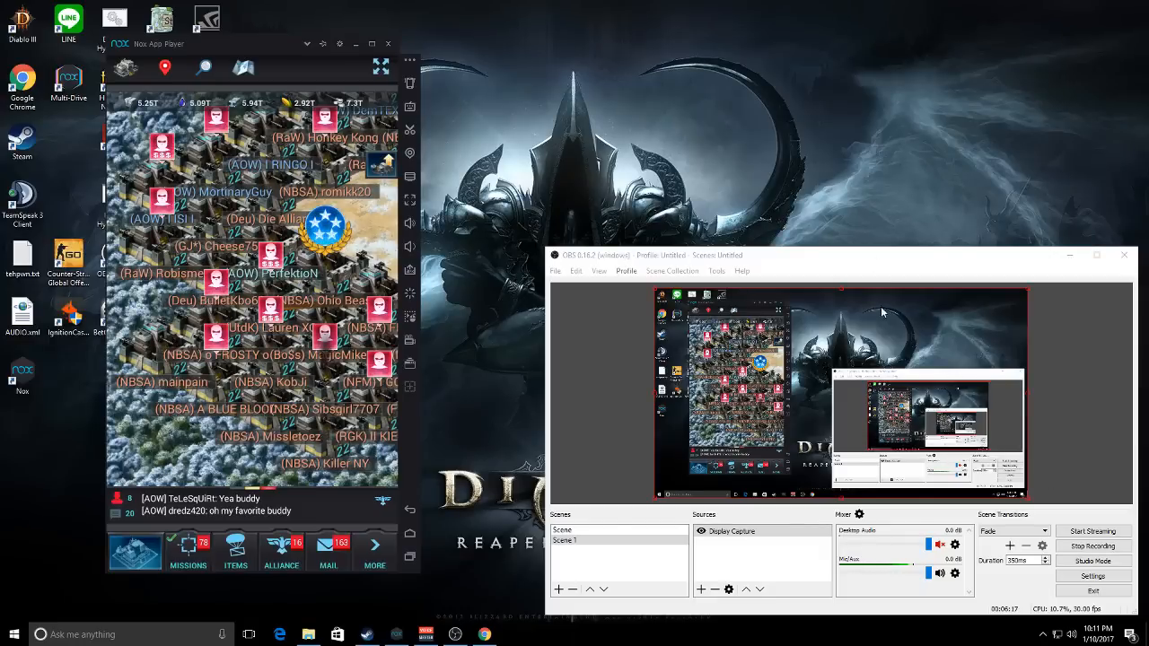
Bring the OBS Studio window forward beside Nox
left_click(732, 532)
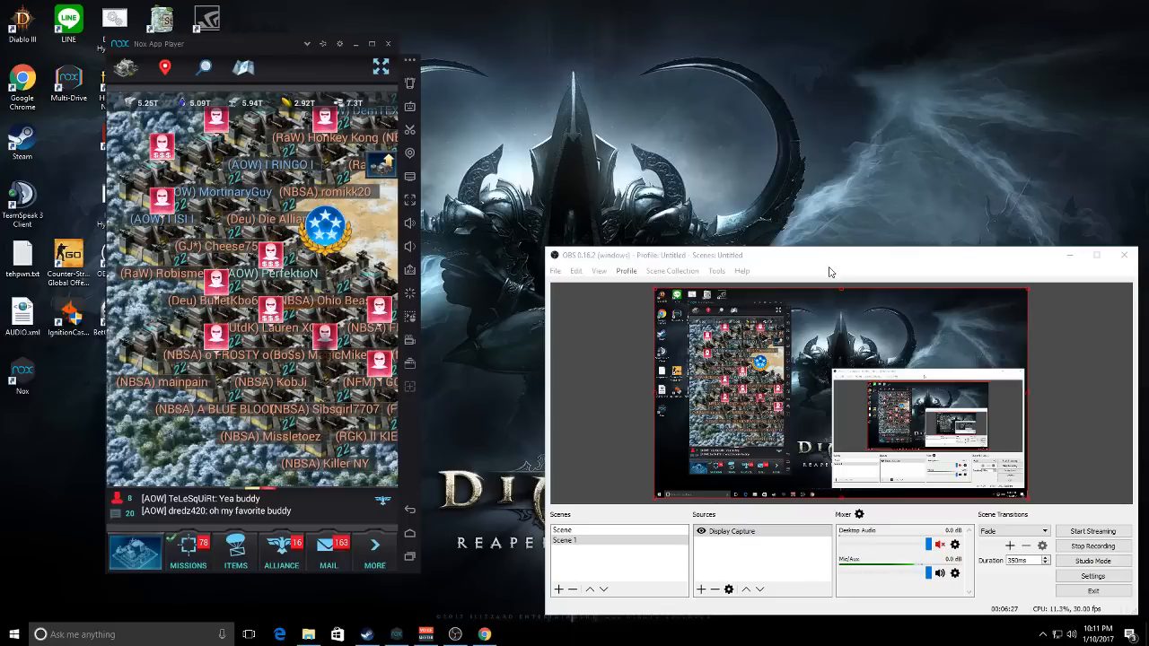
mouse_move(826, 261)
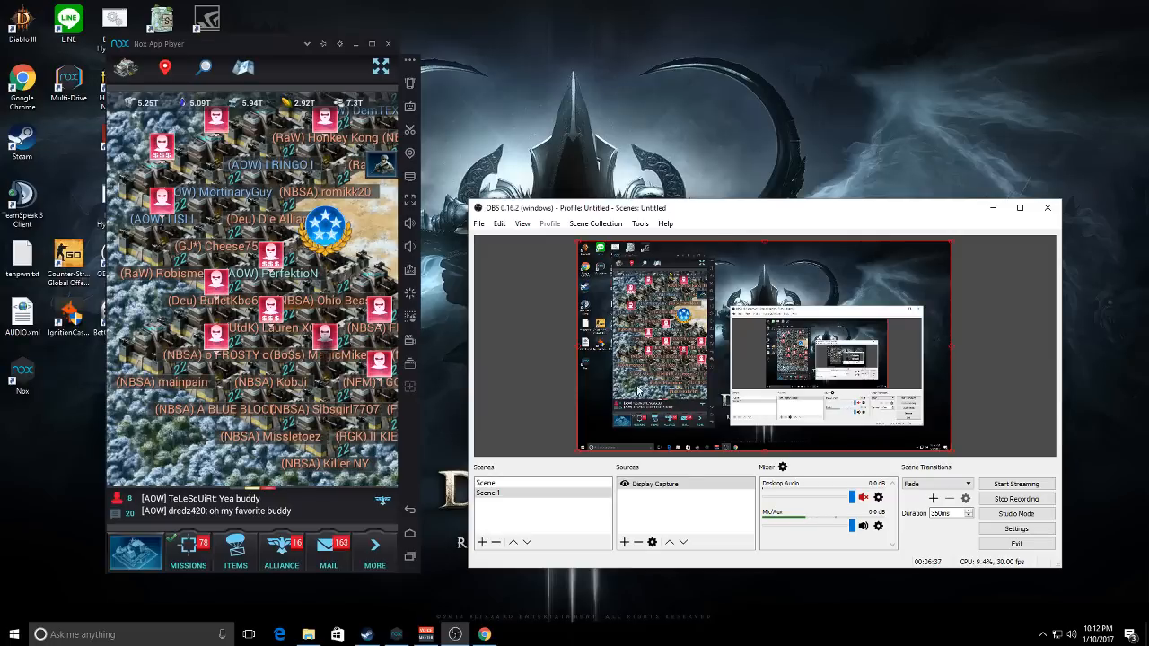
mouse_move(956, 302)
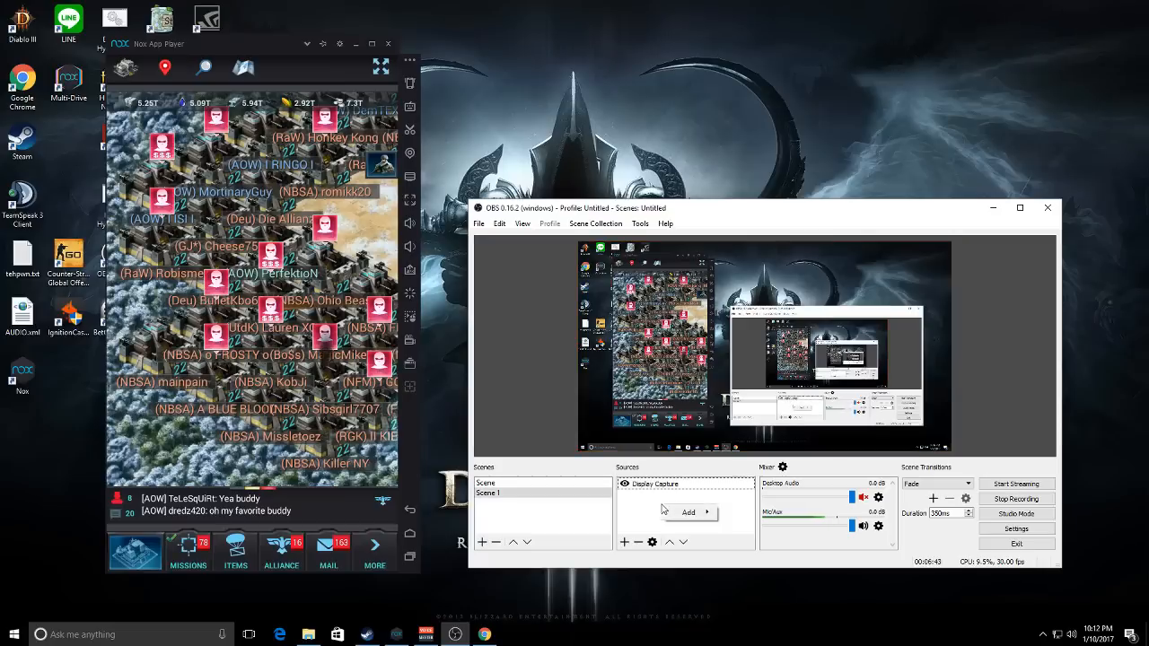
Add an Image source and set stream_overlay.jpg from Pictures as its file
left_click(688, 511)
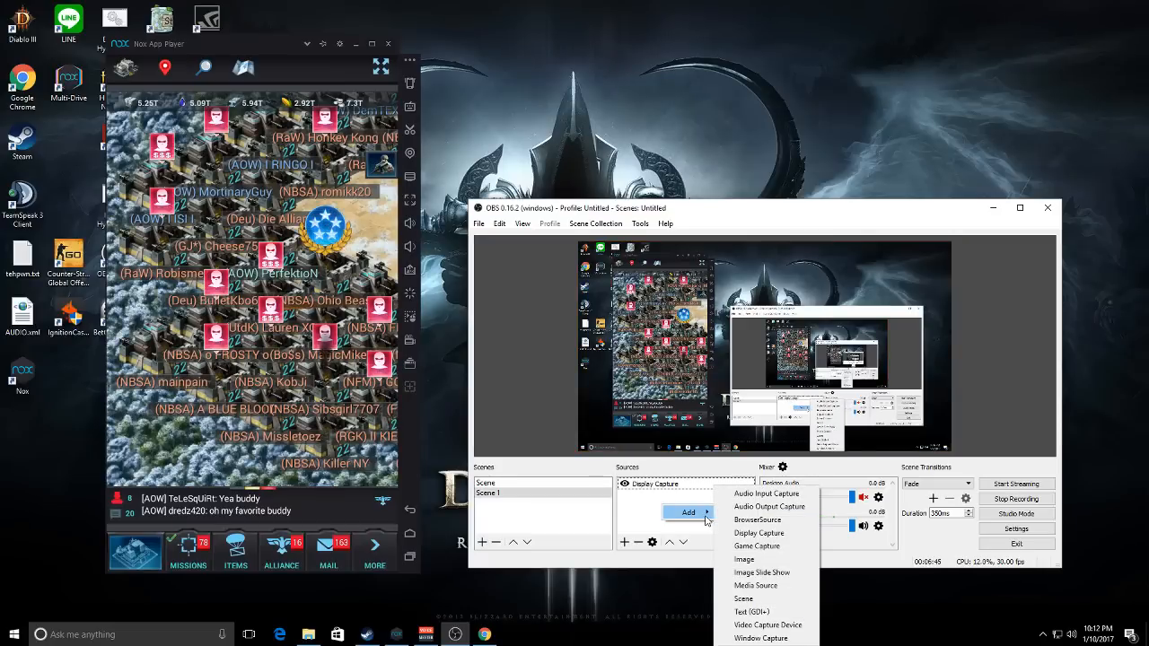
mouse_move(756, 546)
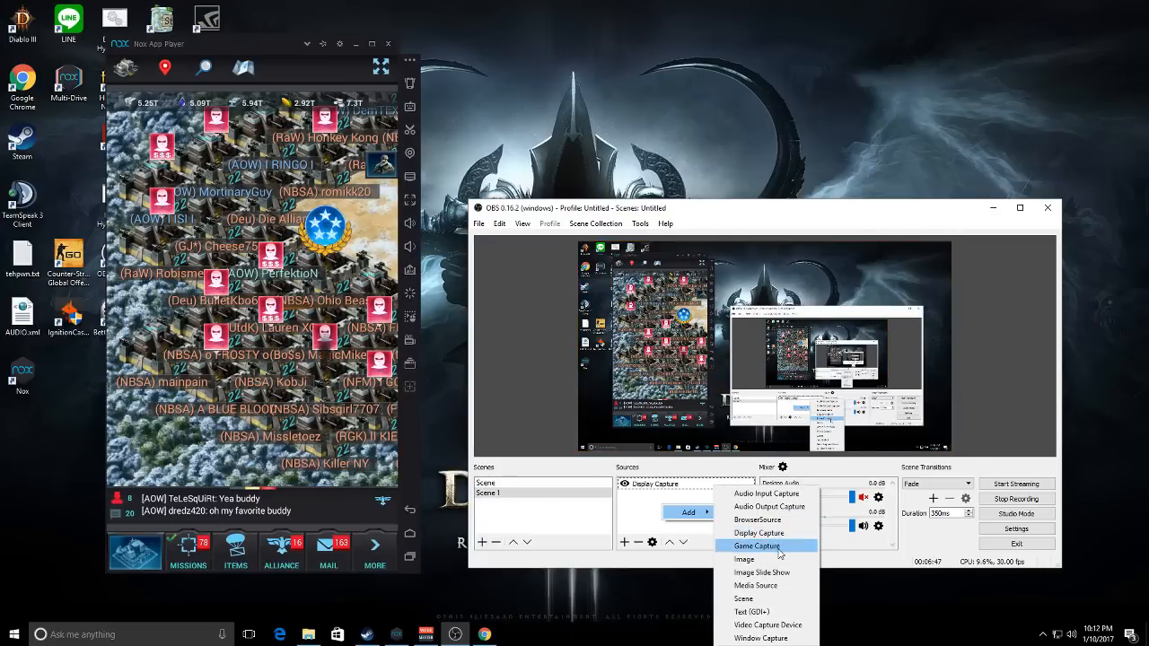
mouse_move(744, 559)
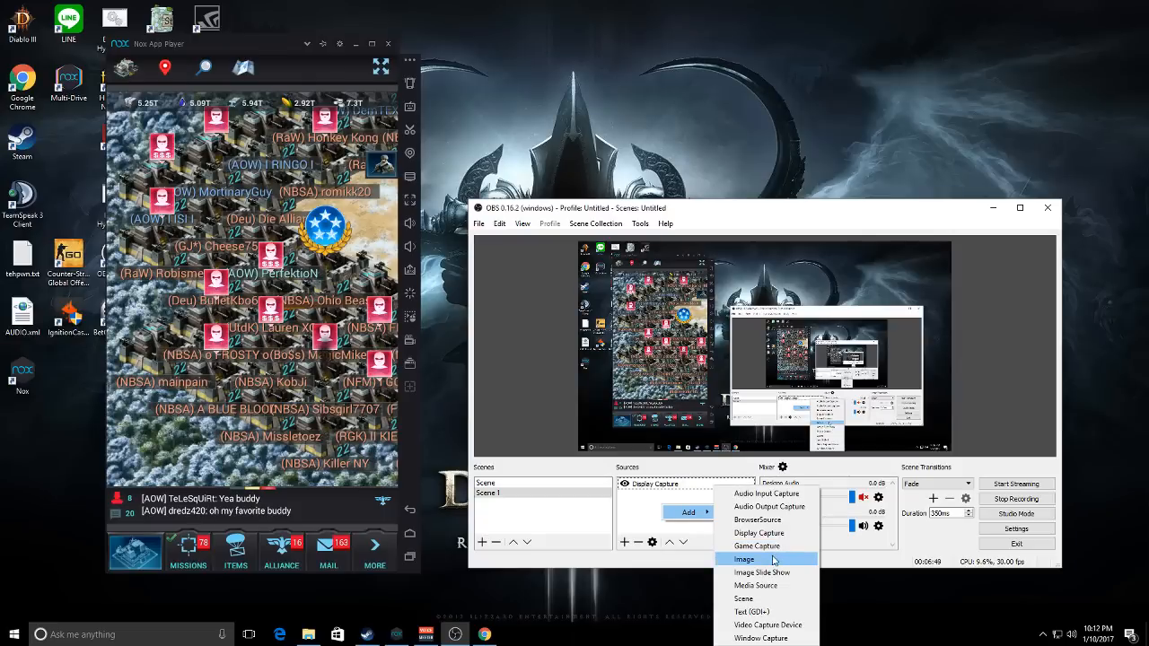
mouse_move(763, 520)
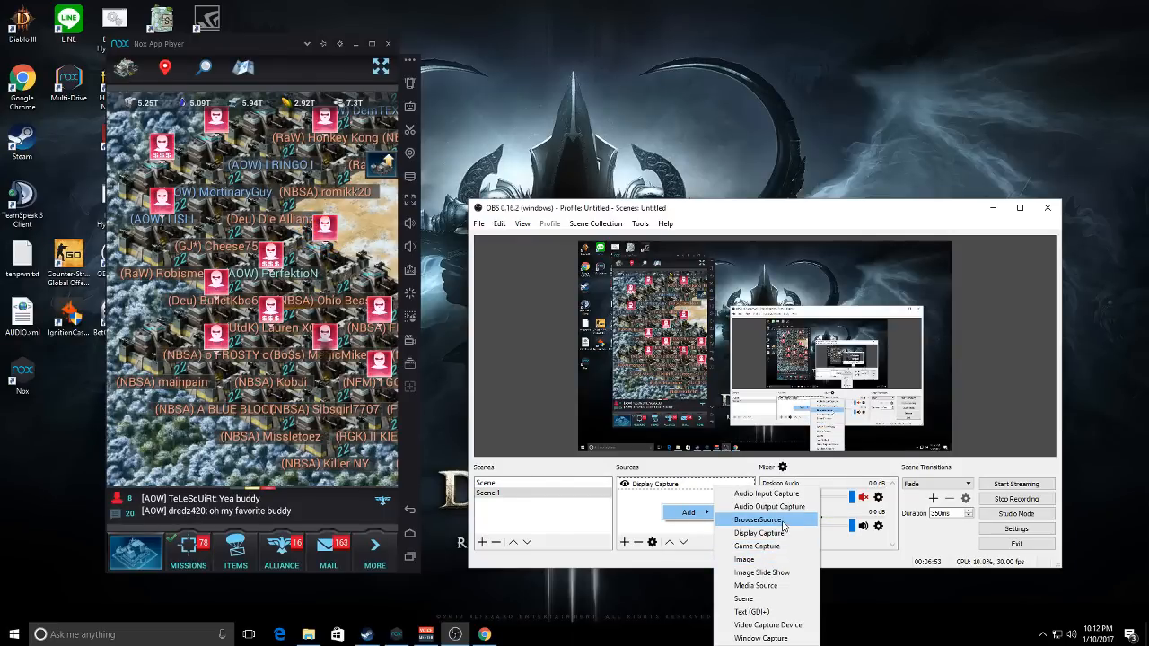
left_click(744, 560)
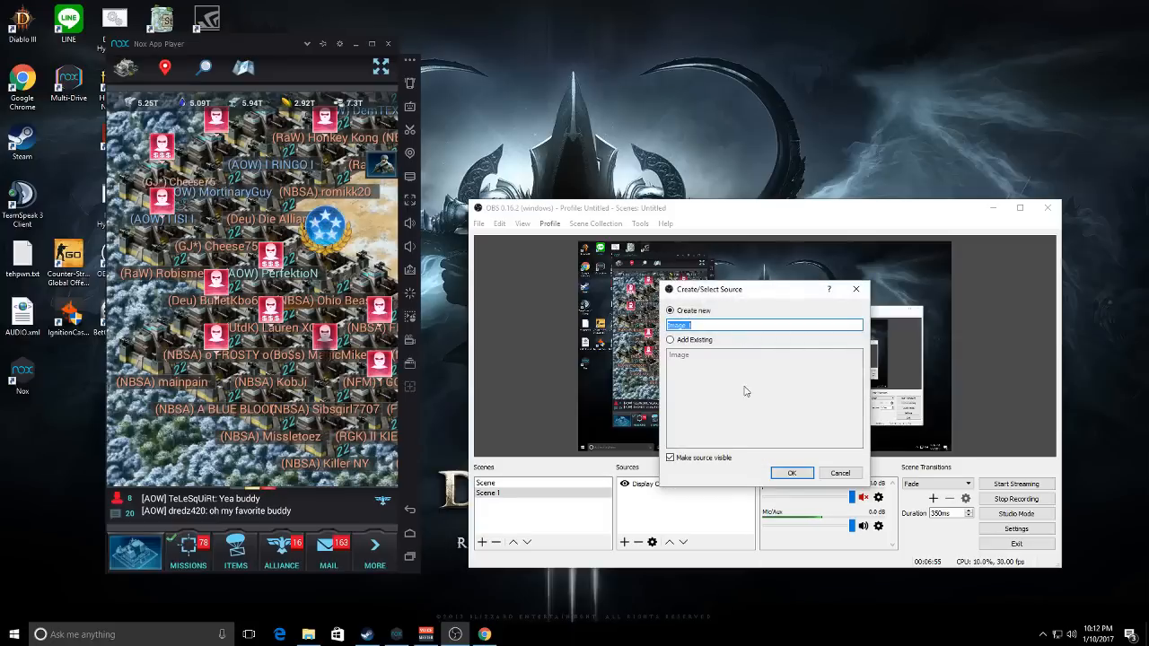
left_click(790, 473)
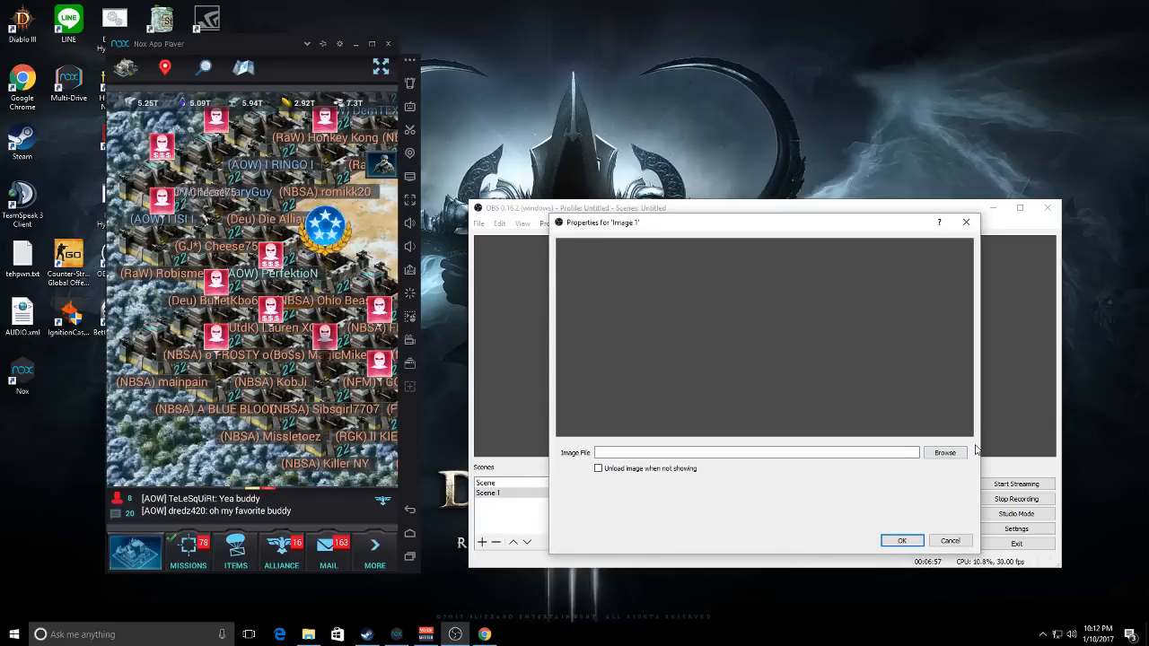
left_click(944, 451)
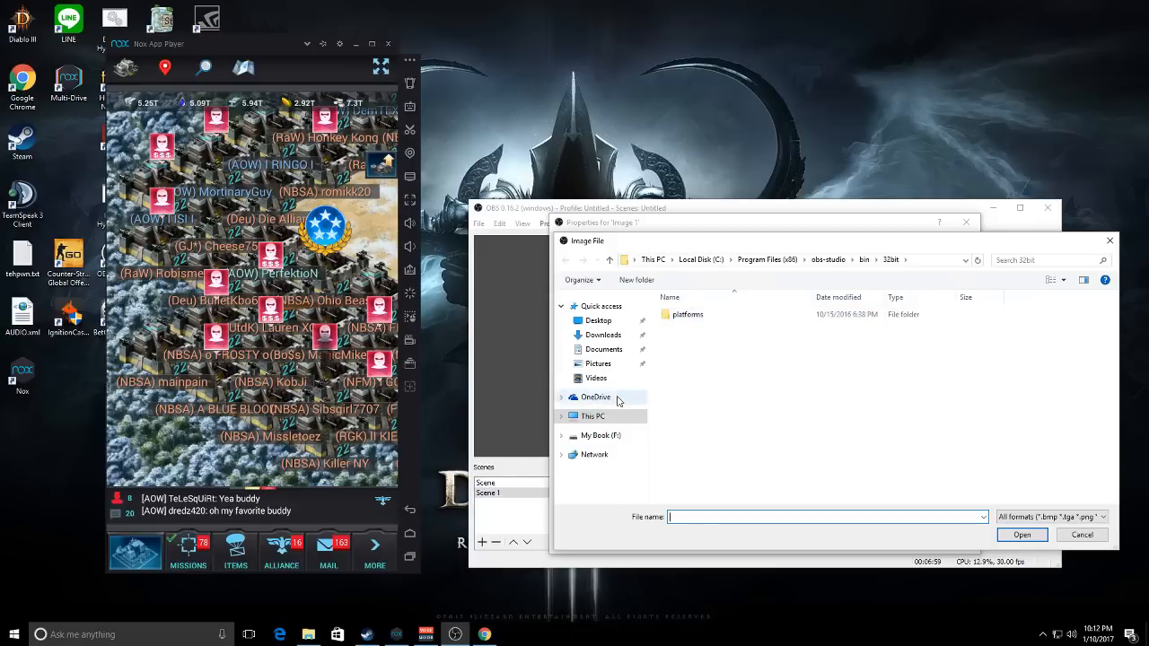
left_click(597, 363)
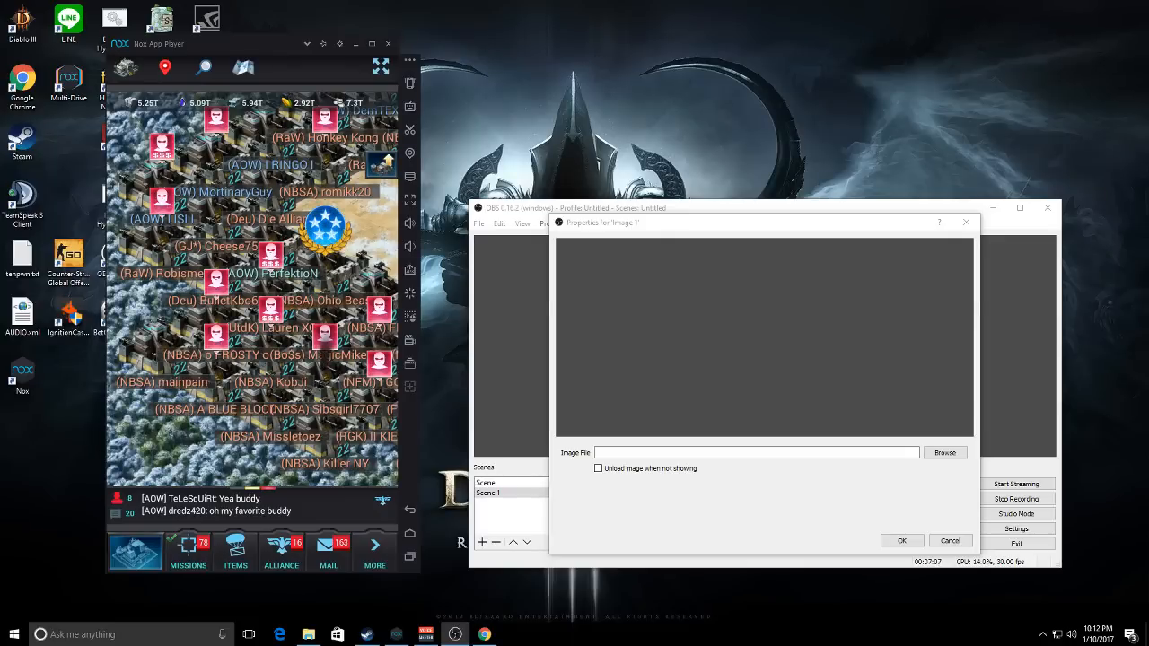
left_click(945, 452)
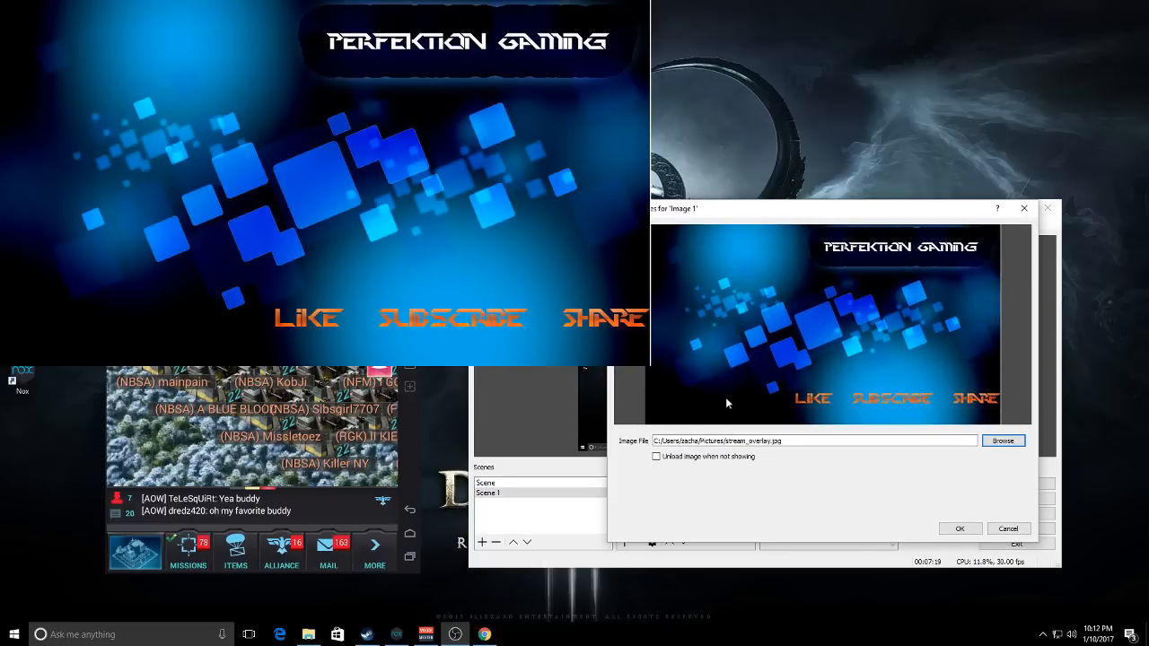
Confirm the image source and move it to the bottom, below Display Capture
left_click(958, 527)
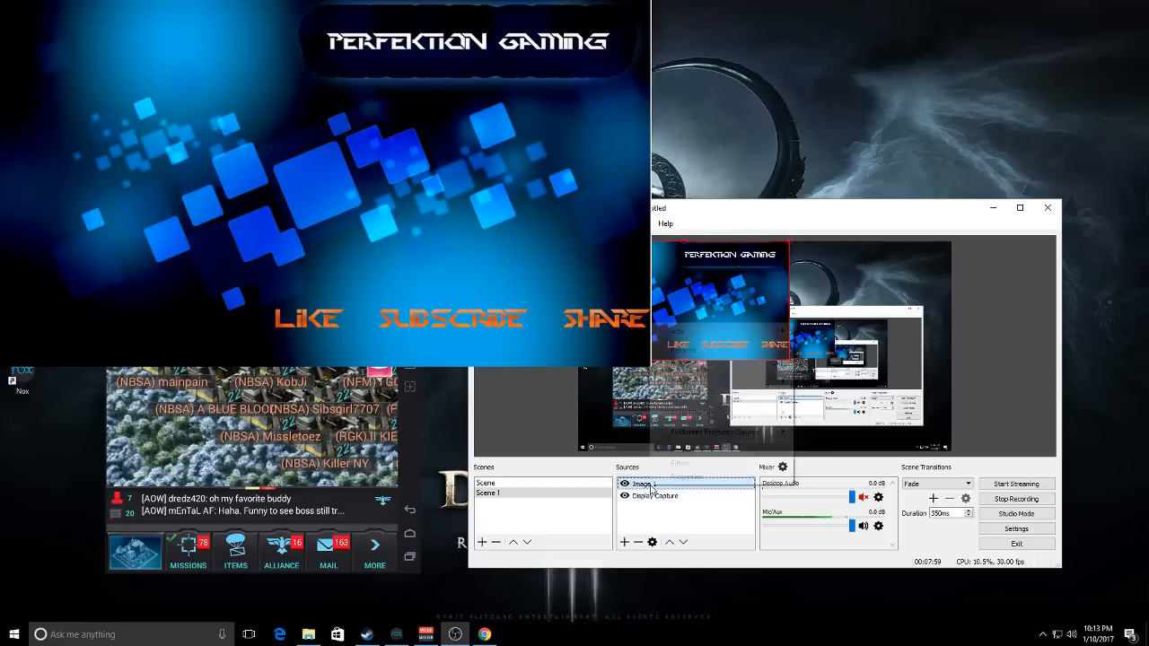
right_click(640, 484)
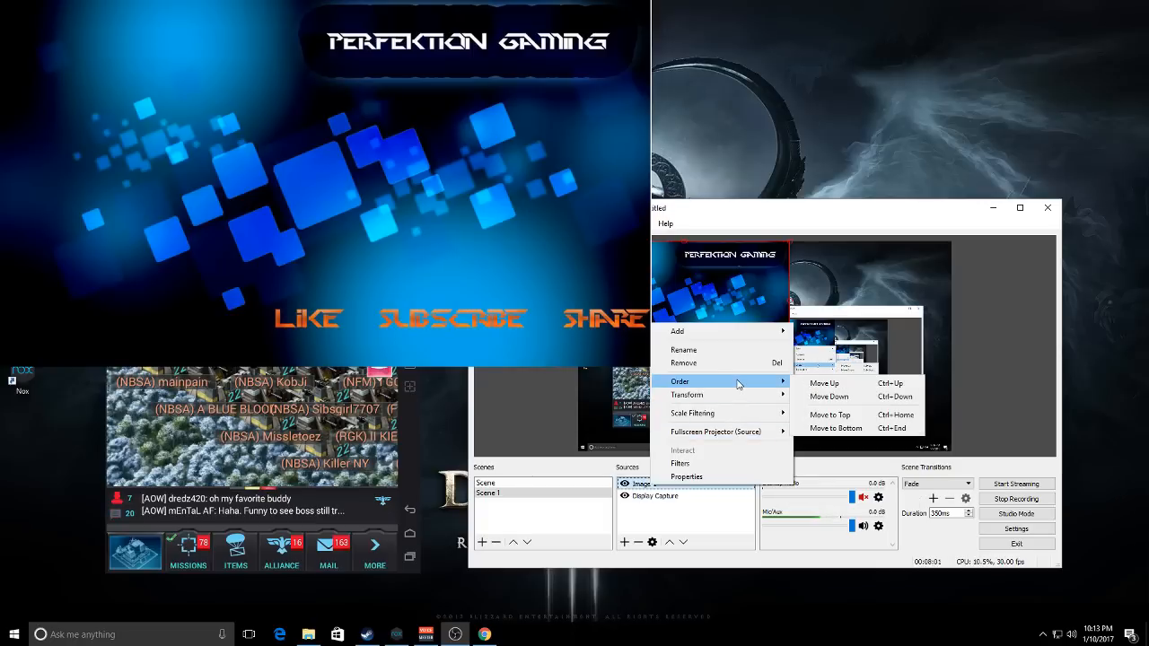
mouse_move(836, 428)
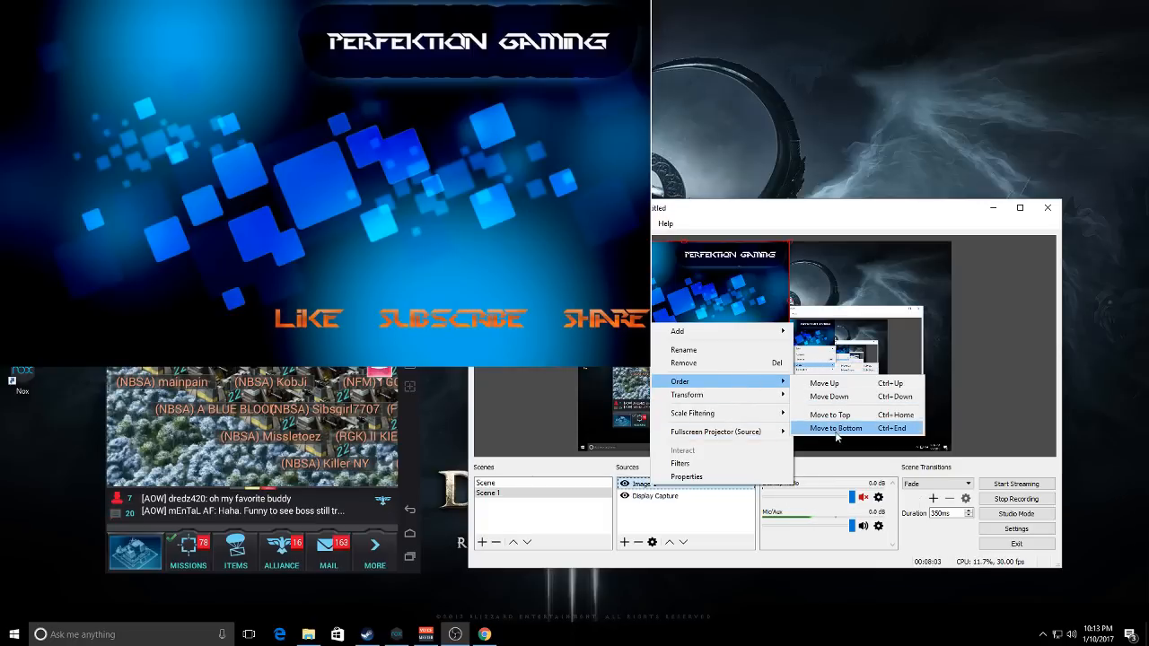
left_click(835, 429)
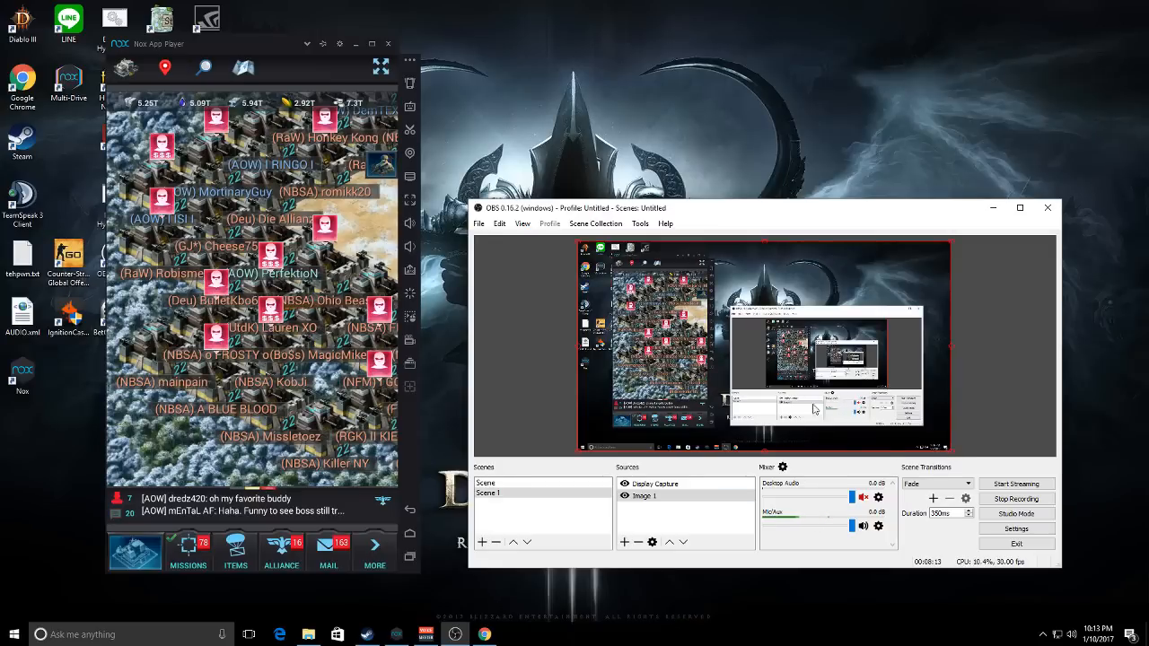
Add a Window Capture source targeting the [Nox.exe]: Nox App Player window
left_click(644, 495)
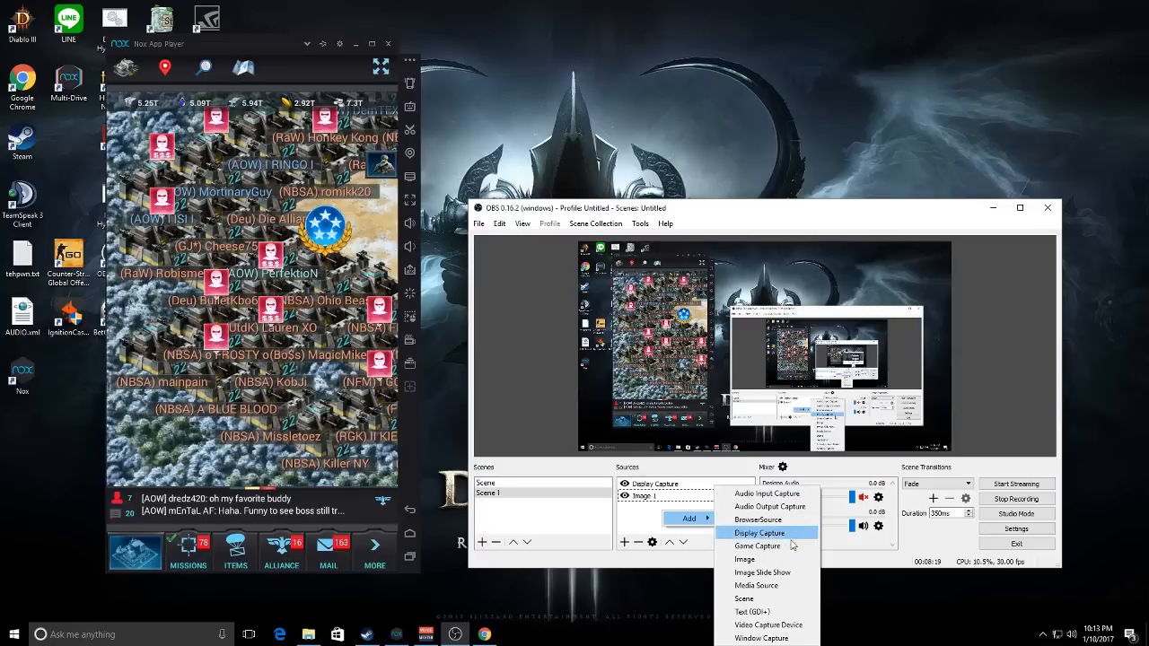
left_click(761, 638)
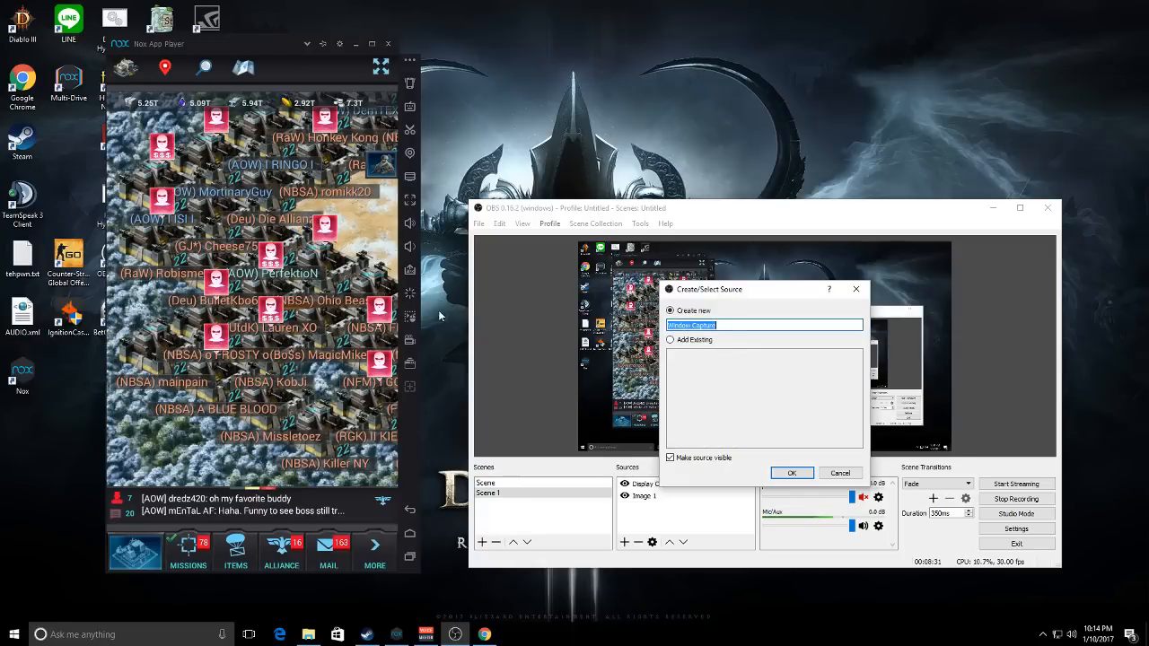
left_click(791, 473)
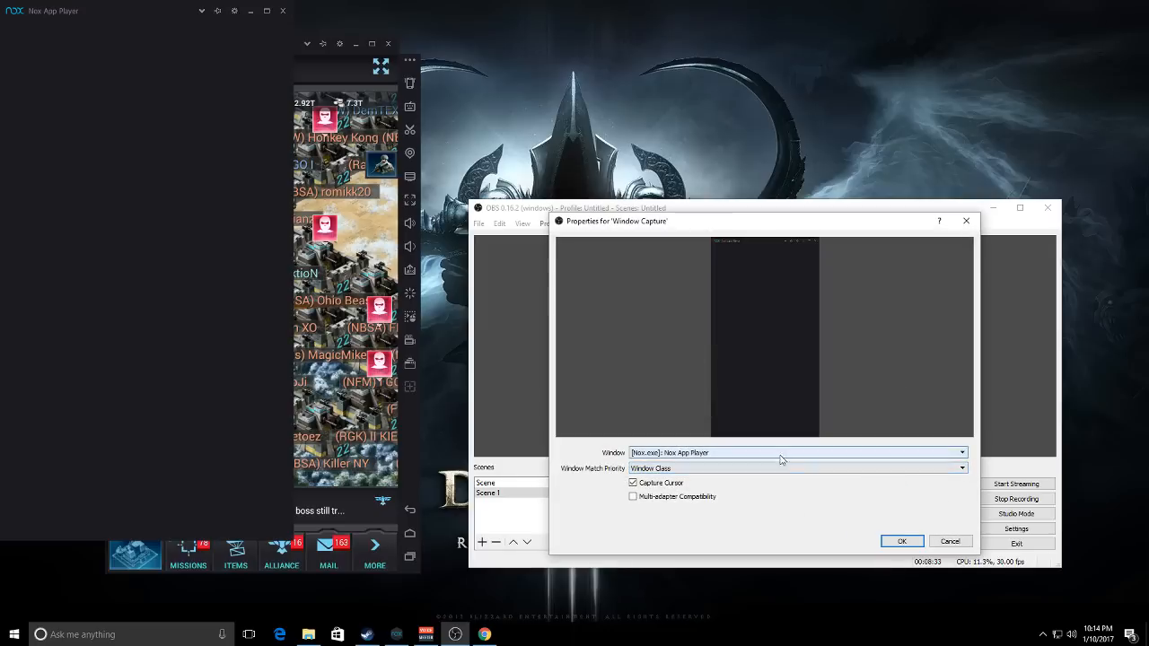
left_click(962, 452)
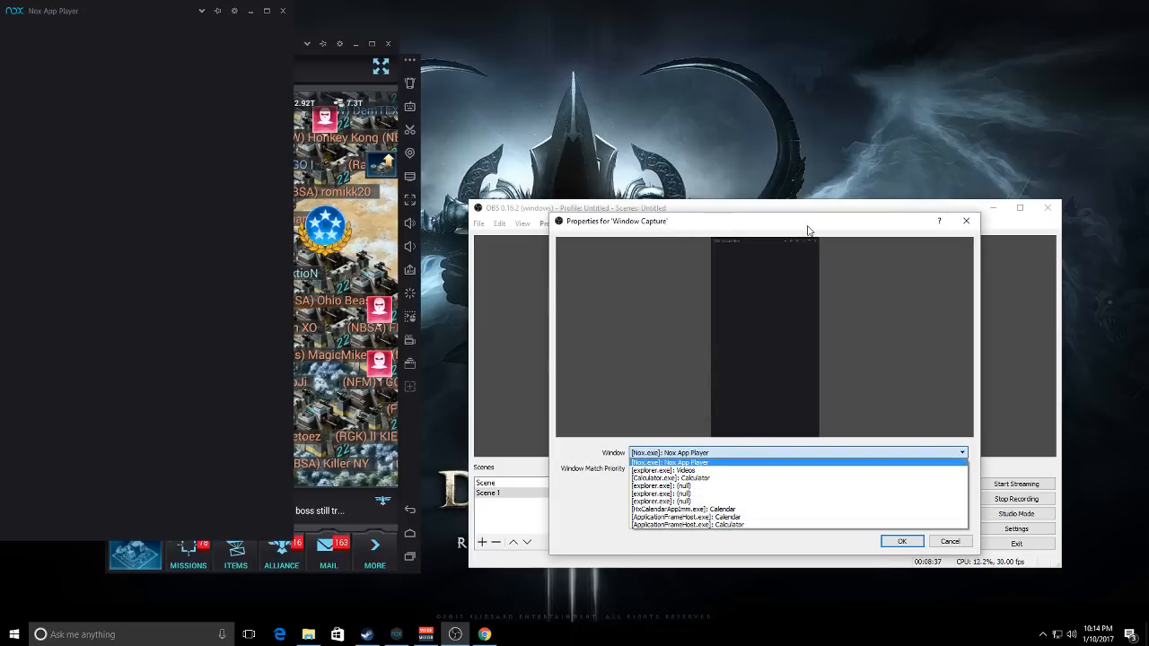
left_click(670, 461)
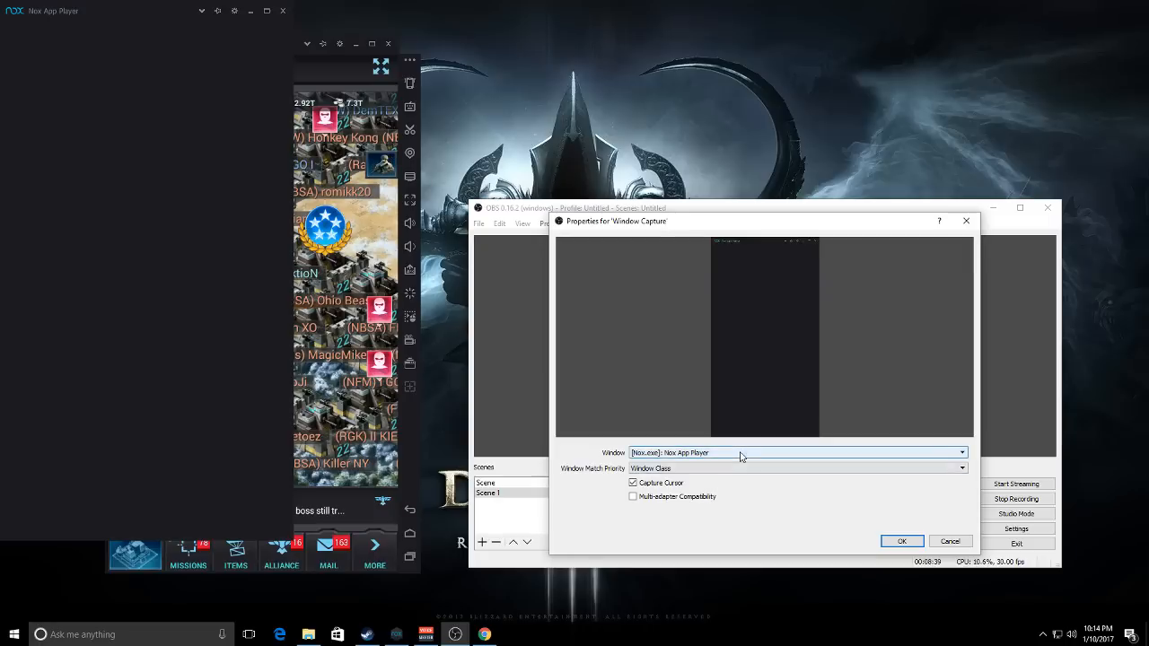
left_click(962, 452)
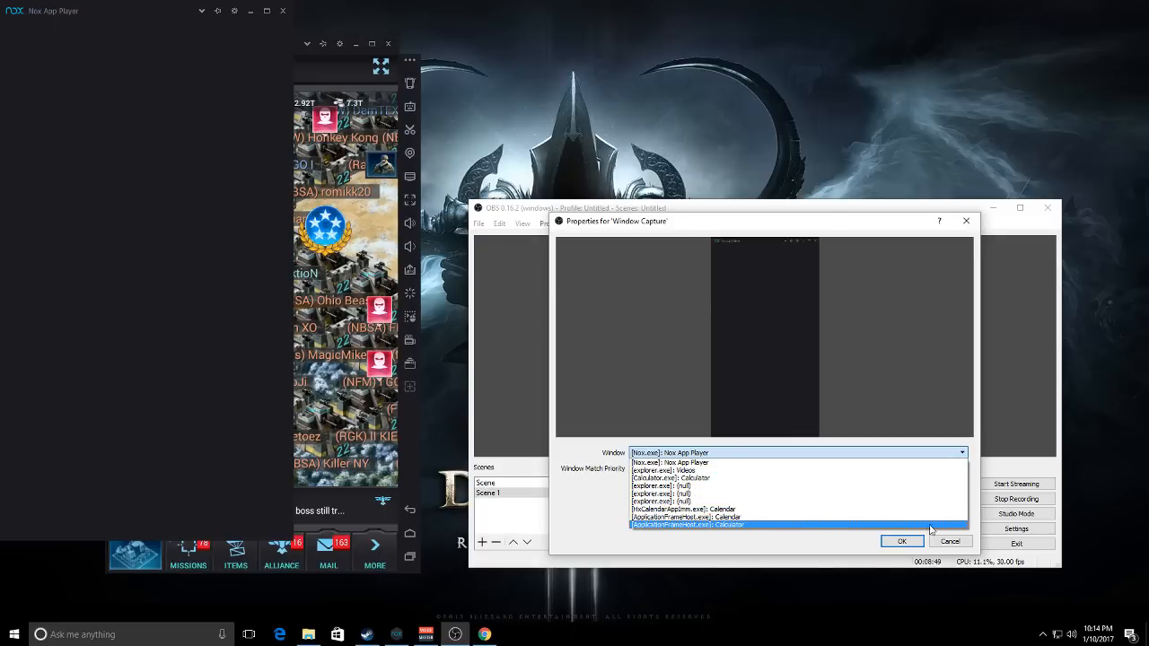
left_click(902, 540)
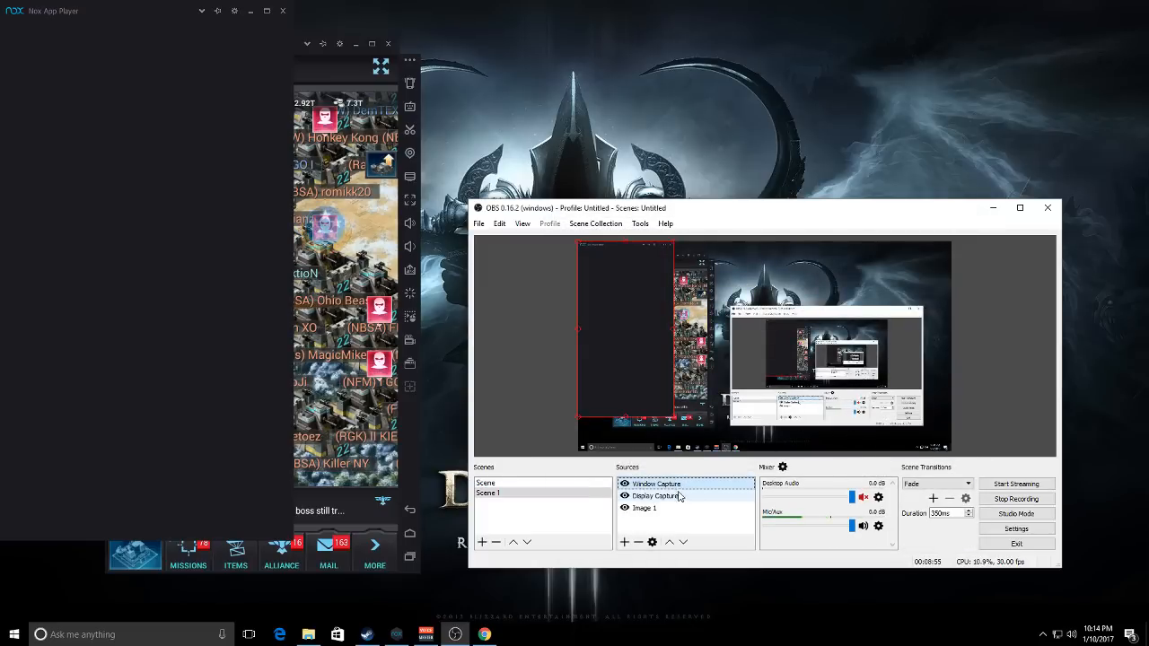
Remove the Window Capture source from the scene
right_click(655, 496)
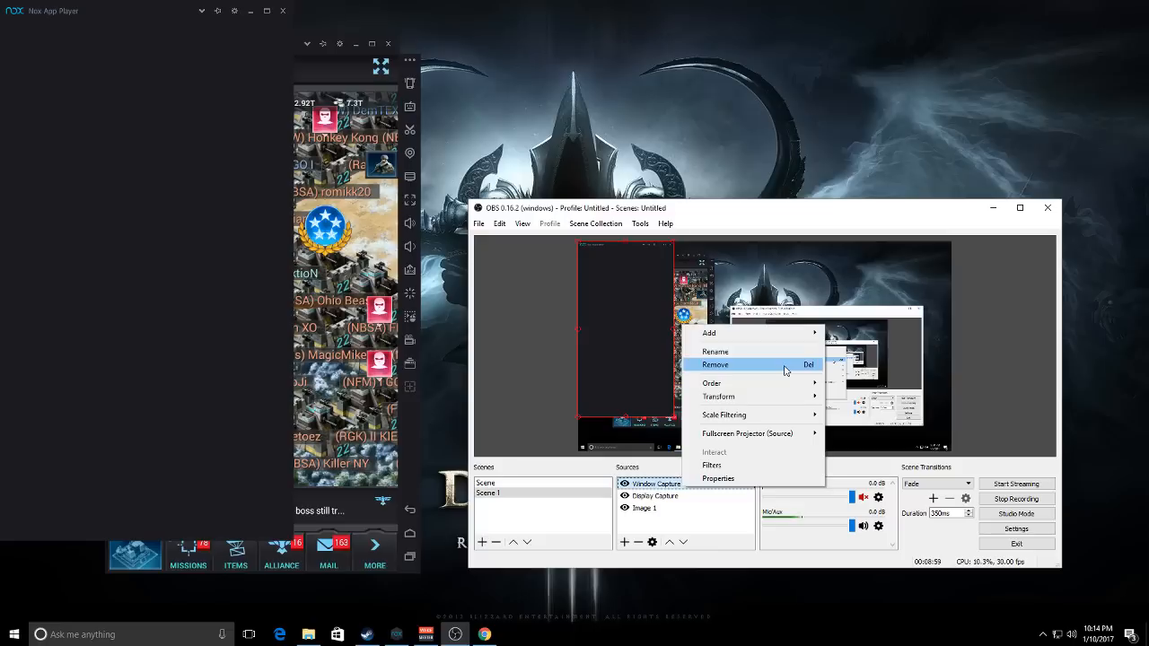
mouse_move(612, 338)
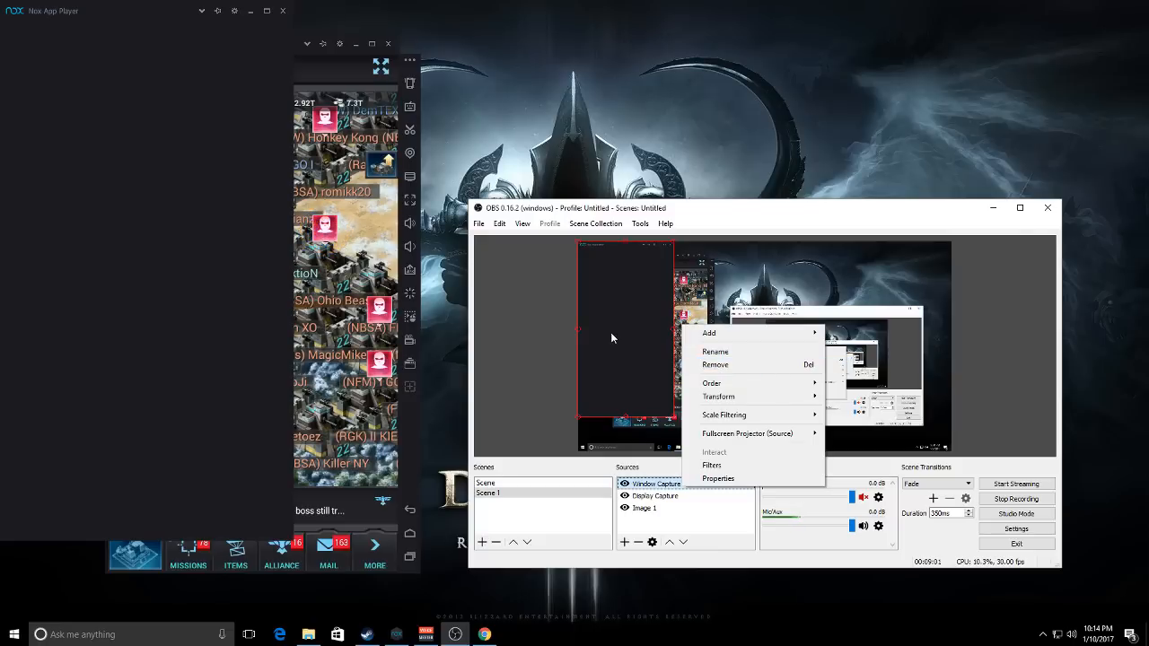
left_click(715, 365)
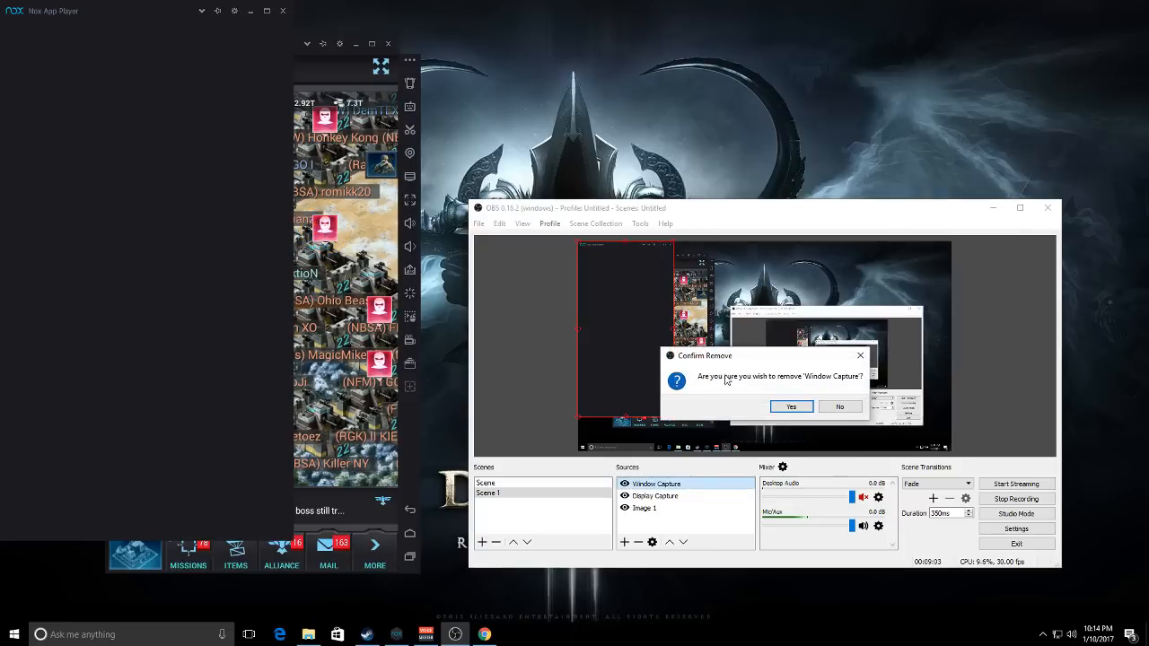
left_click(790, 407)
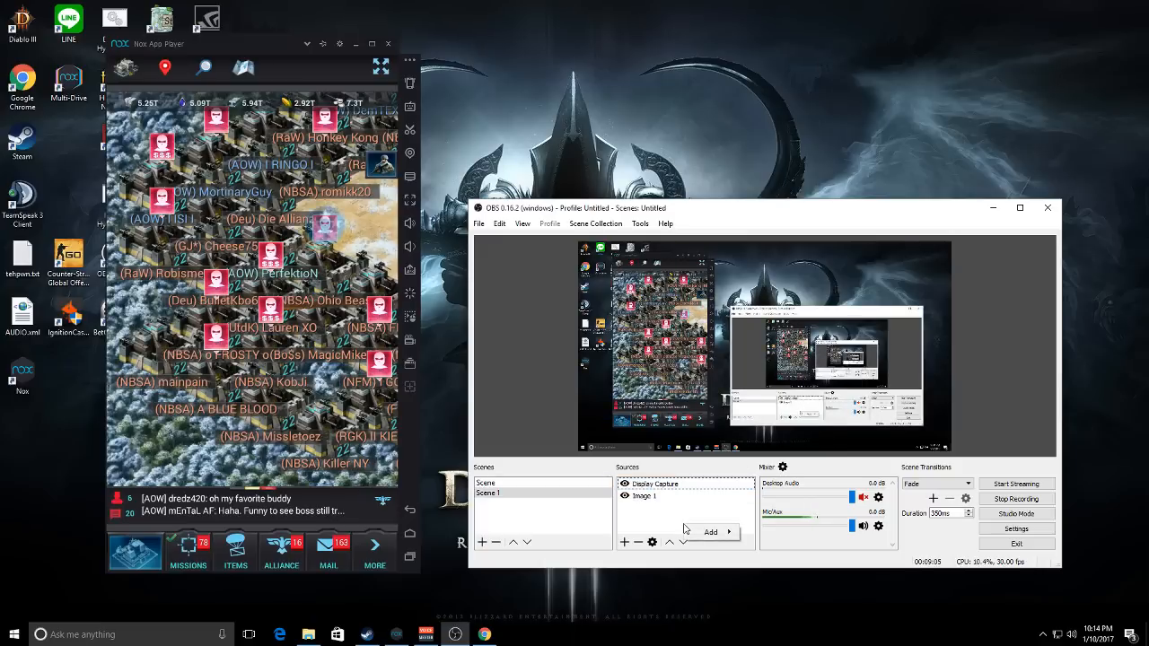
Add a Game Capture source in 'Capture specific window' mode targeting Nox App Player
left_click(710, 531)
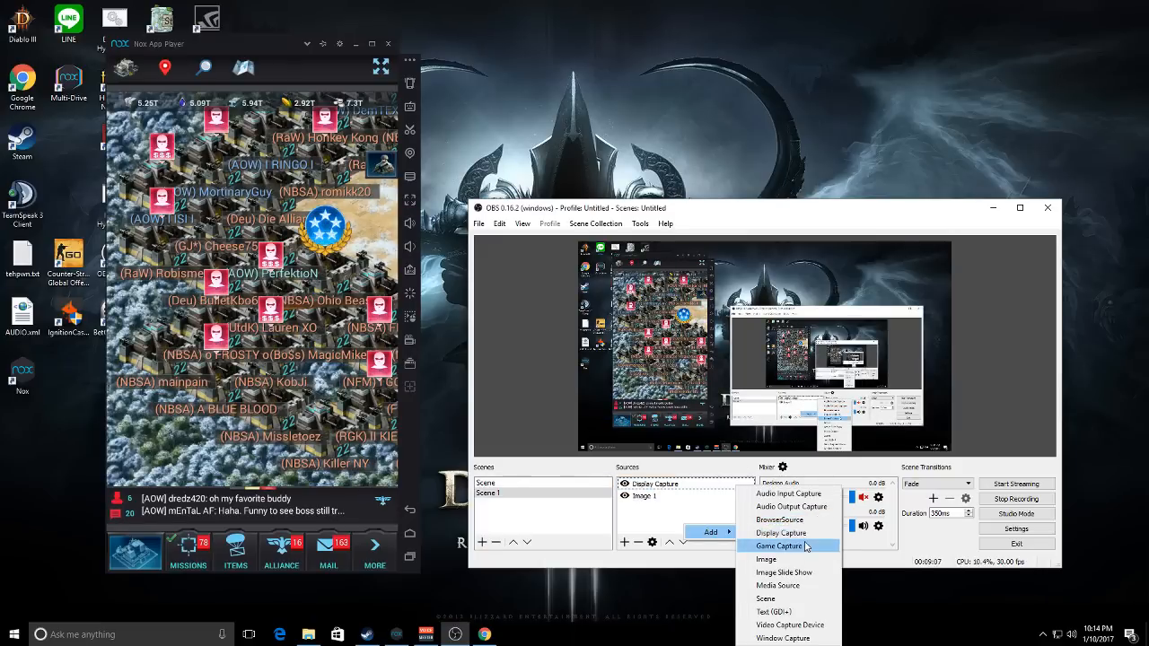
left_click(778, 545)
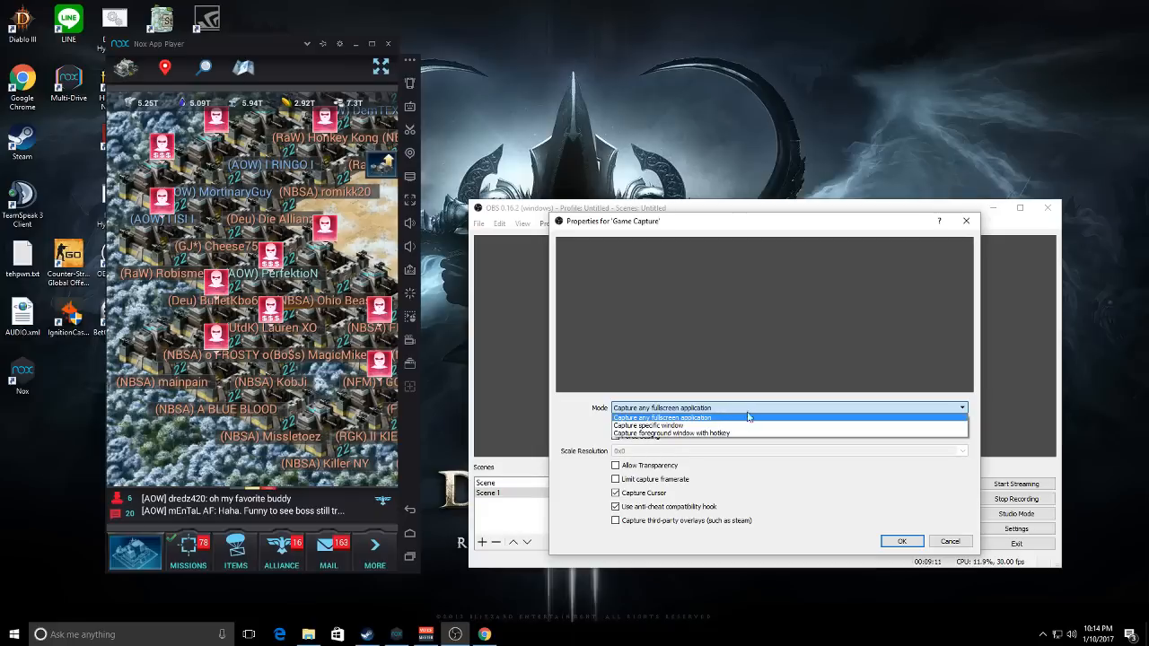
left_click(662, 417)
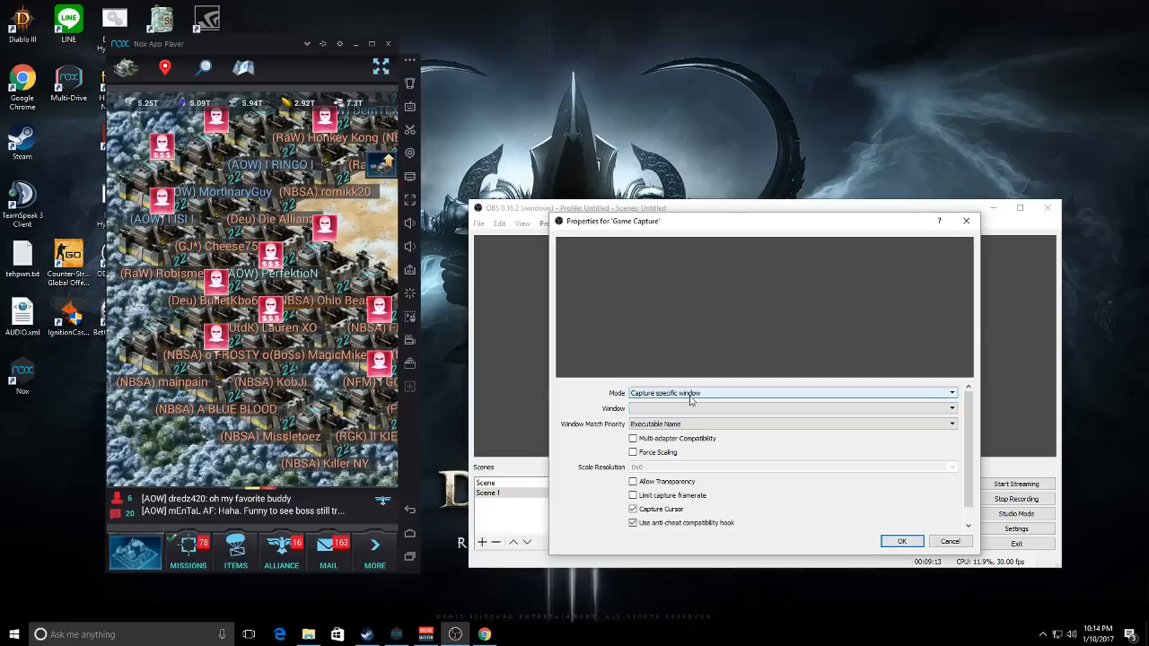
left_click(951, 409)
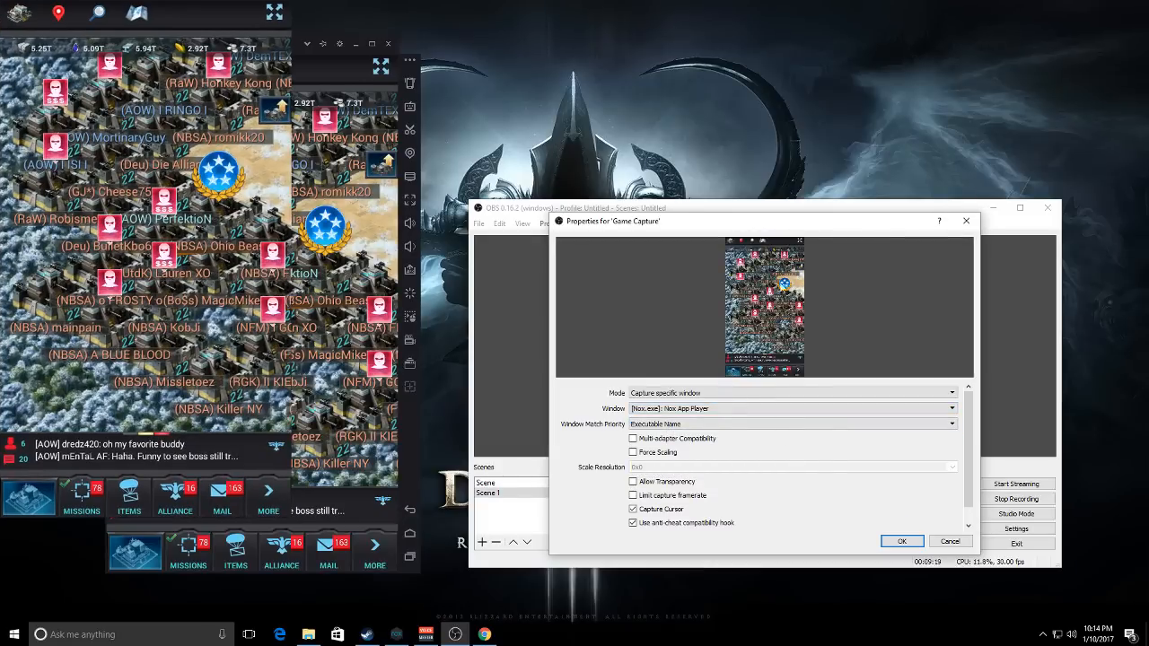
left_click(902, 540)
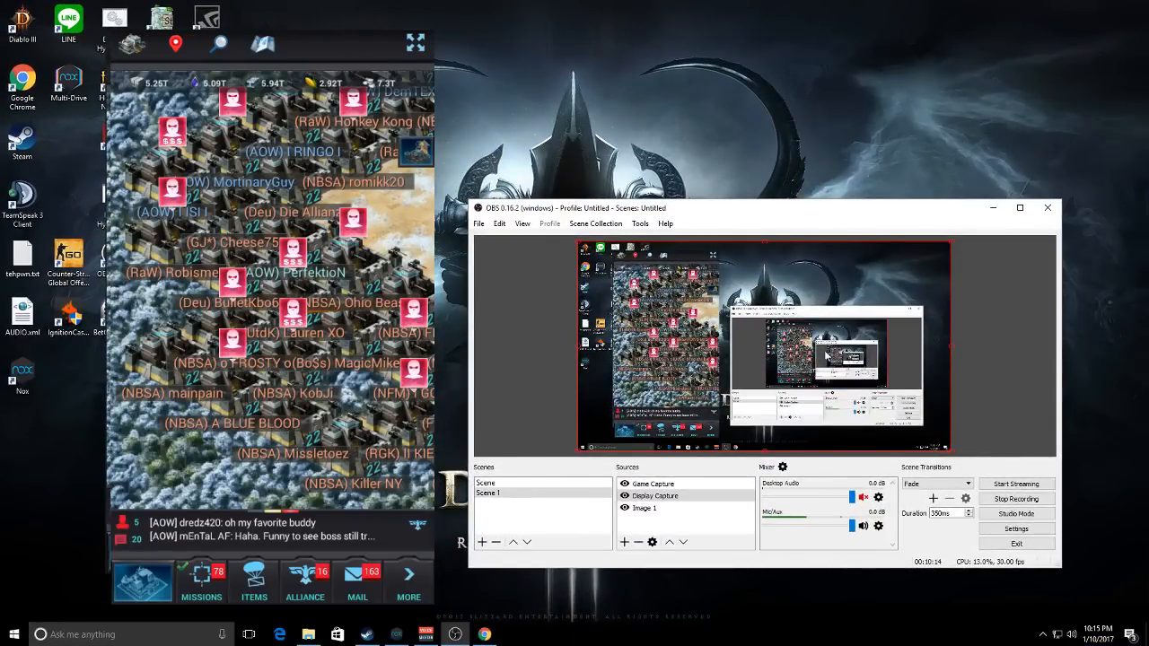
Reopen the Image 1 source's properties showing the stream_overlay.jpg banner
left_click(655, 496)
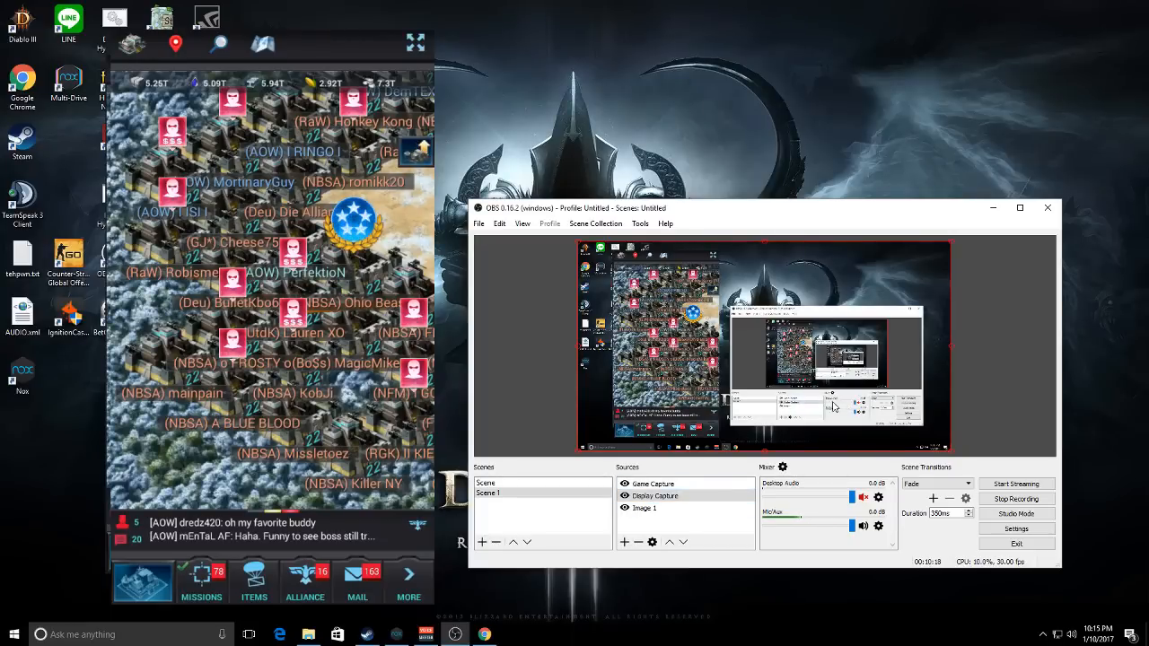
left_click(644, 507)
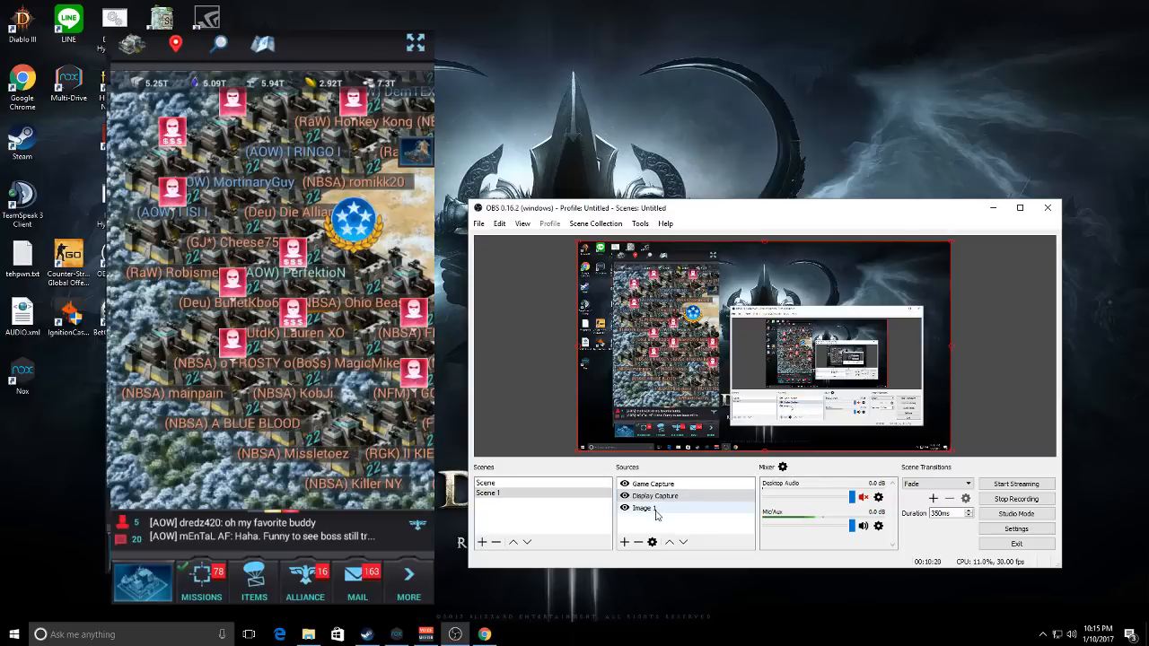
double_click(643, 508)
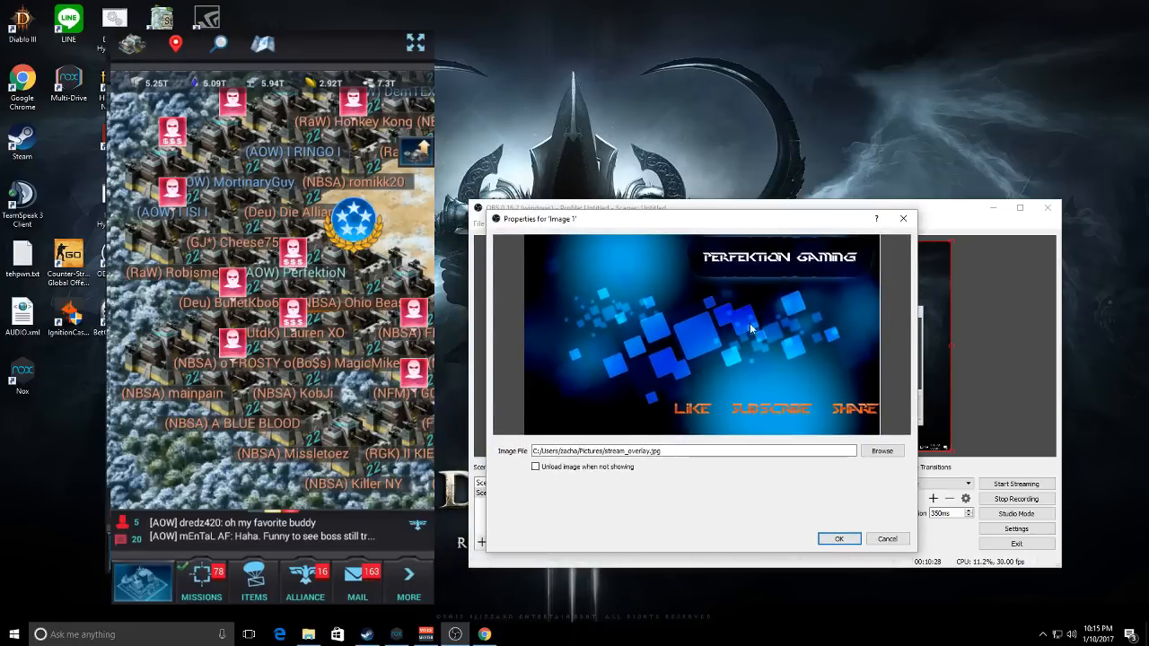
mouse_move(793, 236)
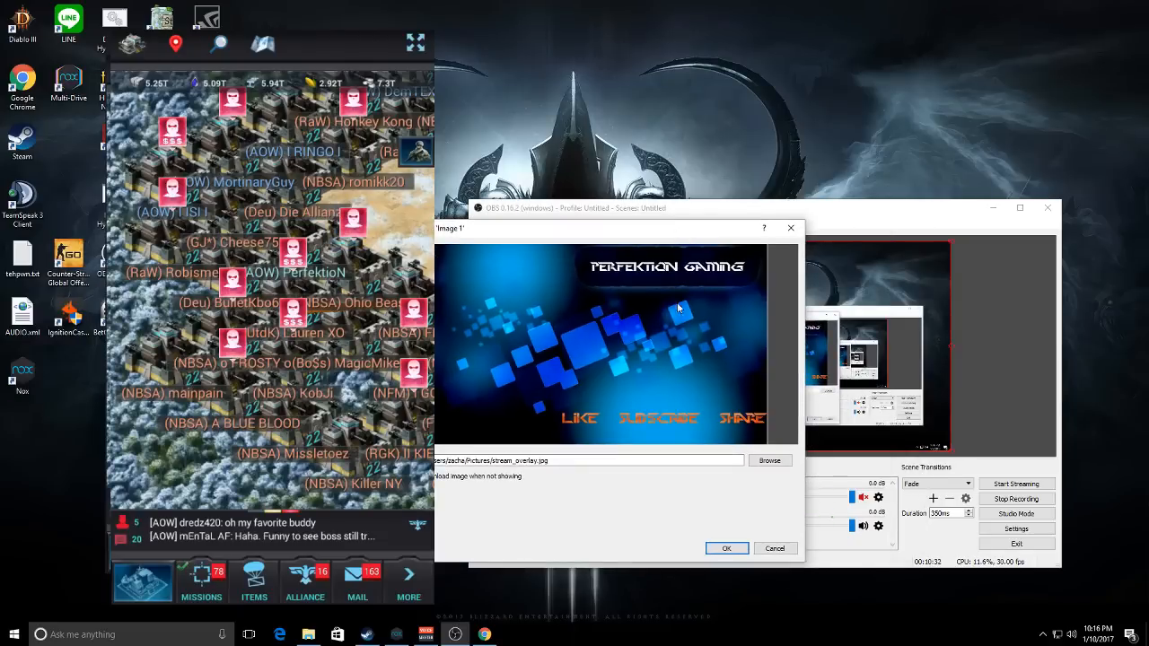
mouse_move(547, 302)
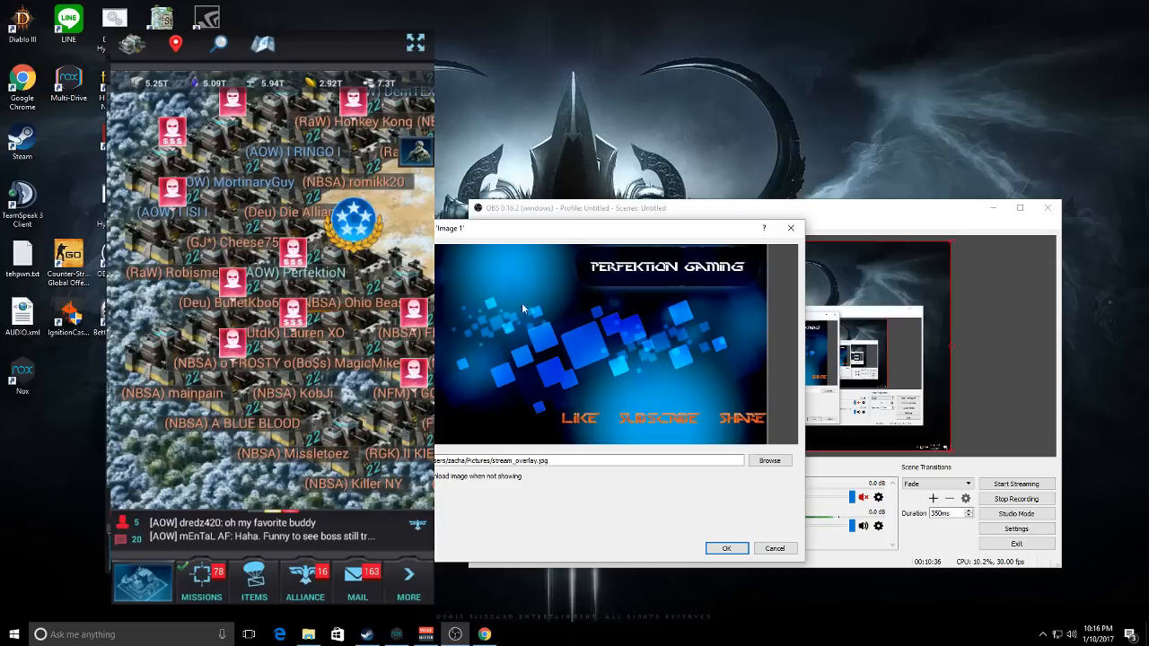
mouse_move(547, 263)
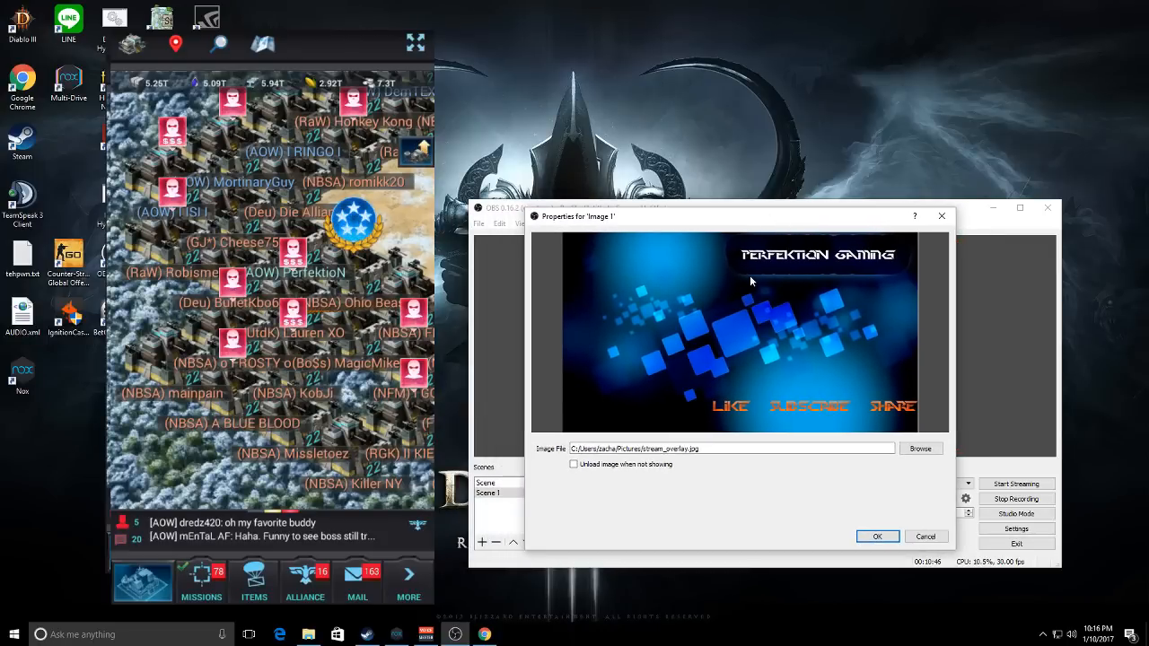
left_click(877, 536)
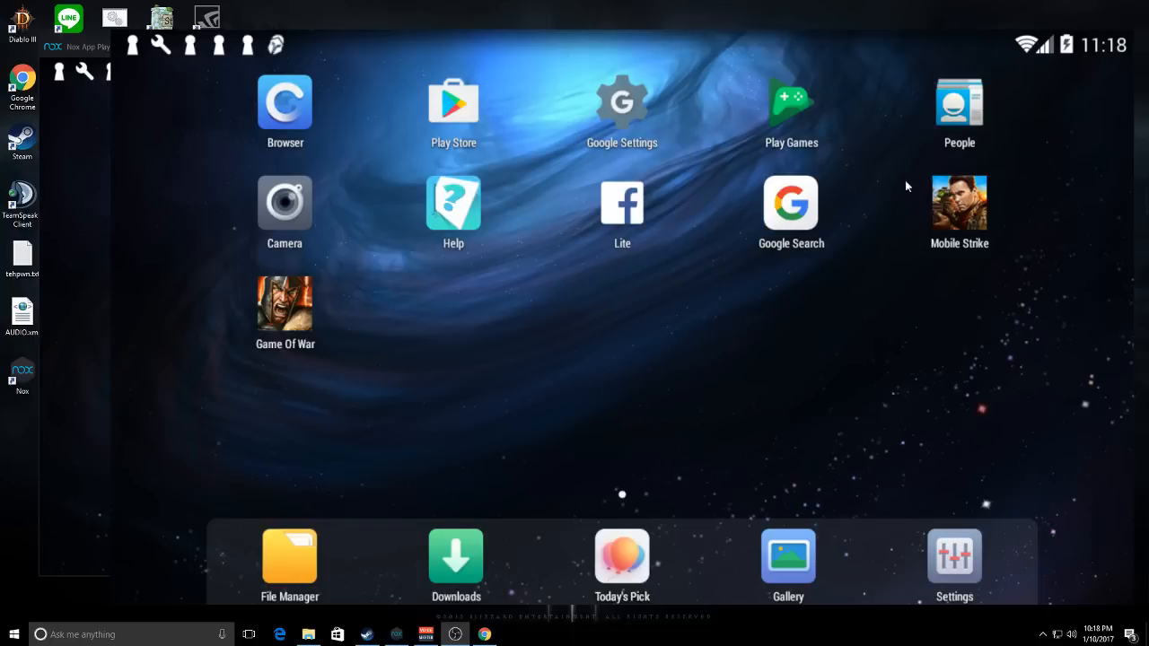
mouse_move(933, 169)
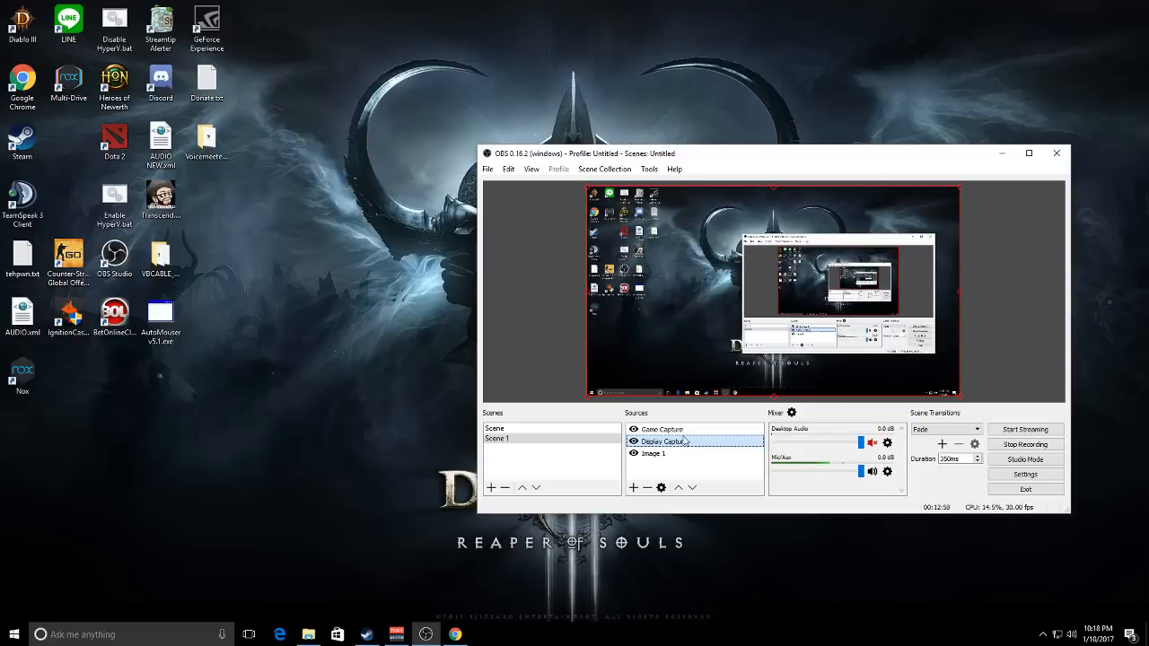
Select the Display Capture source, then bring up Google Chrome over the desktop
left_click(653, 454)
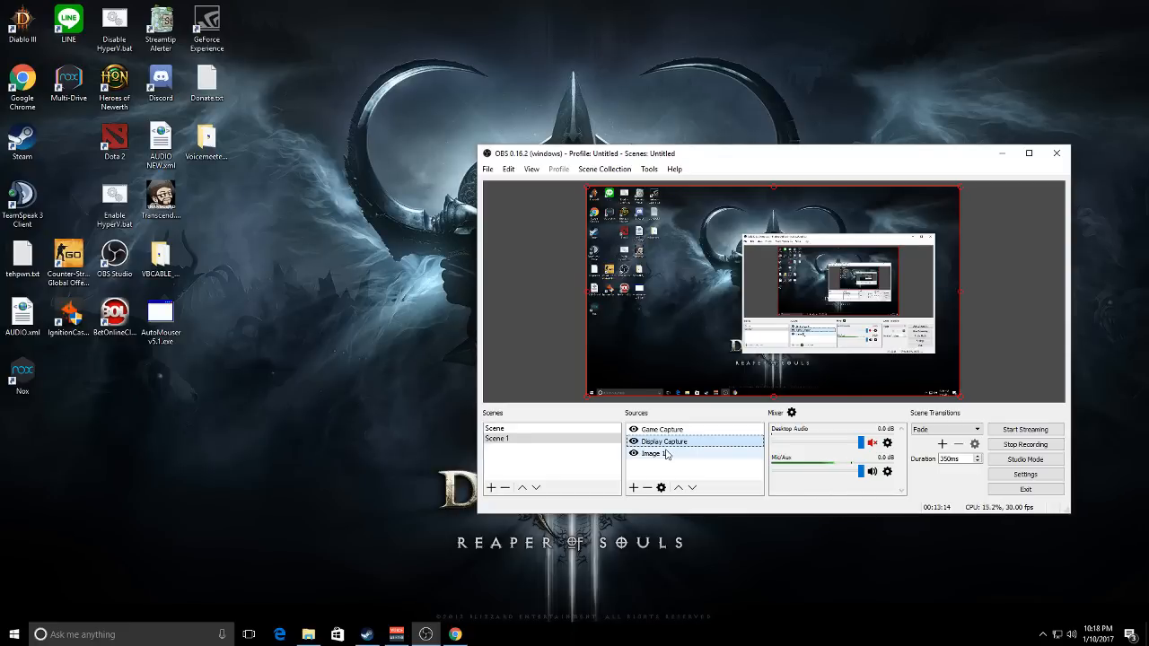
left_click(664, 440)
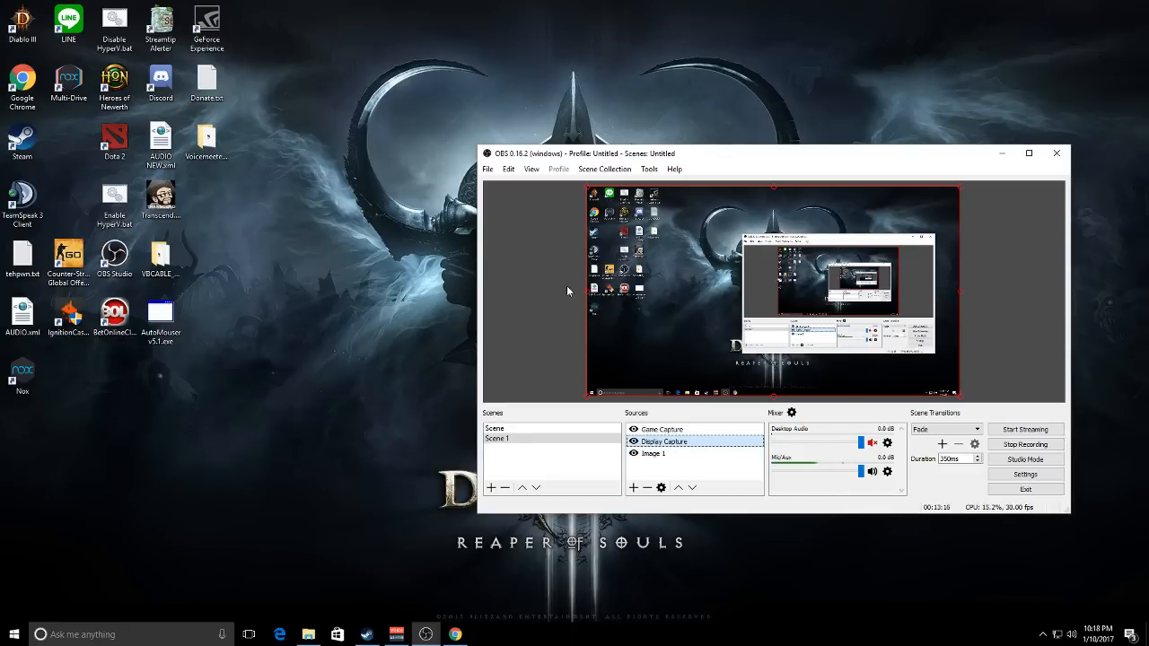
mouse_move(172, 224)
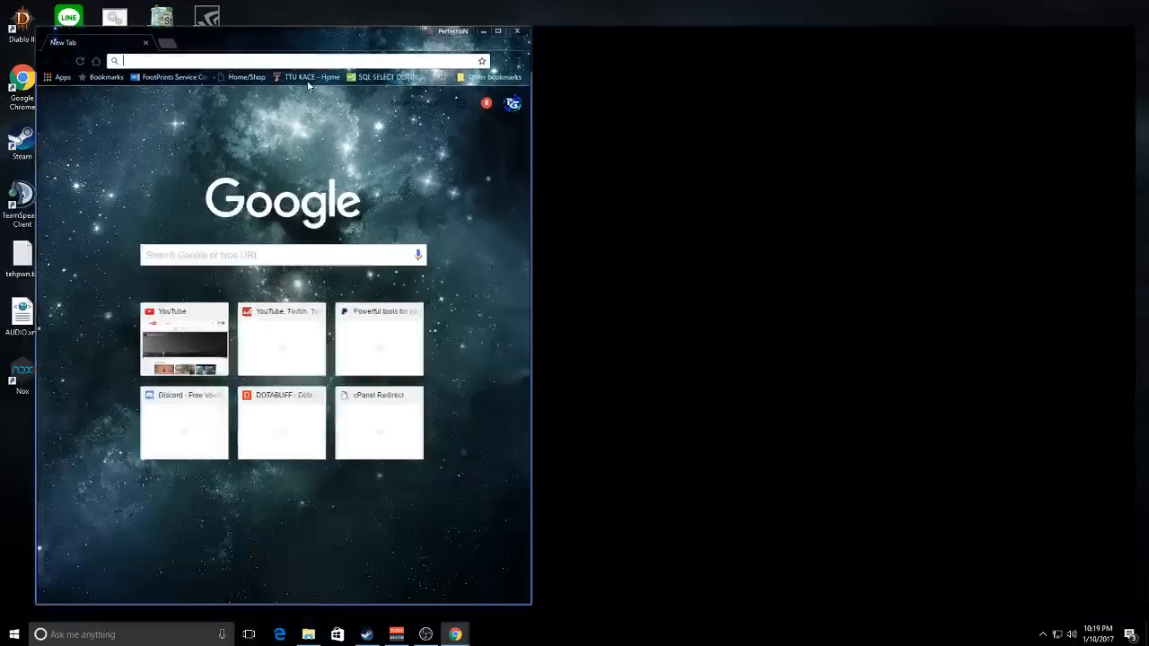
Go to adobe.com/creativecloud.html and scroll to the Creative Cloud plans
left_click(498, 30)
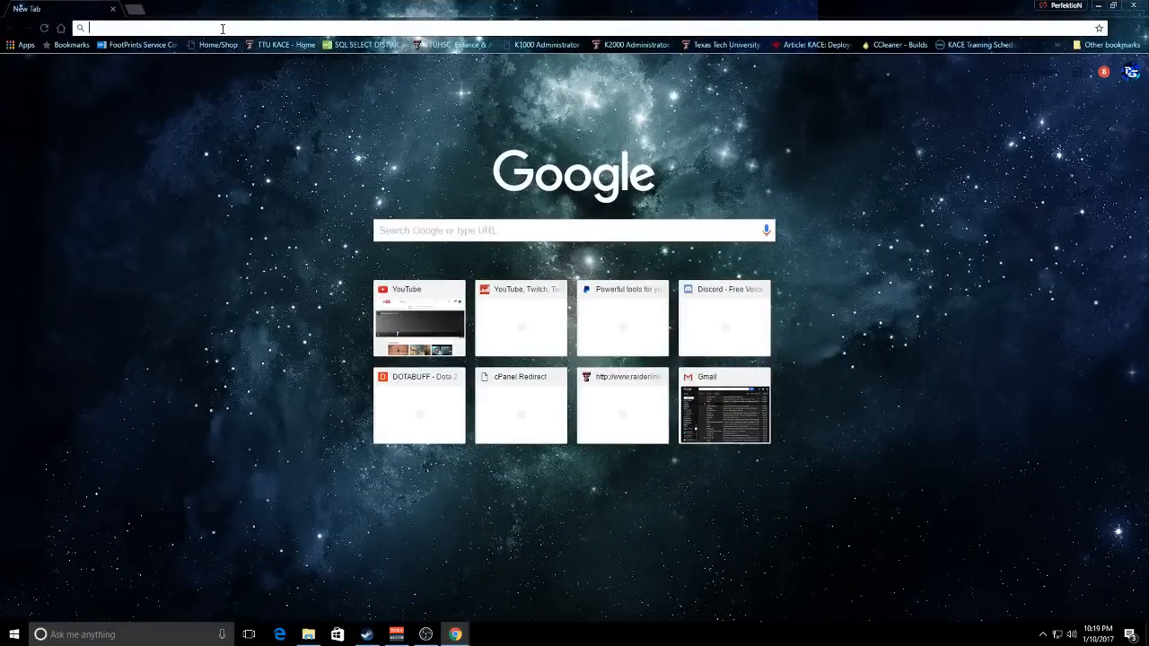
type("adobe.com/creativecloud.html")
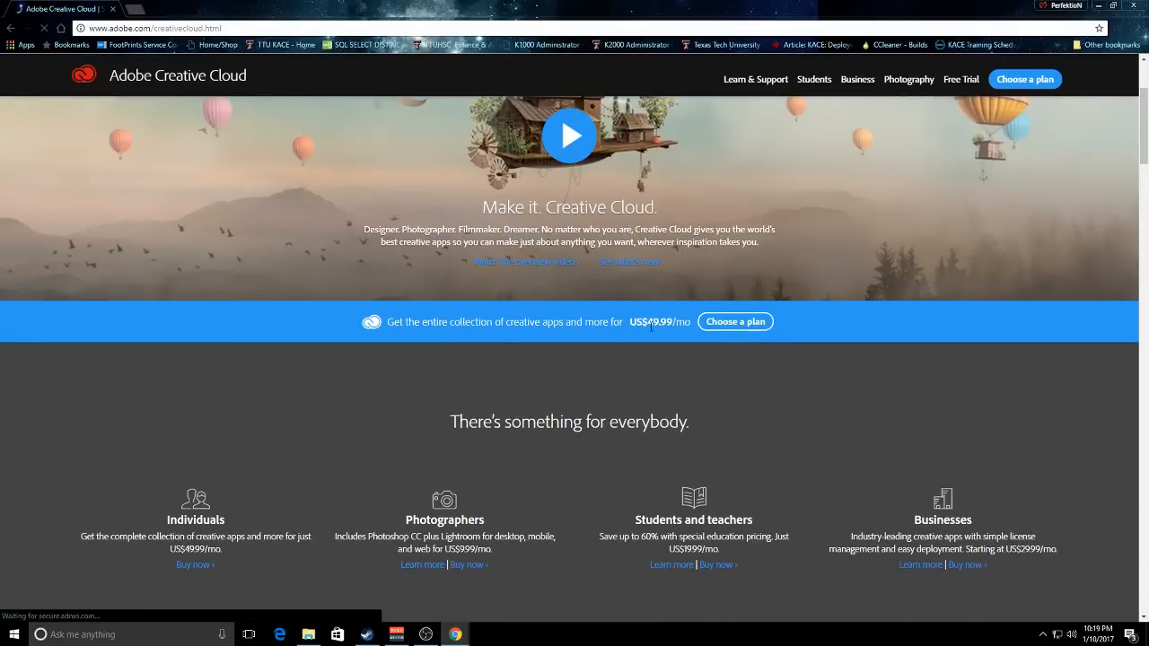
scroll("down", 3)
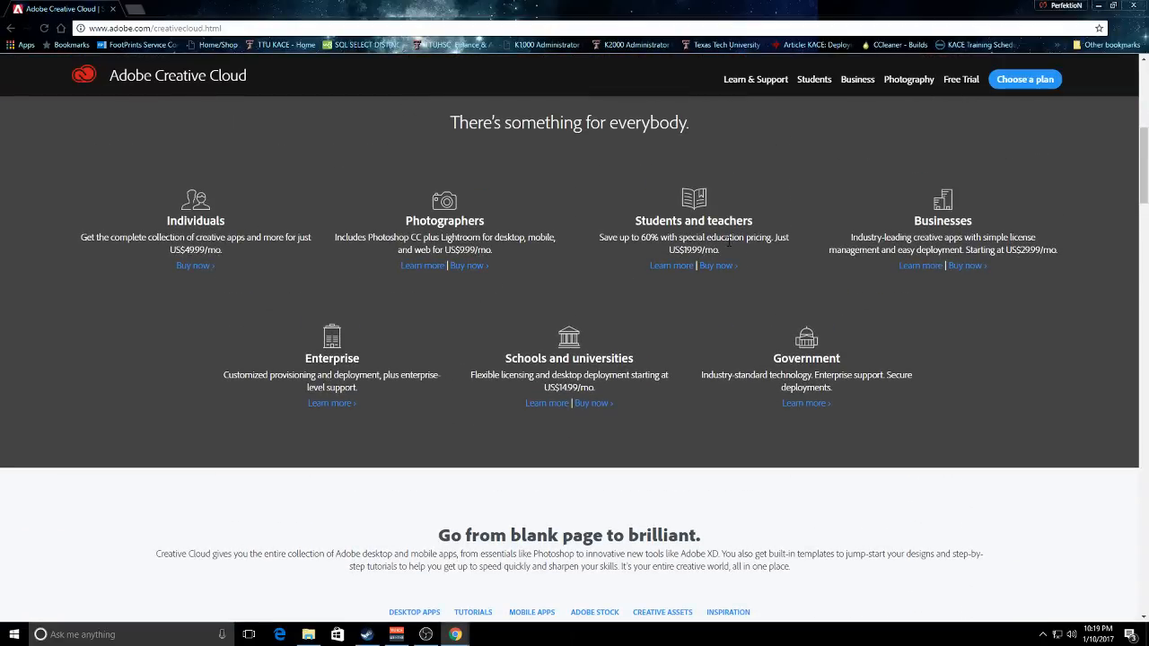
mouse_move(664, 249)
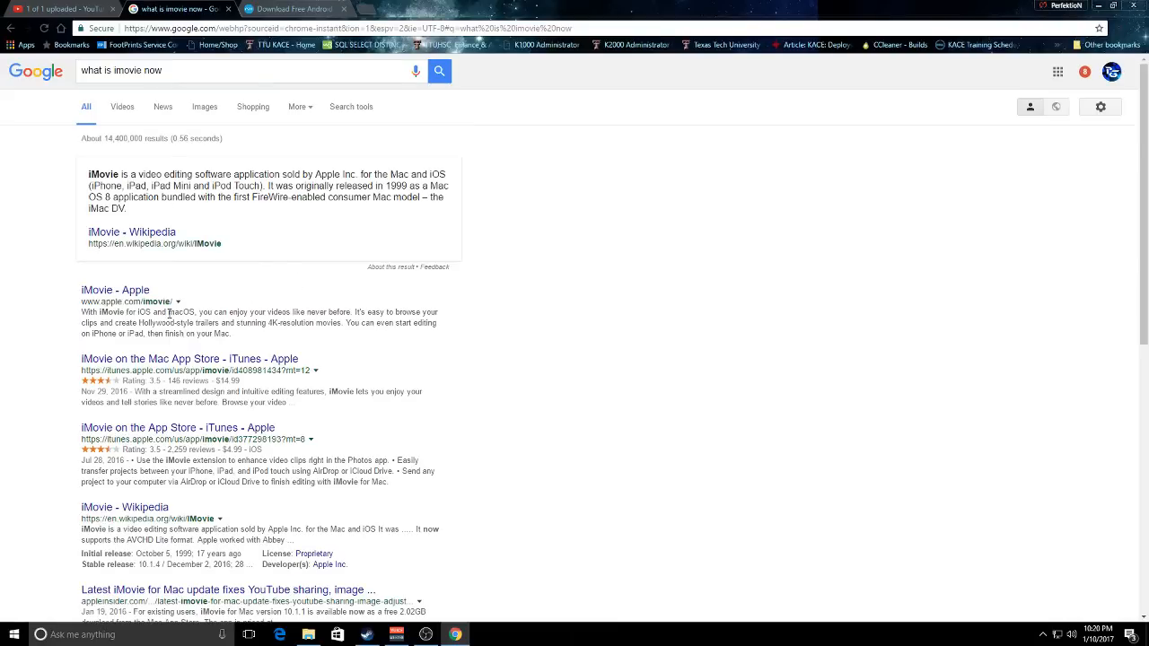
Scroll through the Google results for 'what is imovie now'
scroll("down", 3)
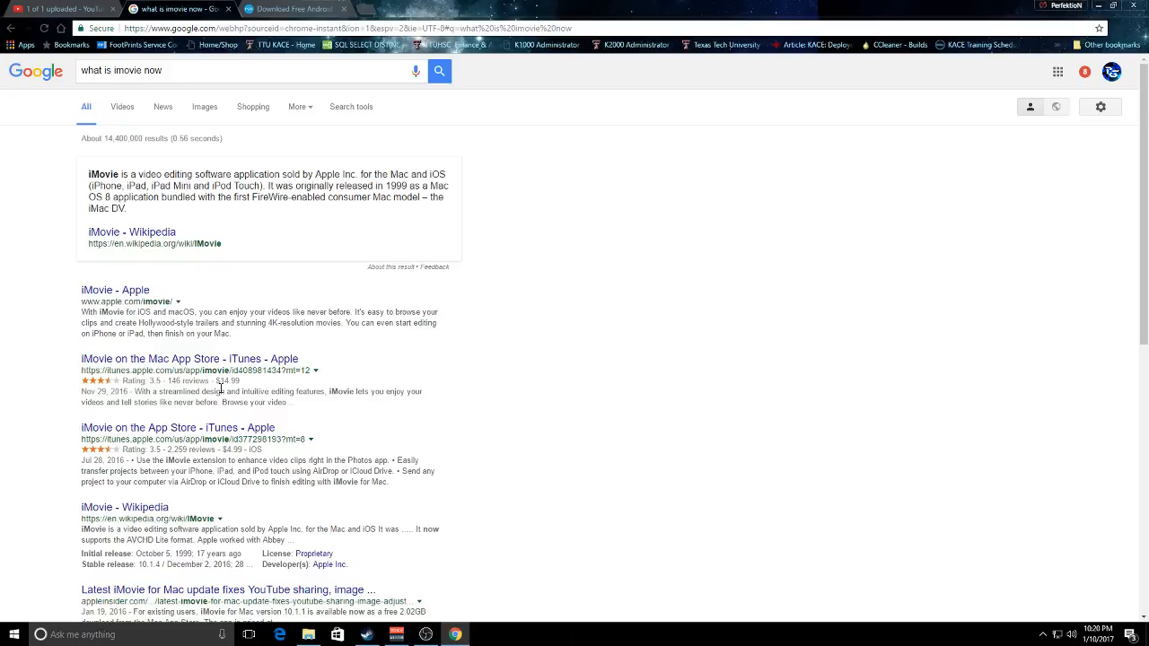
mouse_move(286, 117)
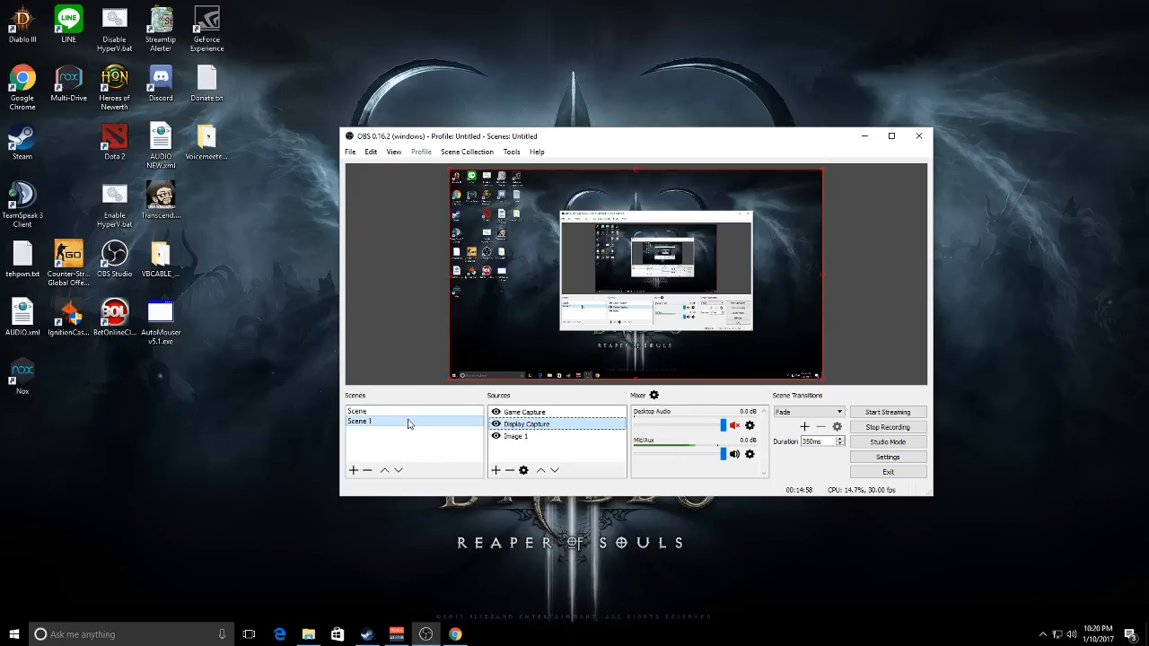
Make the scene named Scene current instead of Scene 1
left_click(357, 411)
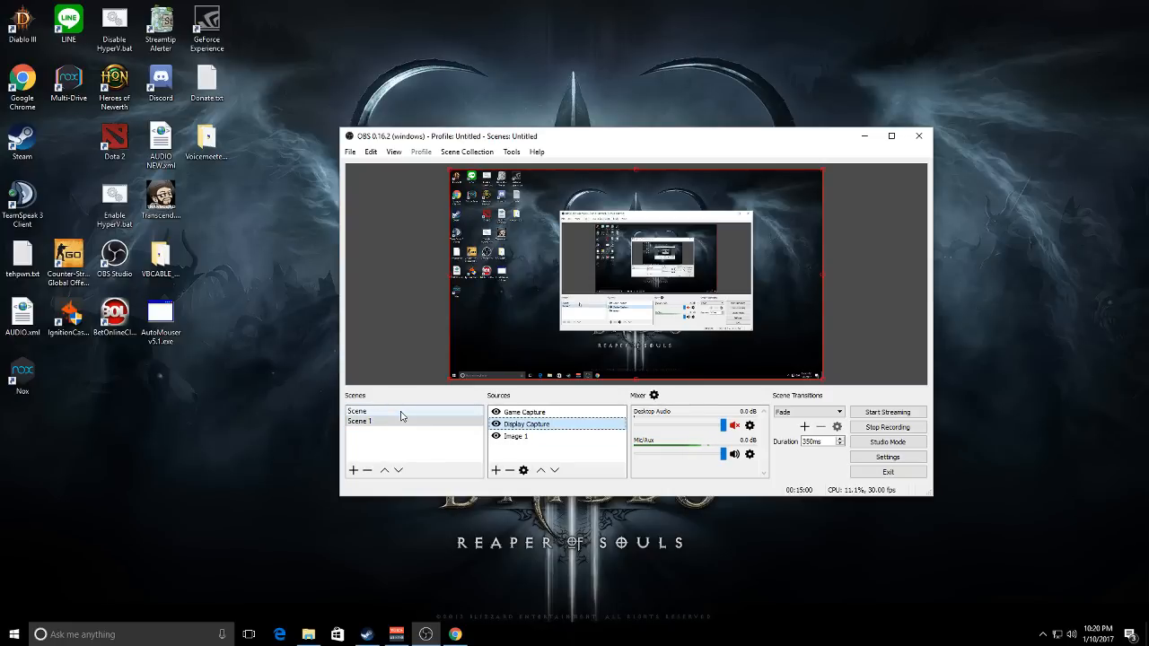